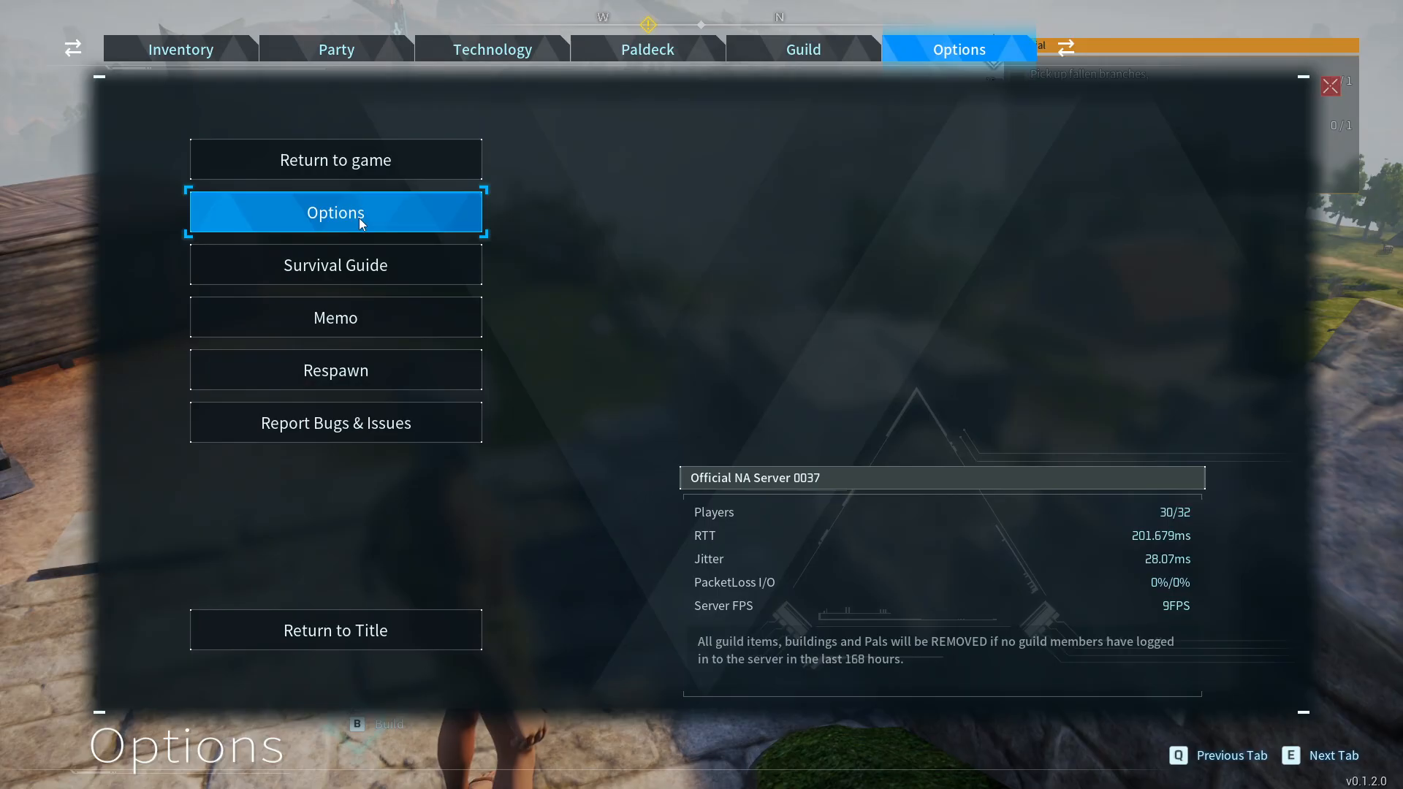
Set View Distance Medium, Grass/Shadows/Effects/Textures Low, DLSS off, 60 FPS cap, and apply
left_click(335, 212)
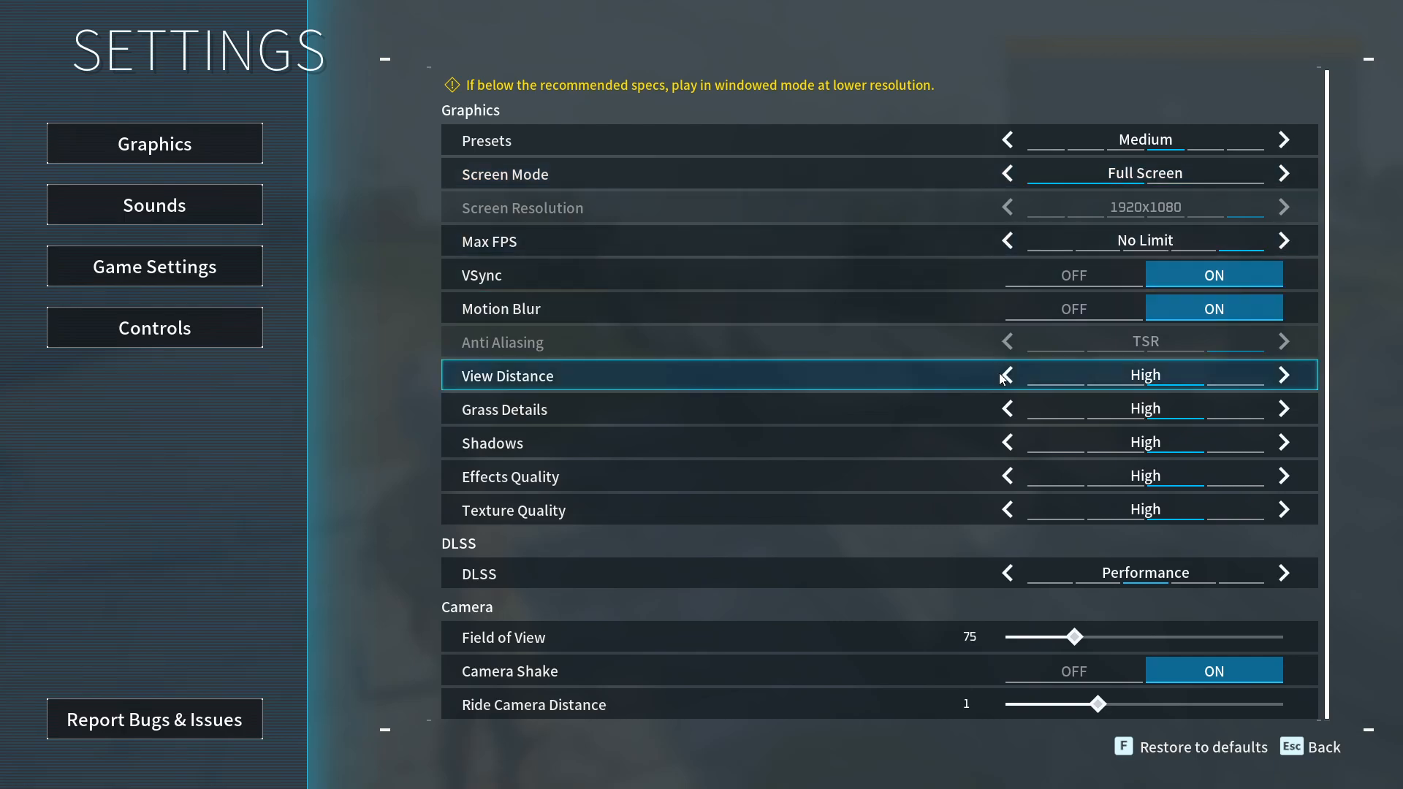
left_click(1006, 375)
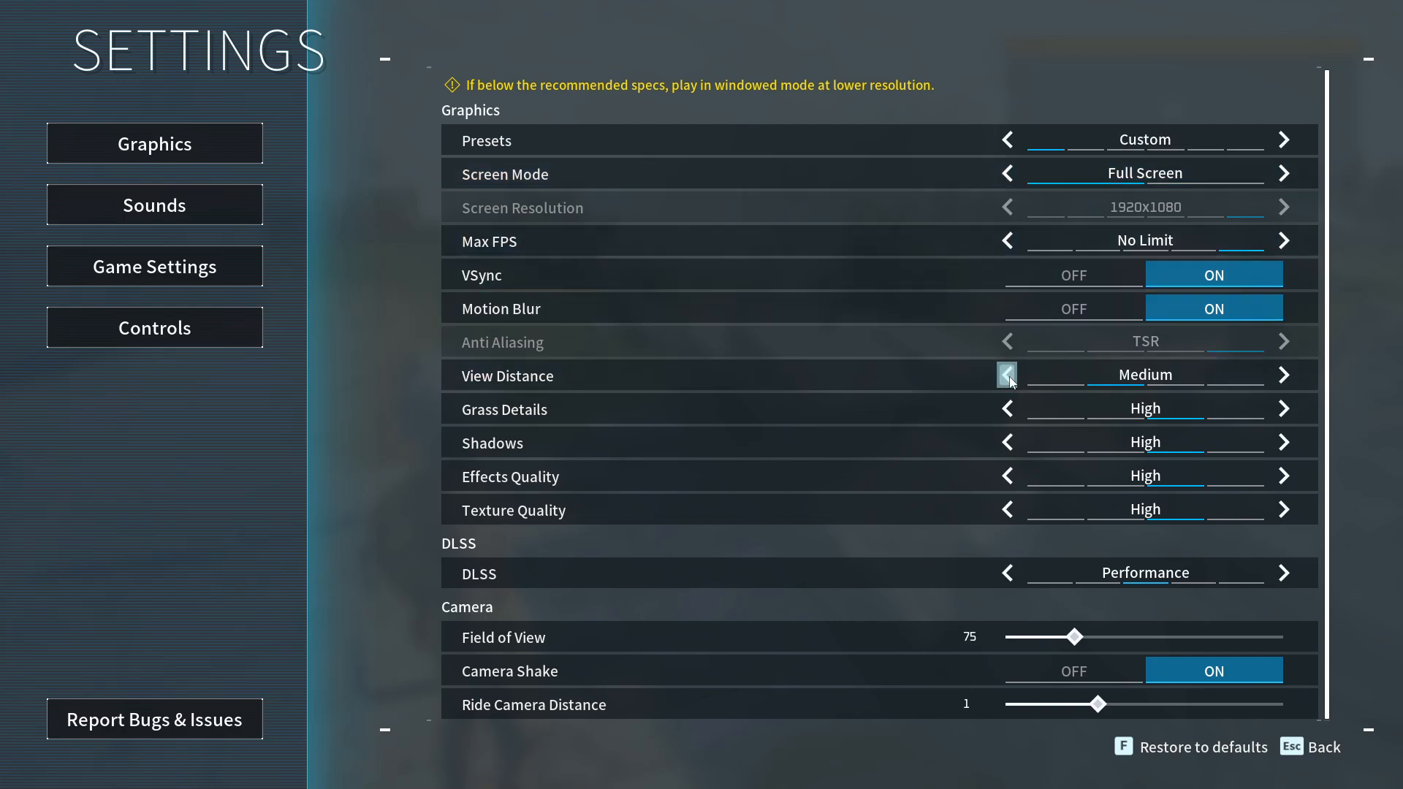
left_click(1005, 374)
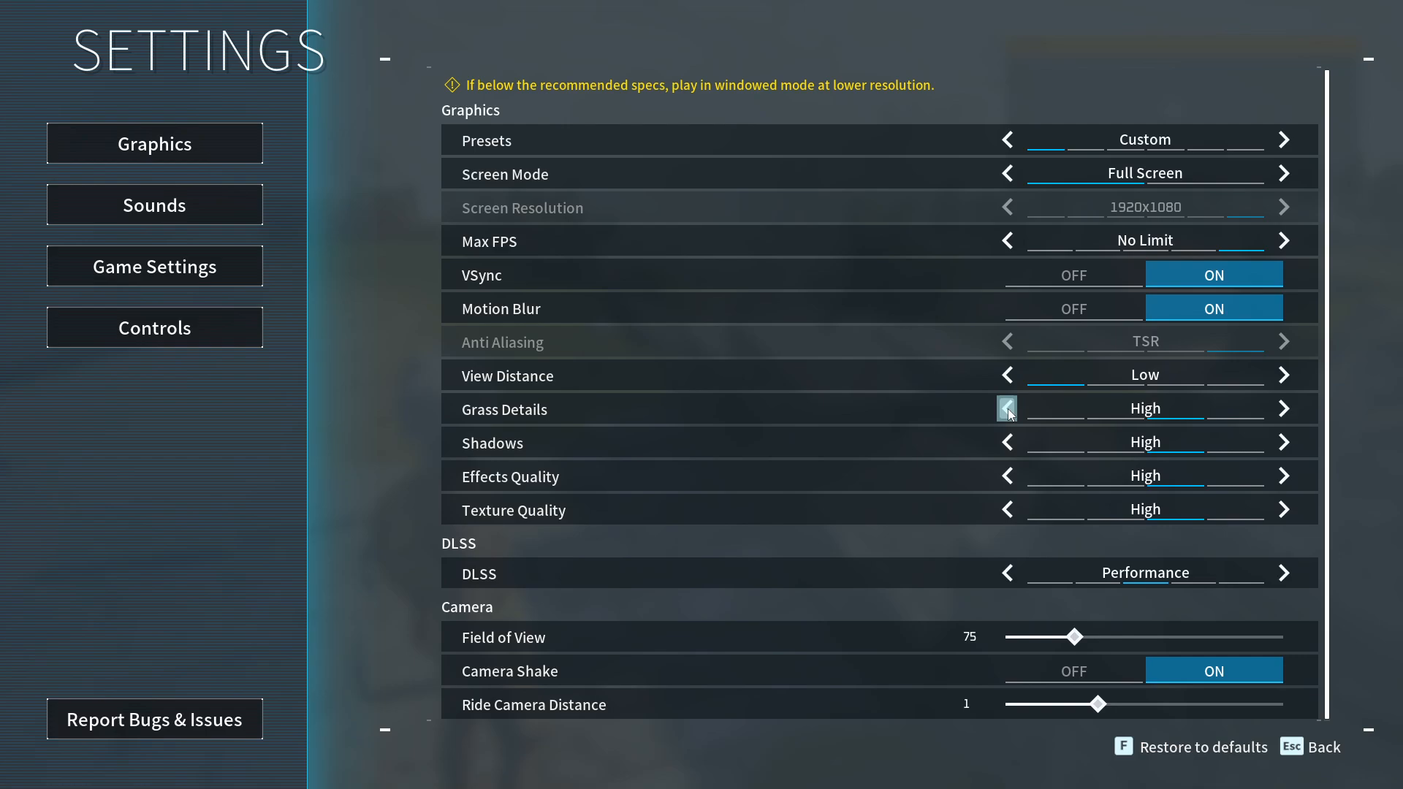
left_click(1006, 408)
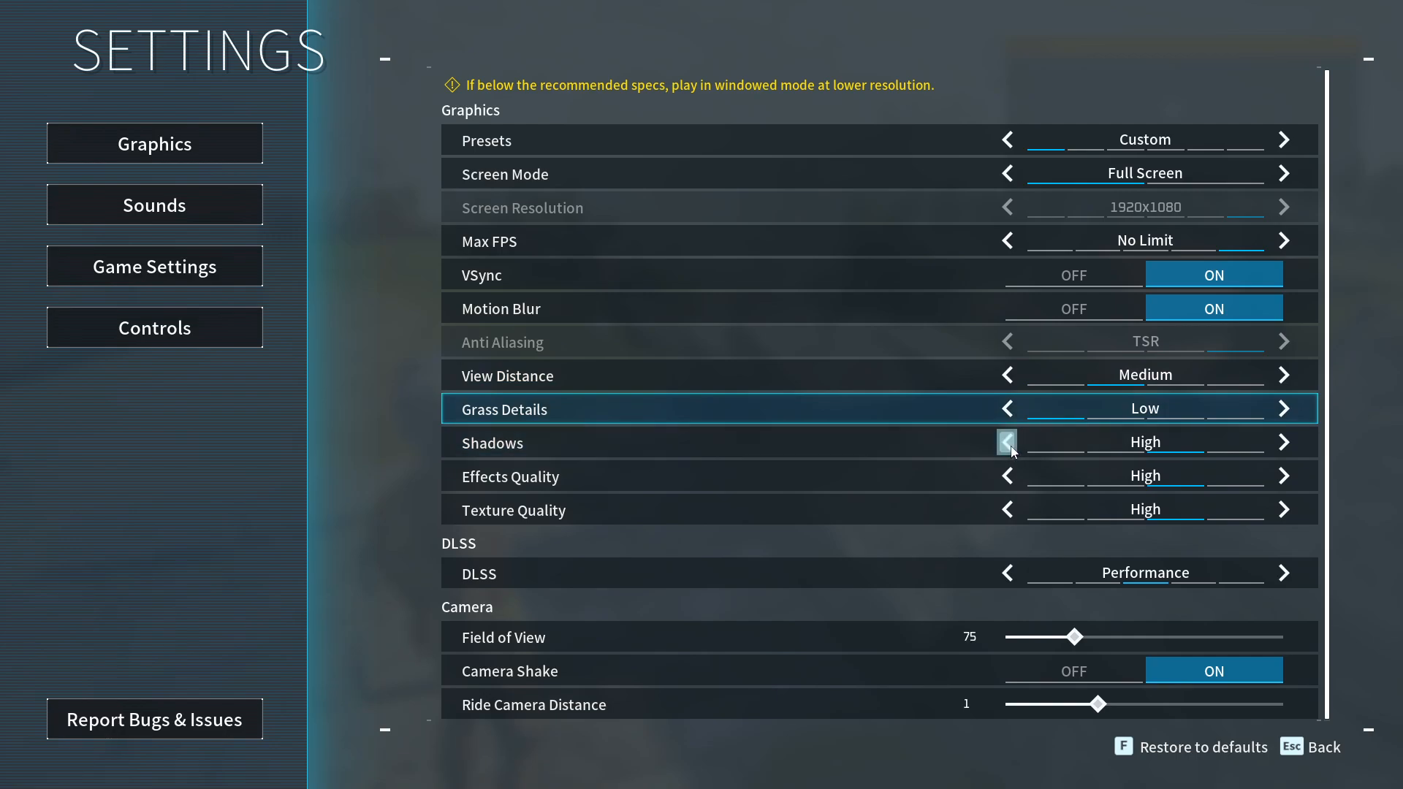
left_click(1005, 442)
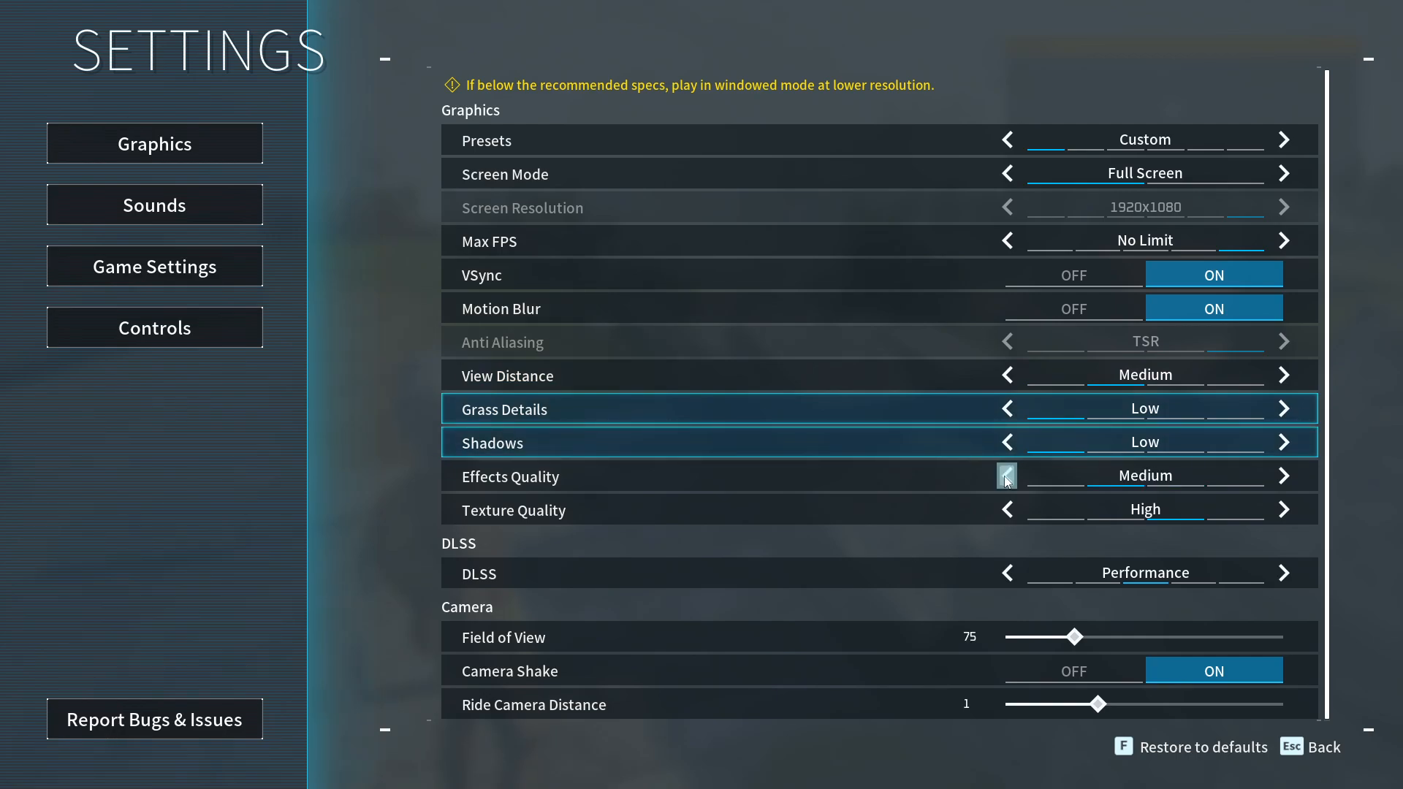
left_click(1005, 475)
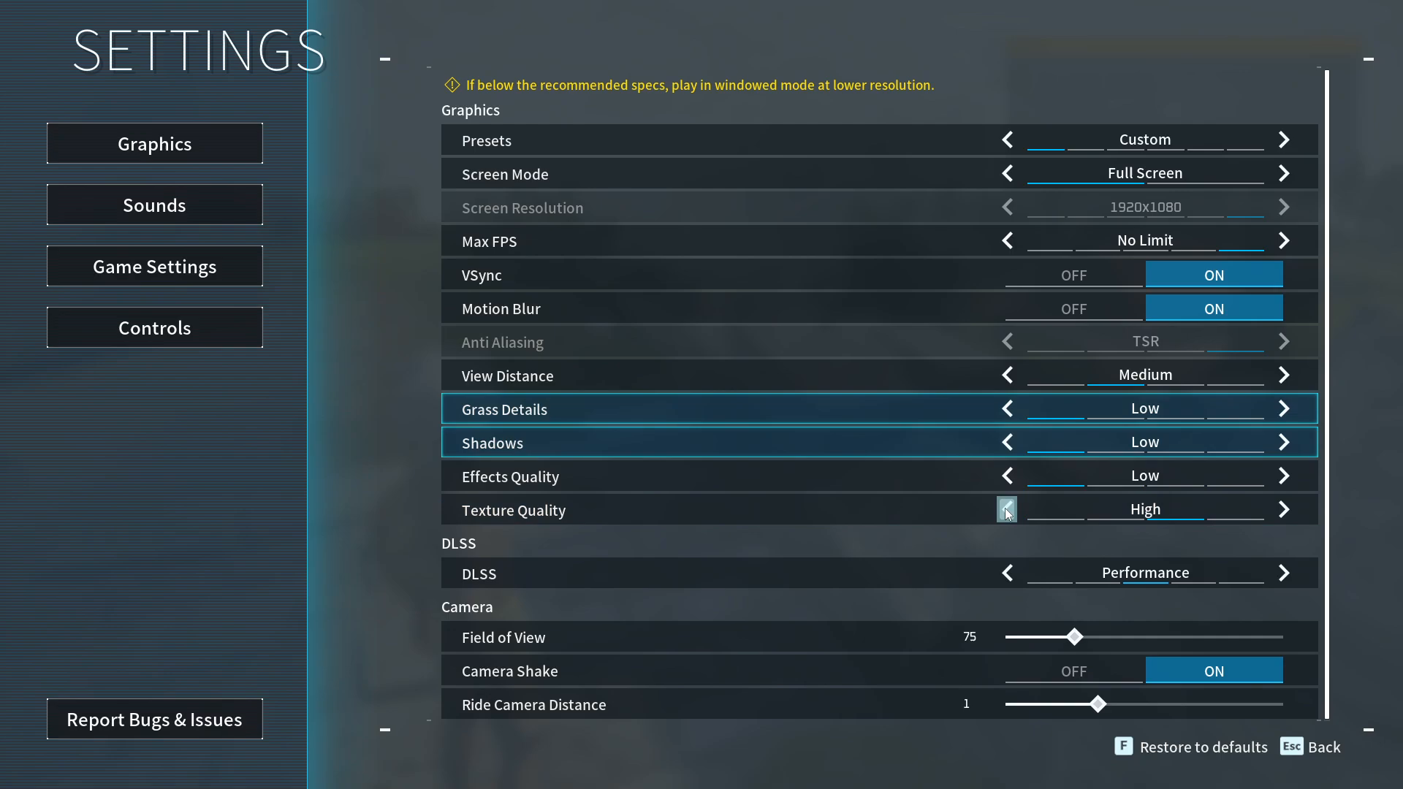
left_click(1005, 509)
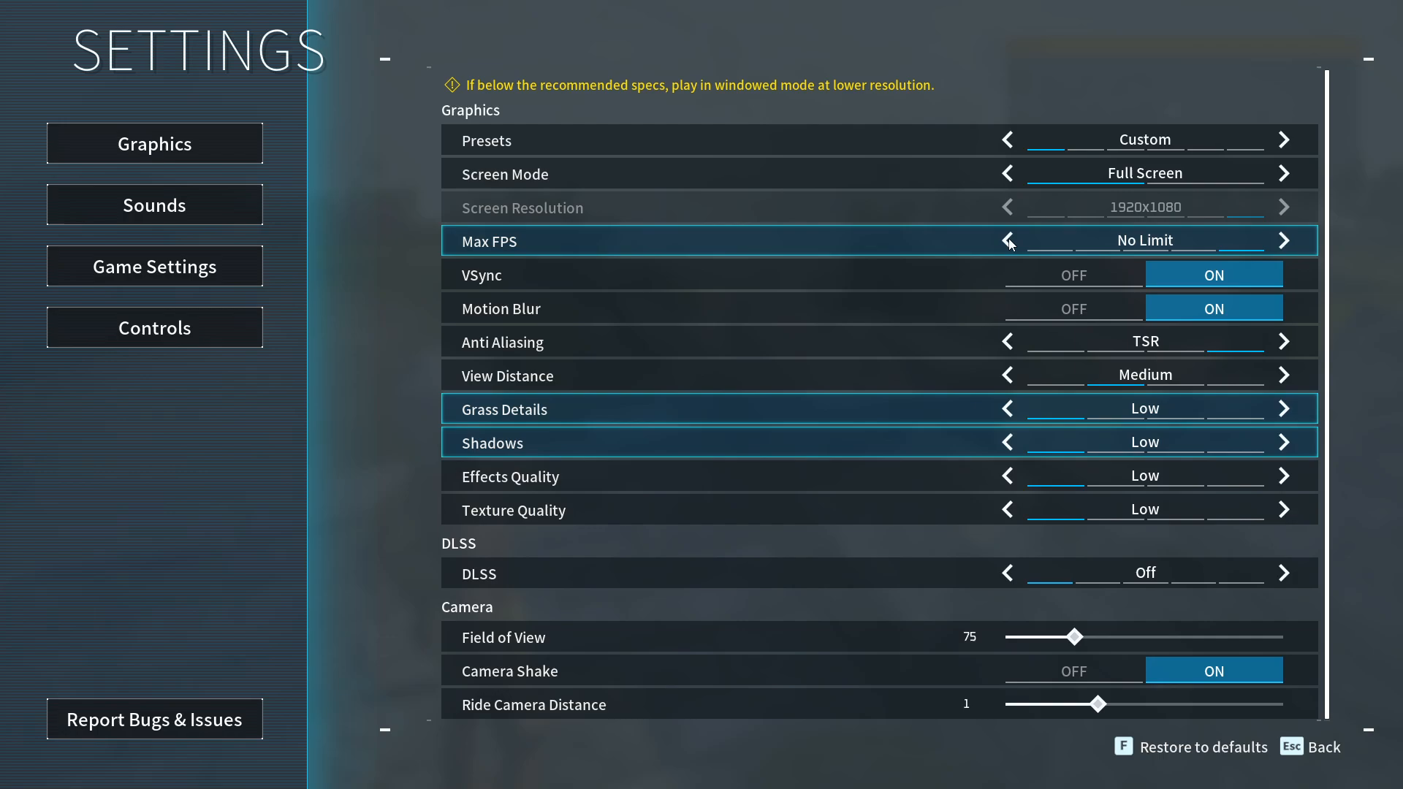
left_click(1006, 239)
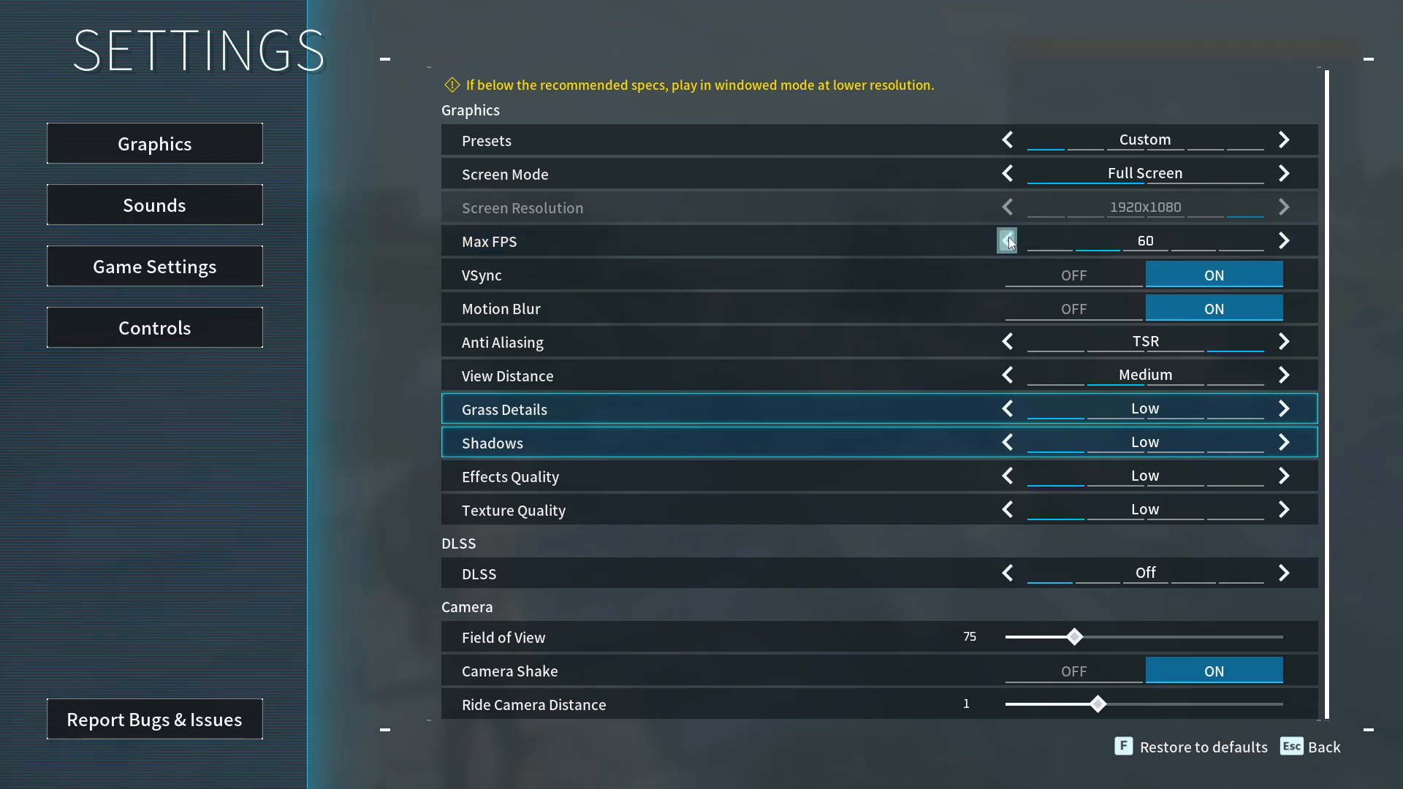
mouse_move(972, 456)
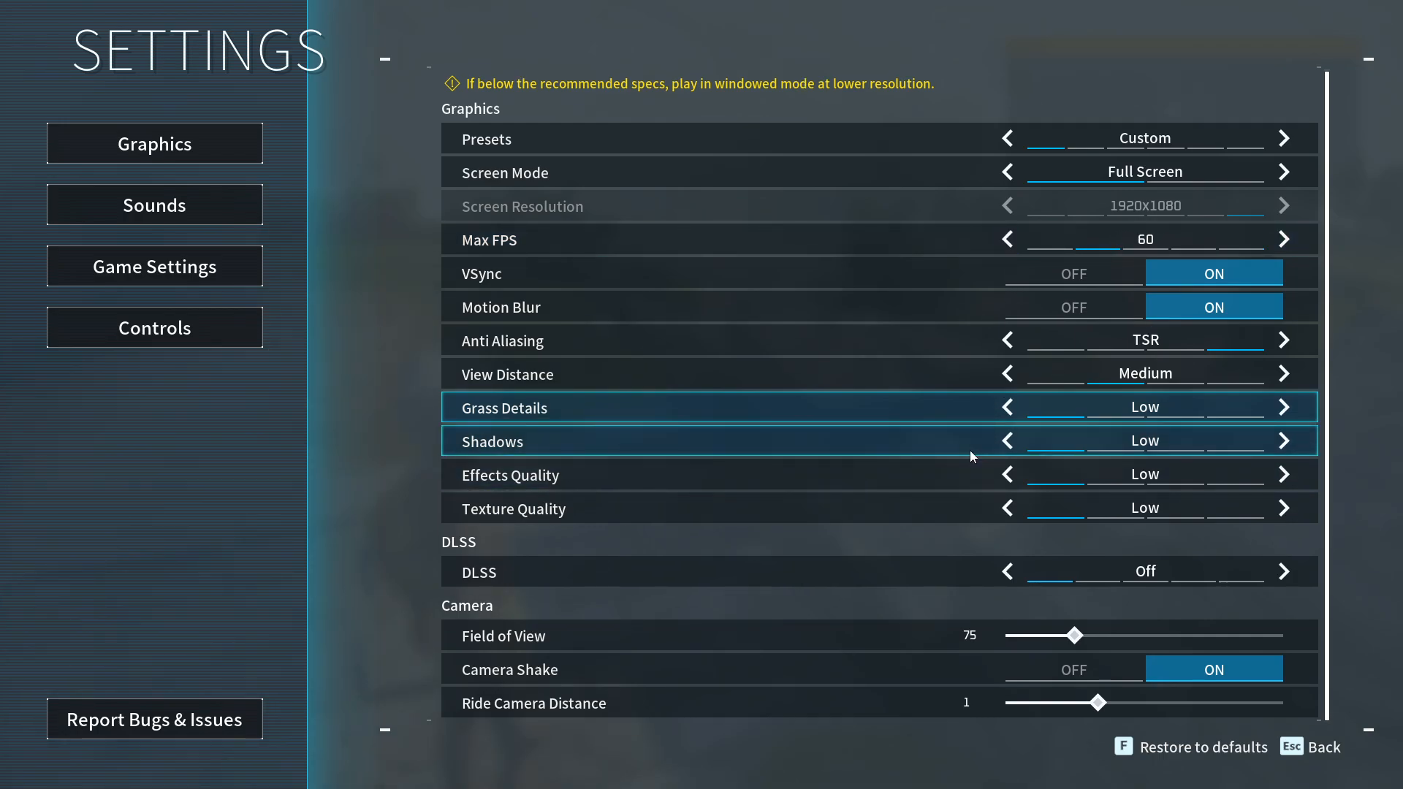
mouse_move(792, 369)
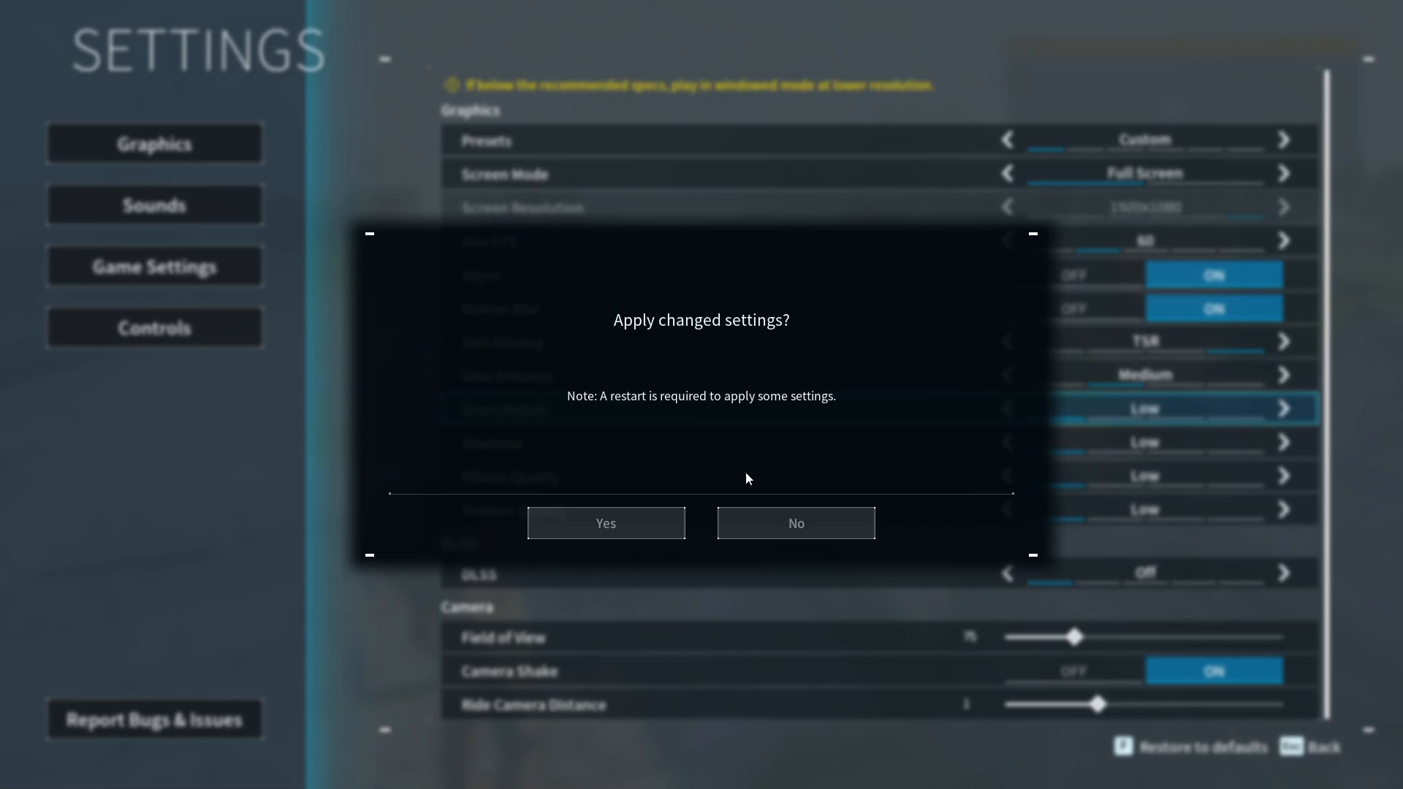
mouse_move(605, 523)
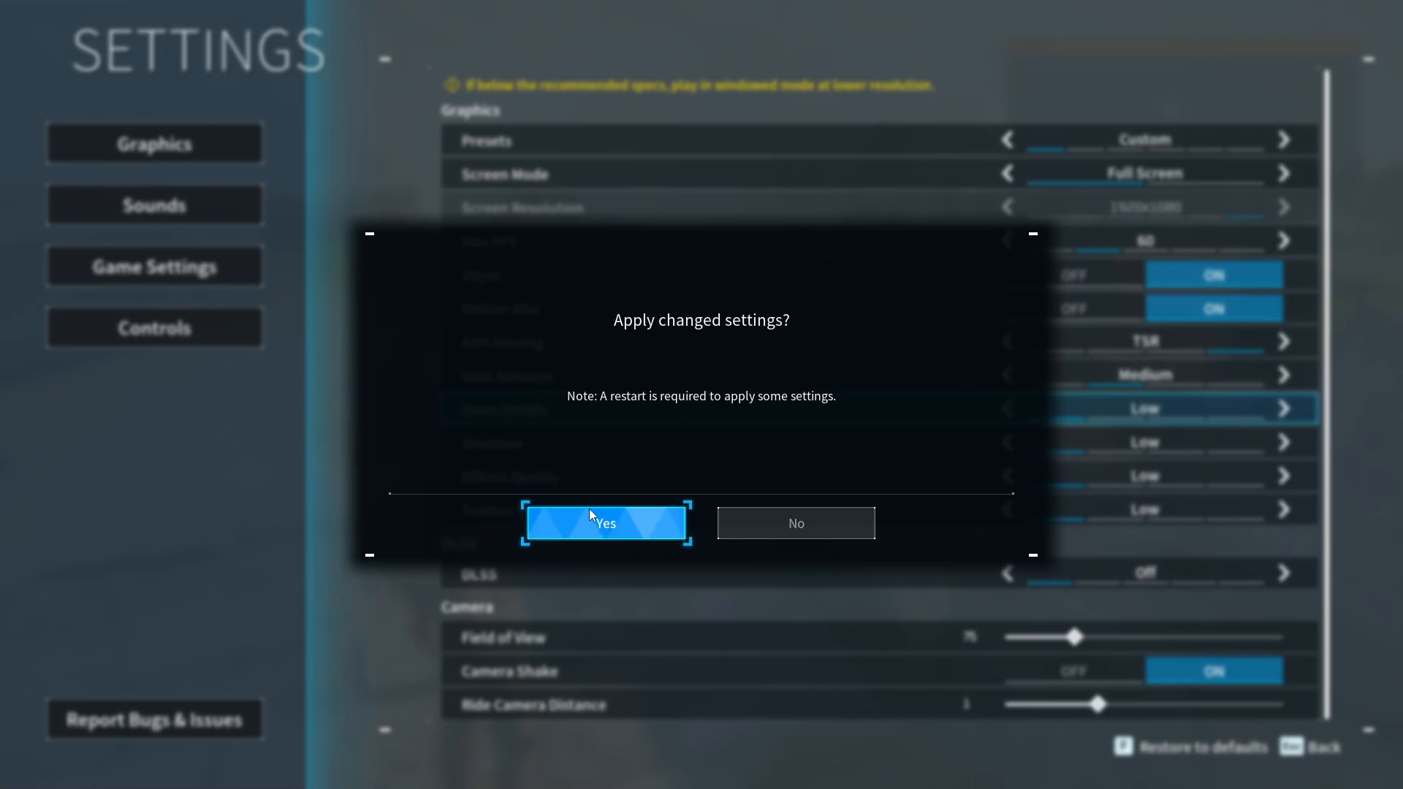
left_click(606, 523)
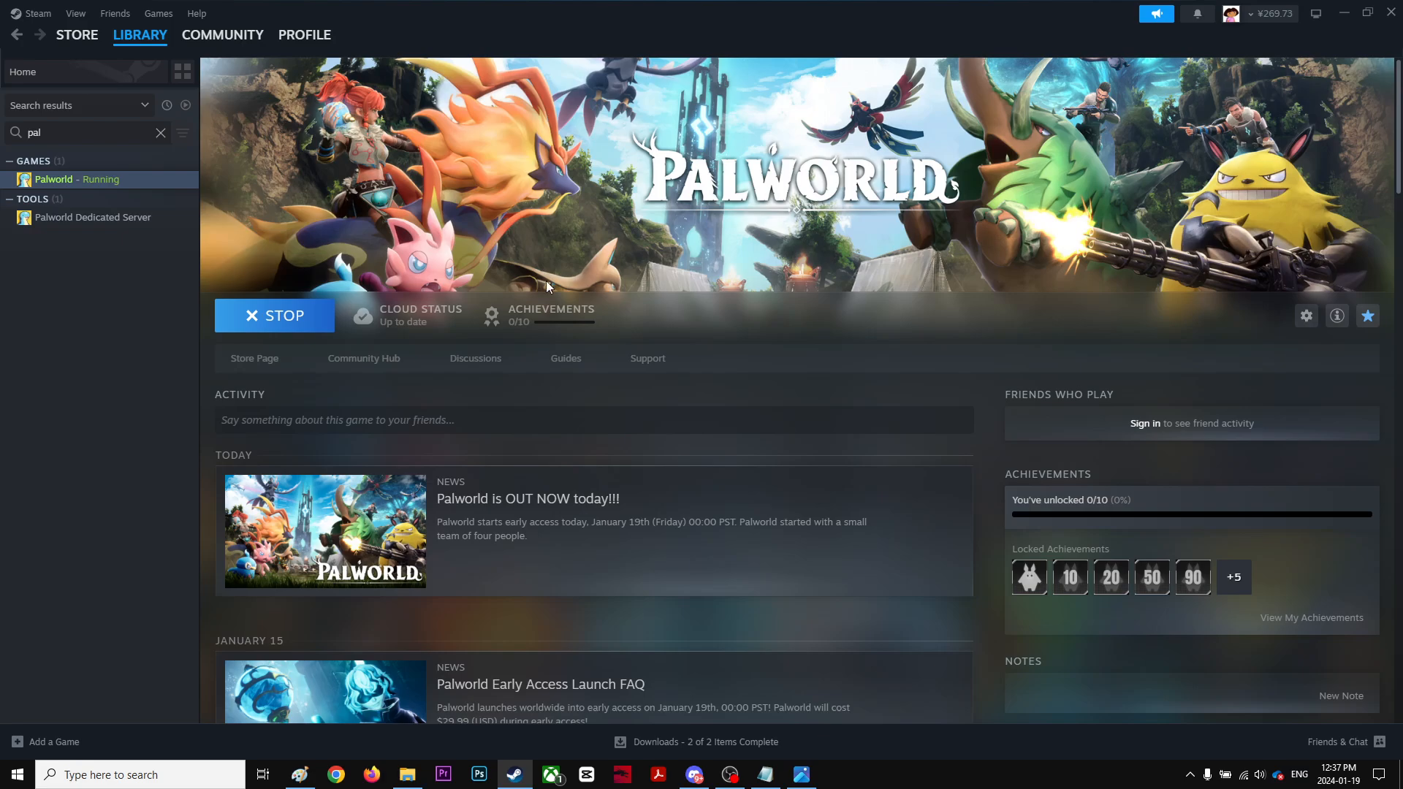
mouse_move(566, 255)
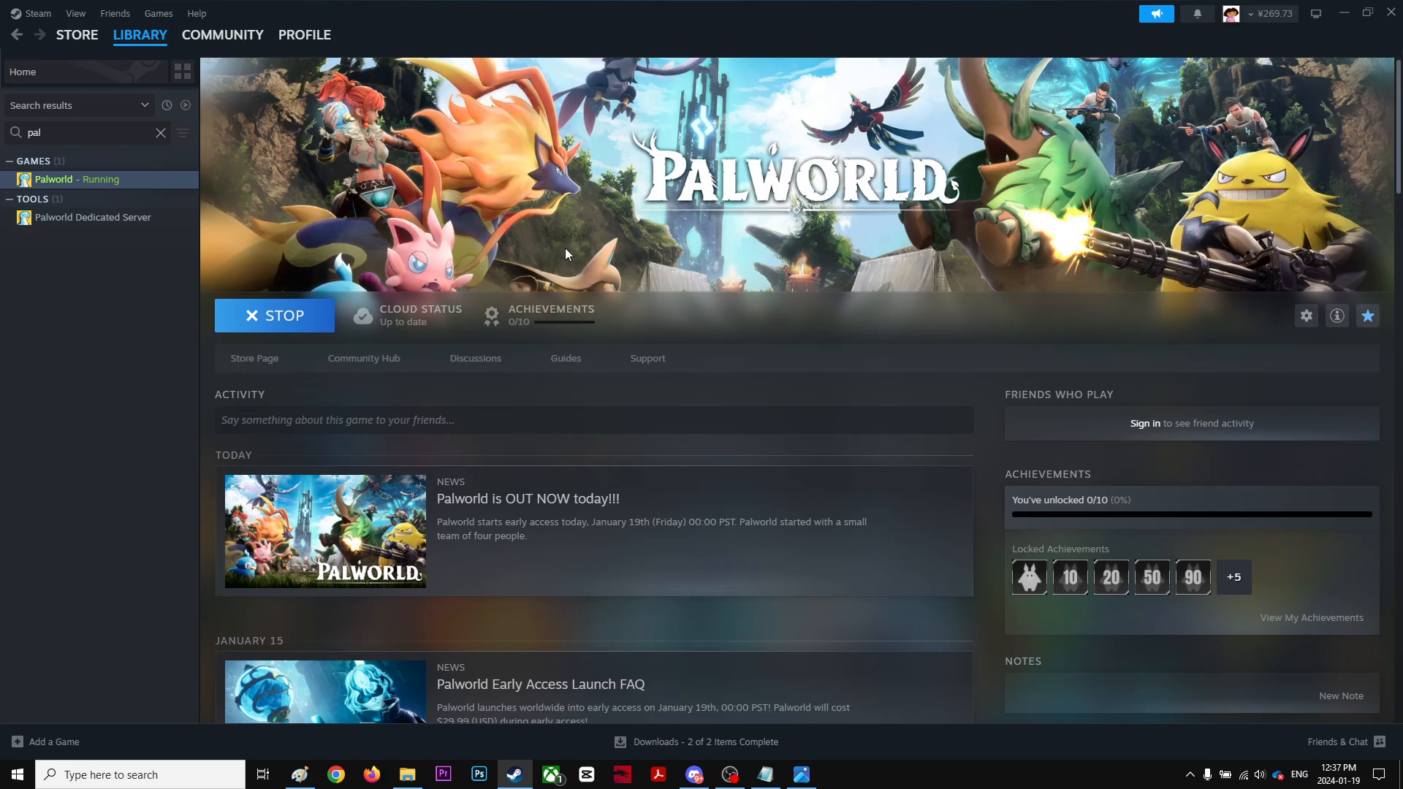
Relaunch Palworld from the Steam library and bring up Task Manager
left_click(274, 315)
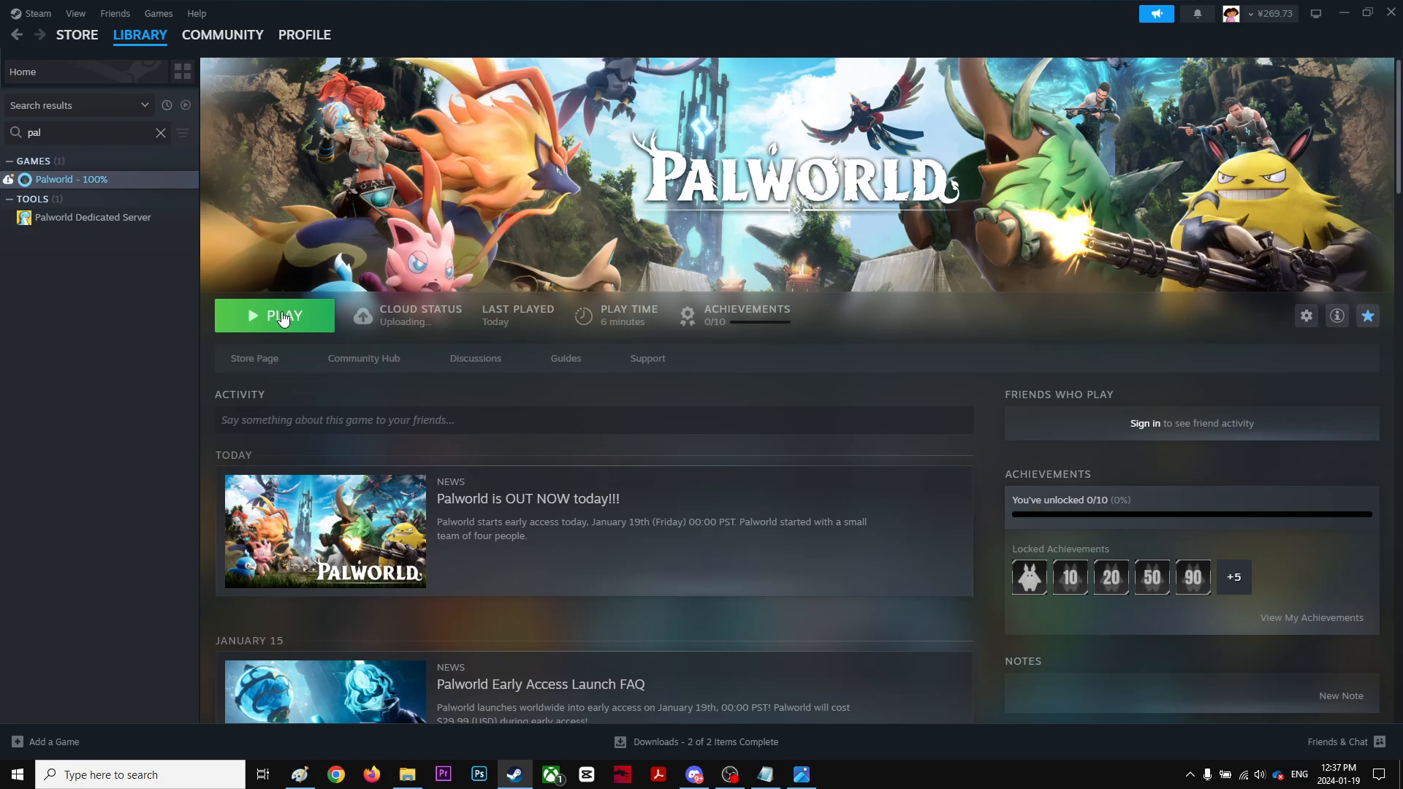
left_click(283, 315)
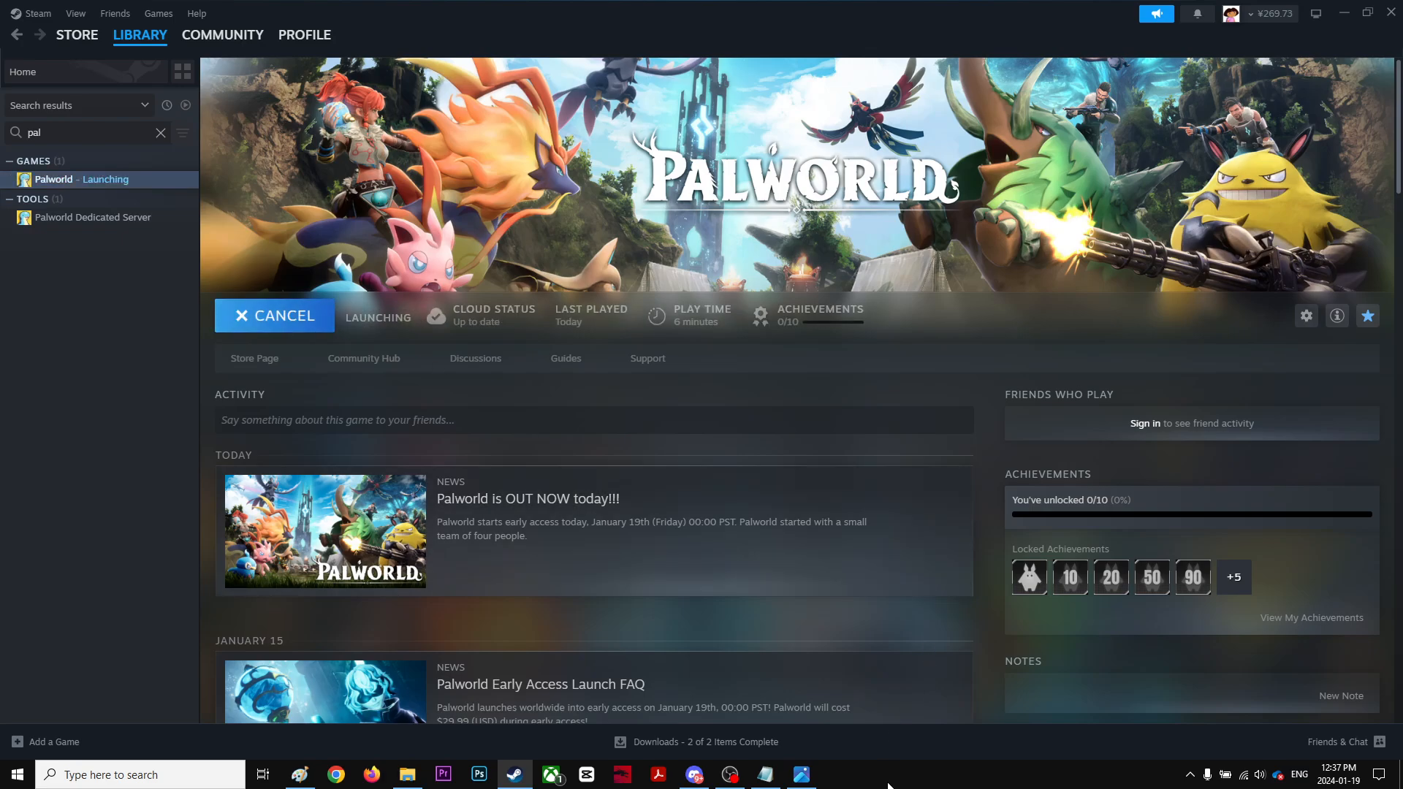
left_click(837, 774)
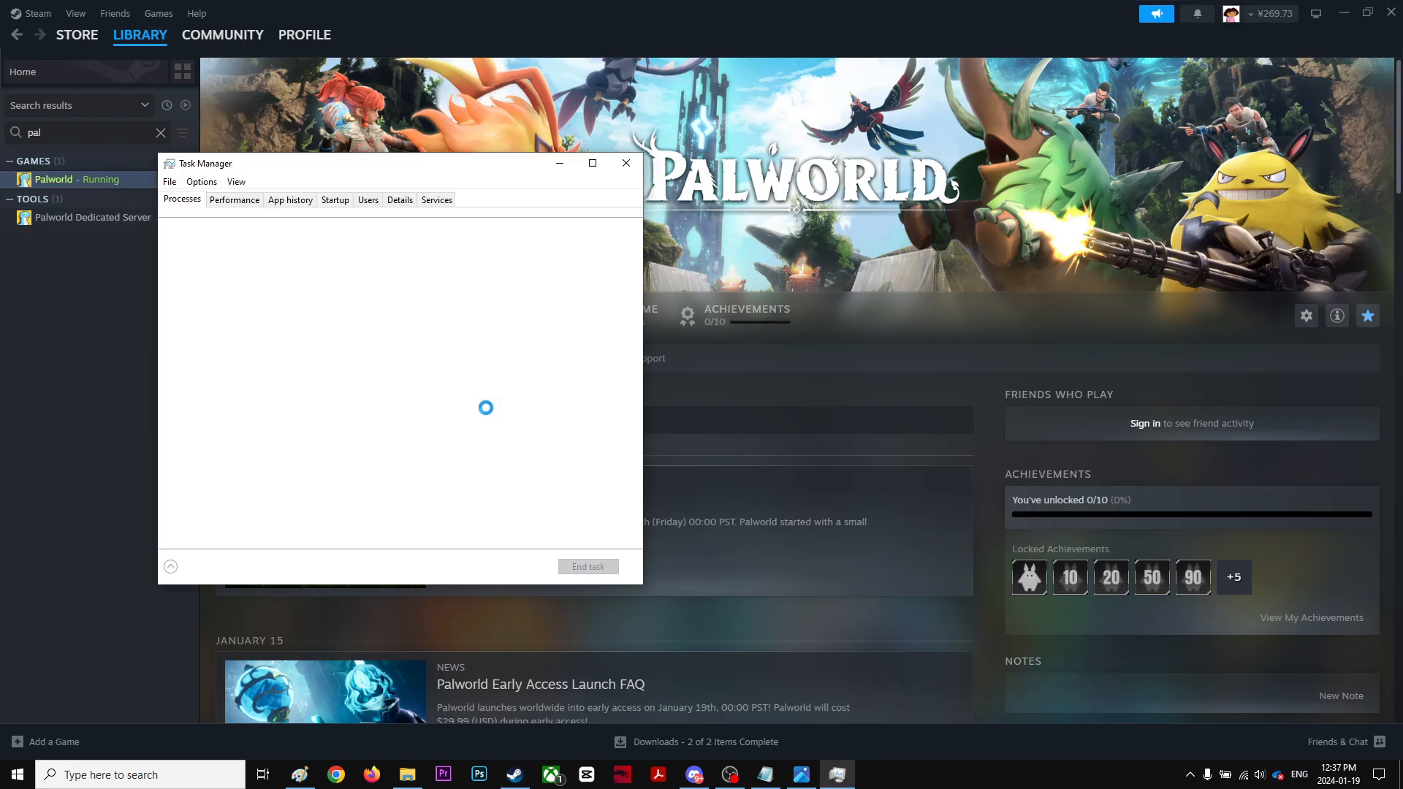
View CPU and GPU usage graphs in Task Manager's Performance tab
left_click(233, 200)
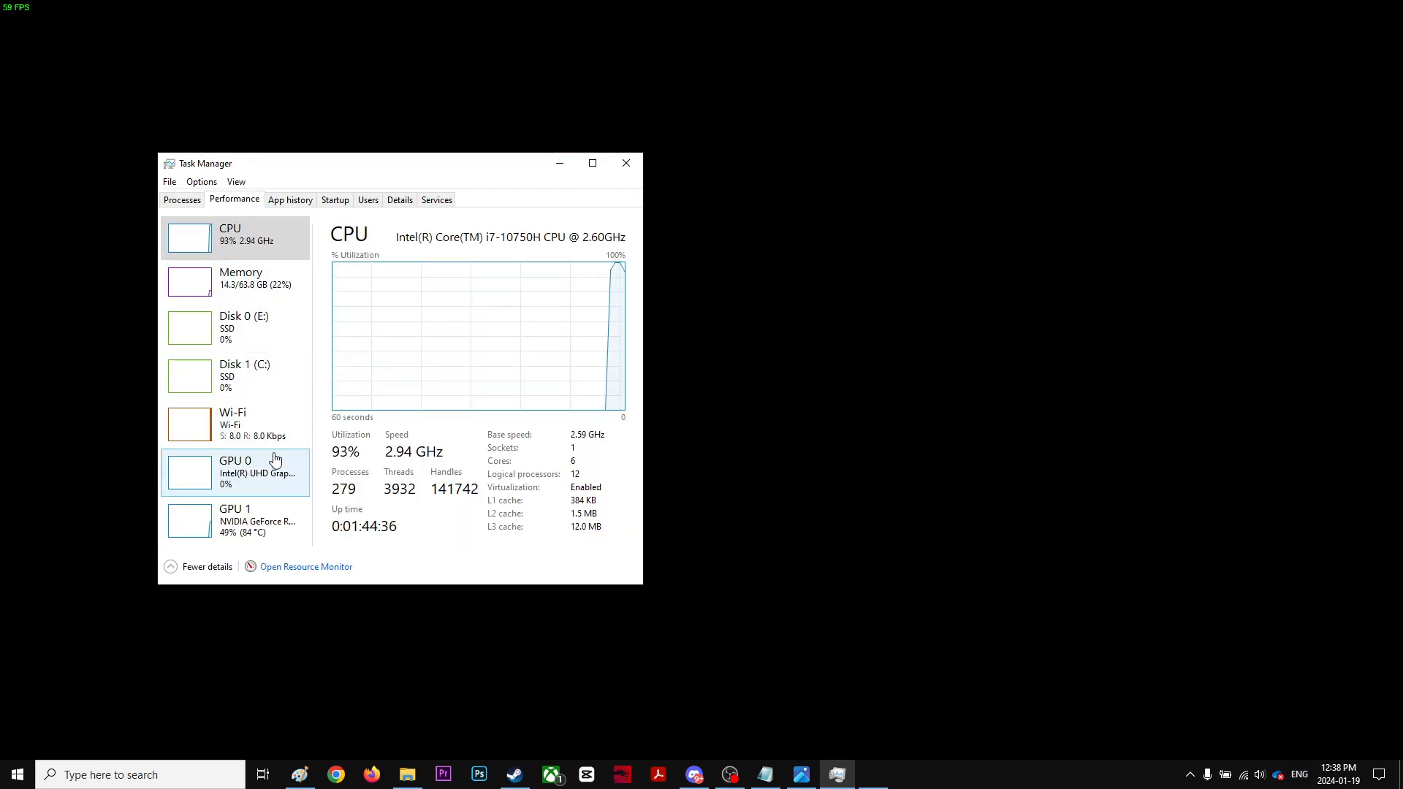
left_click(234, 520)
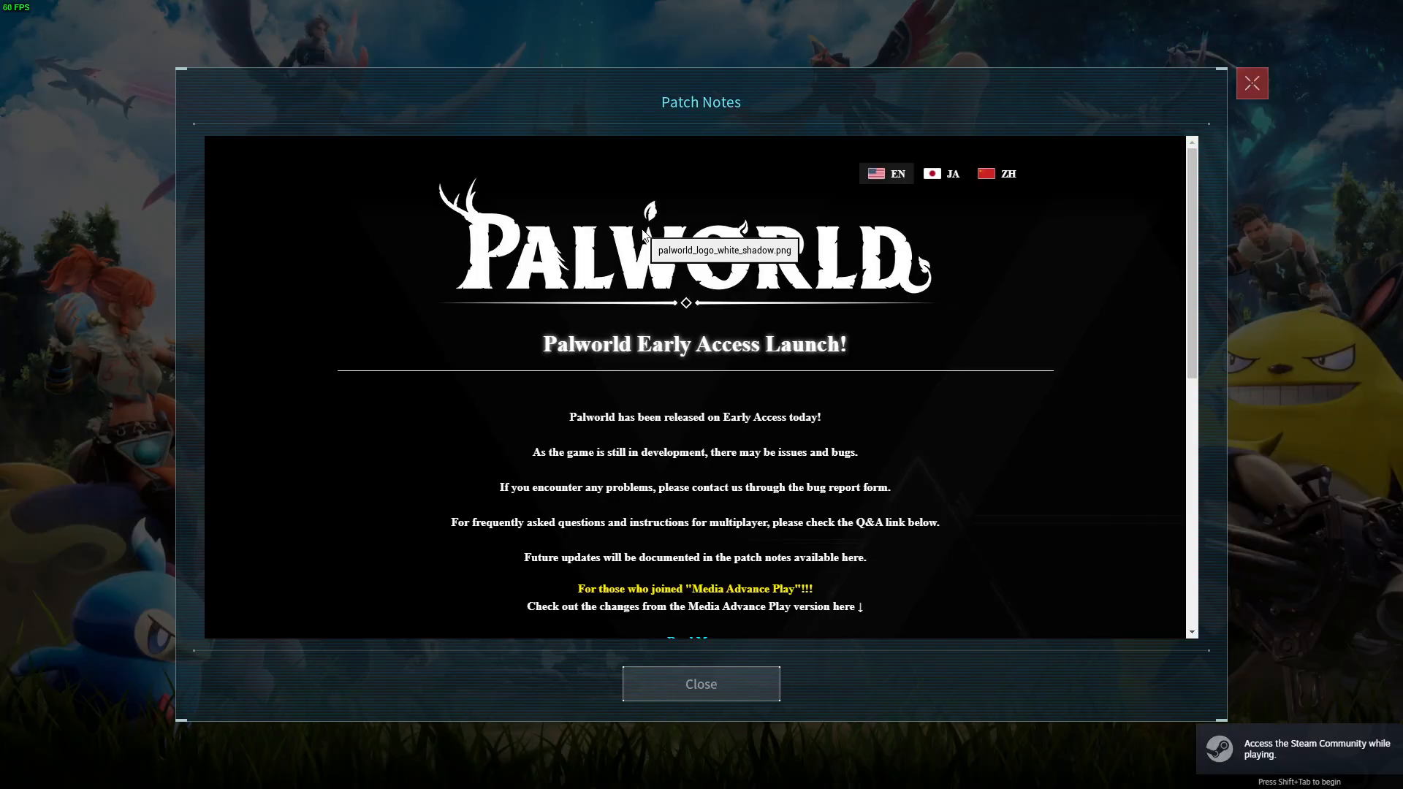
Dismiss the patch notes and enter the official server browser past the experimental warning
left_click(700, 682)
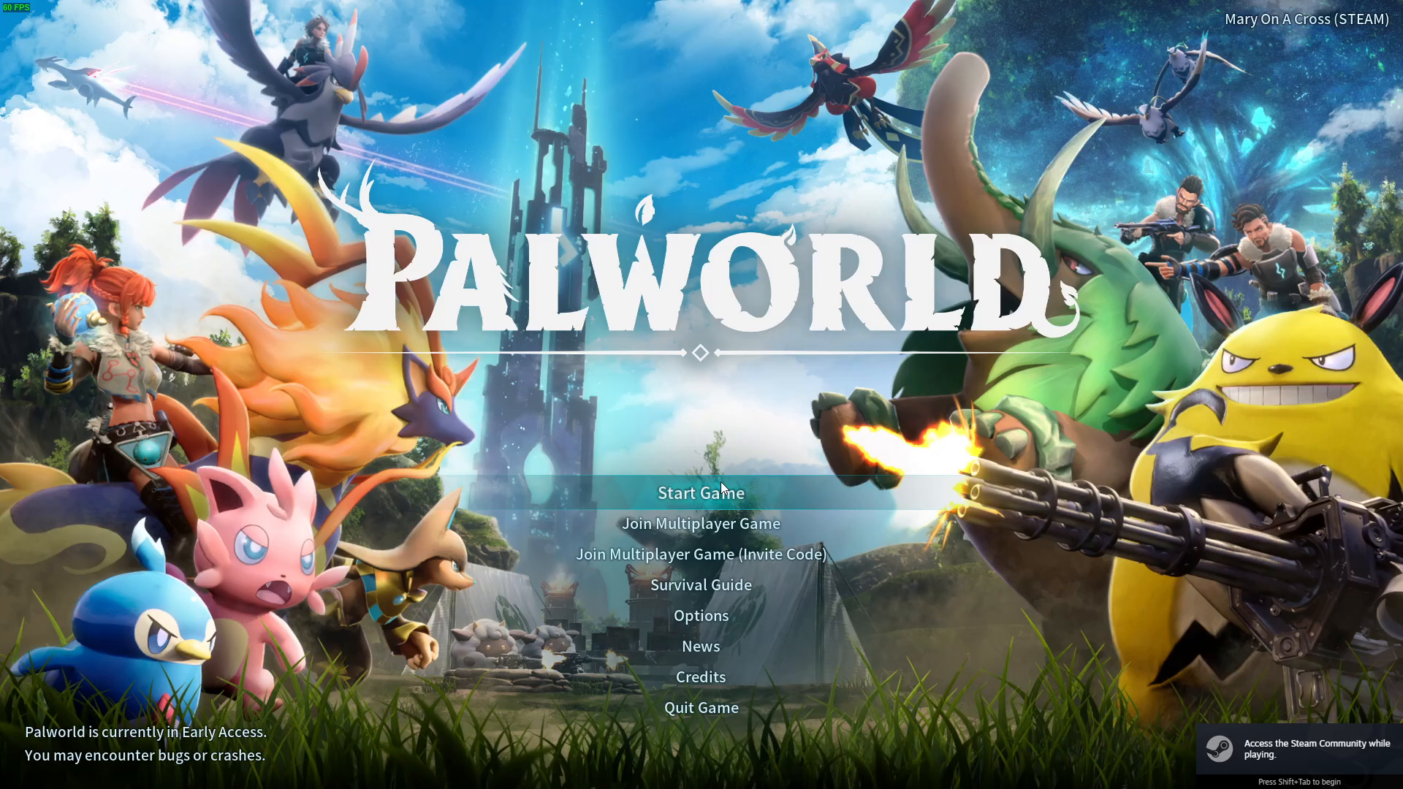
left_click(700, 523)
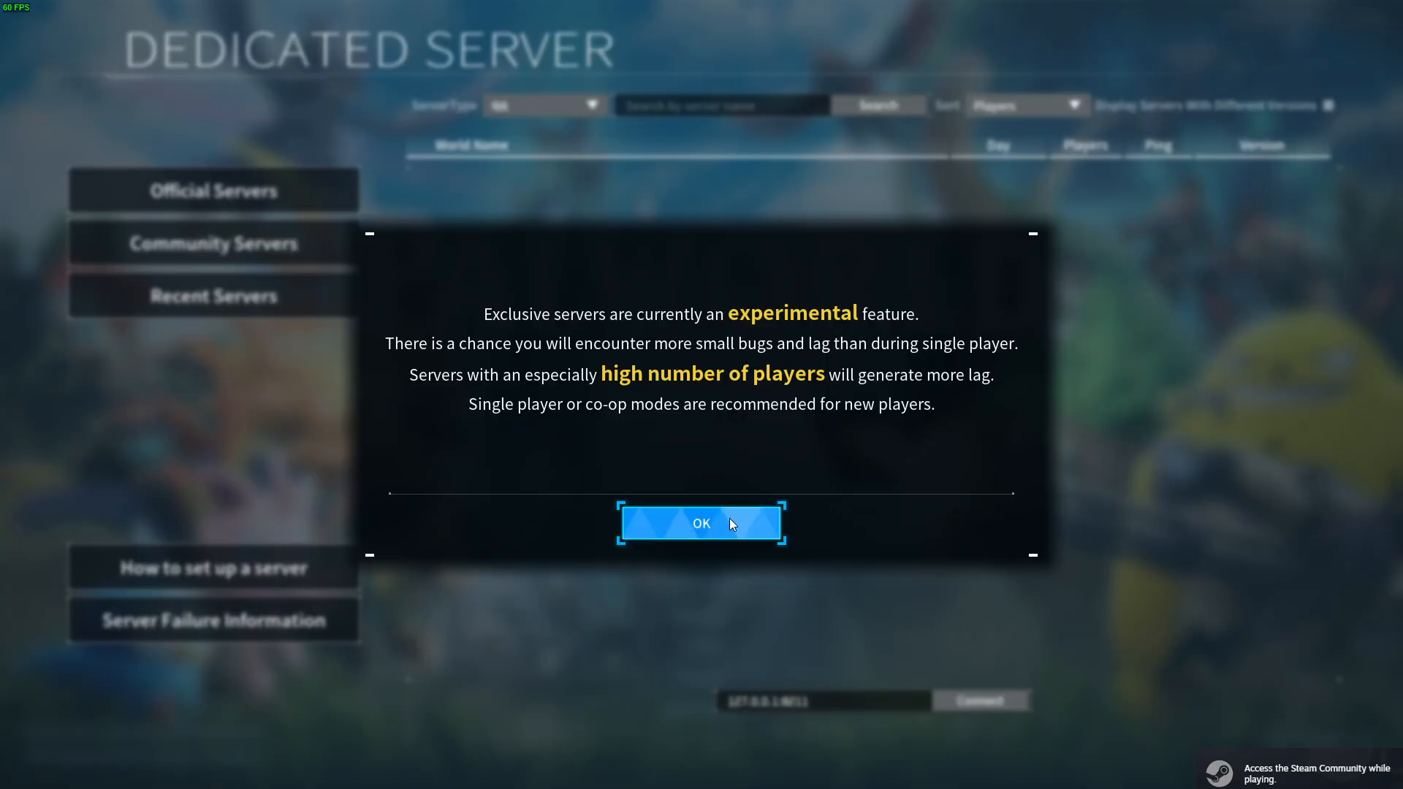
left_click(701, 523)
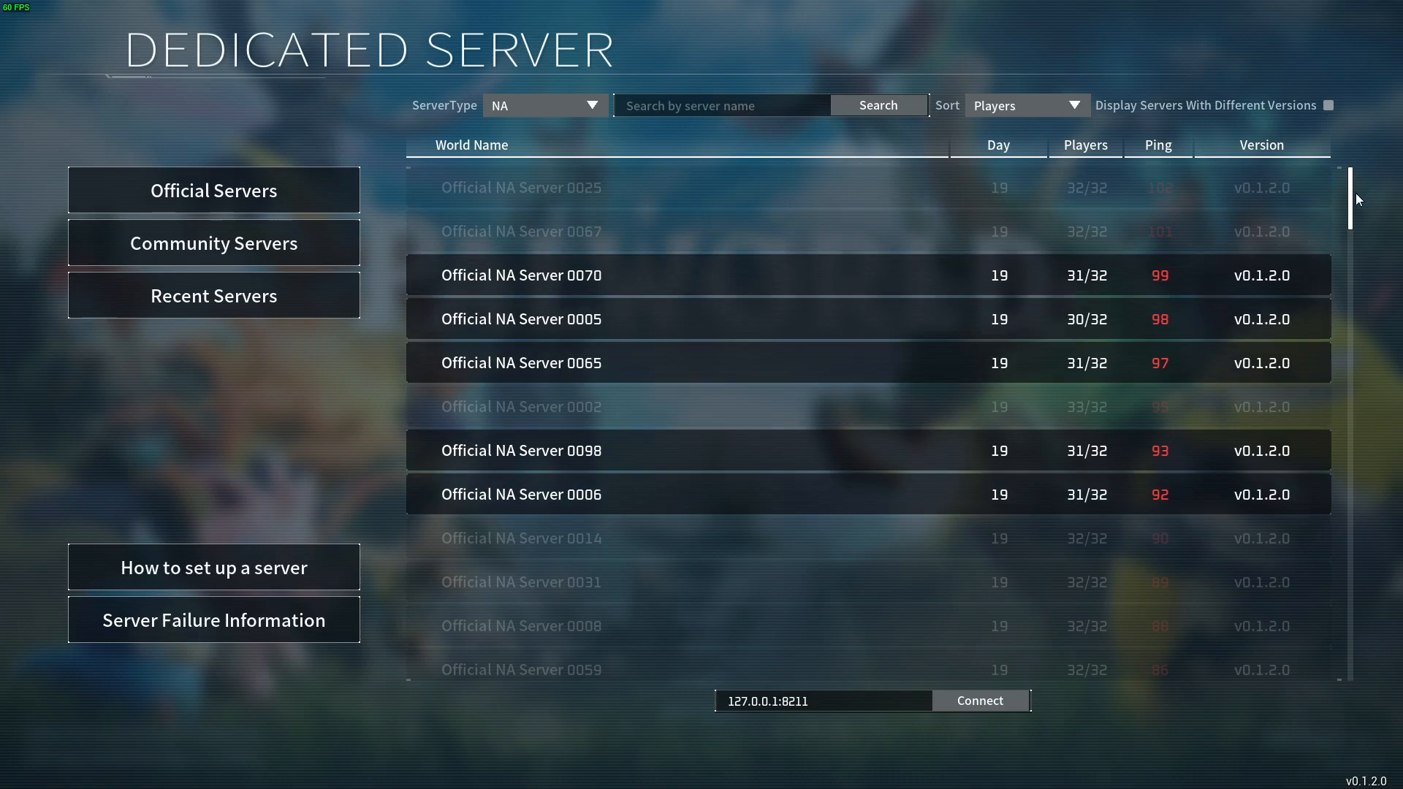
scroll("down", 3)
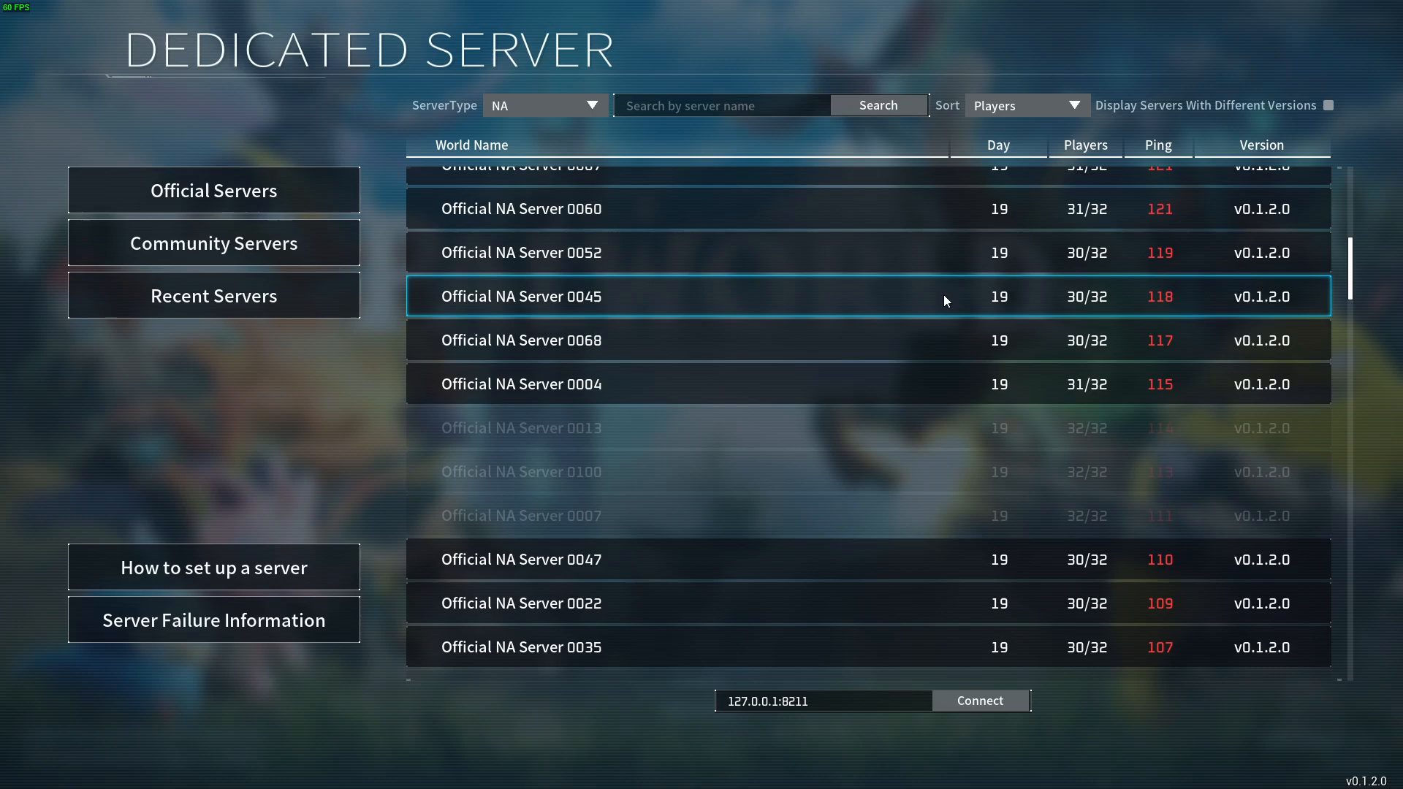
scroll("down", 3)
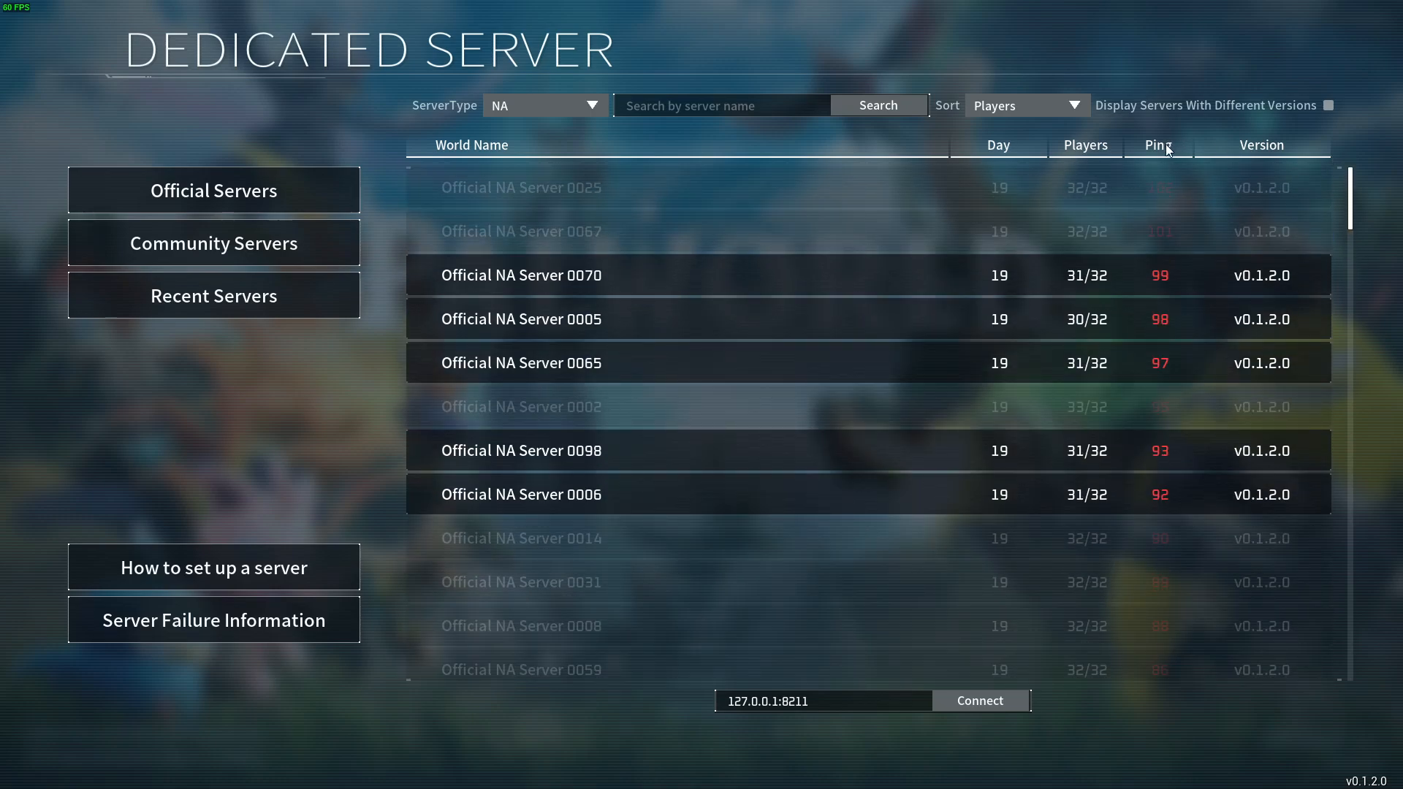
Check sort options, keep region NA, and join Official NA Server 0065
left_click(1026, 105)
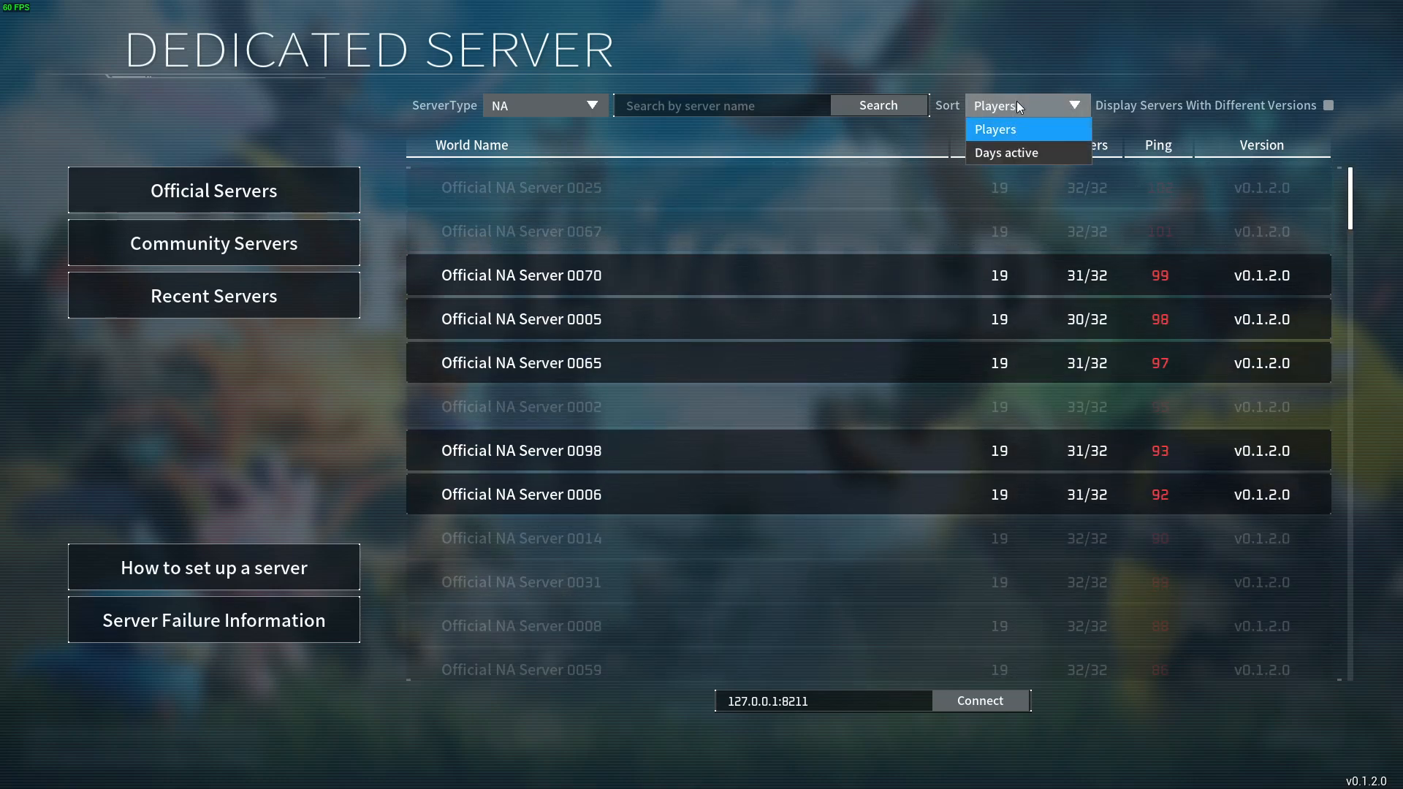
left_click(544, 104)
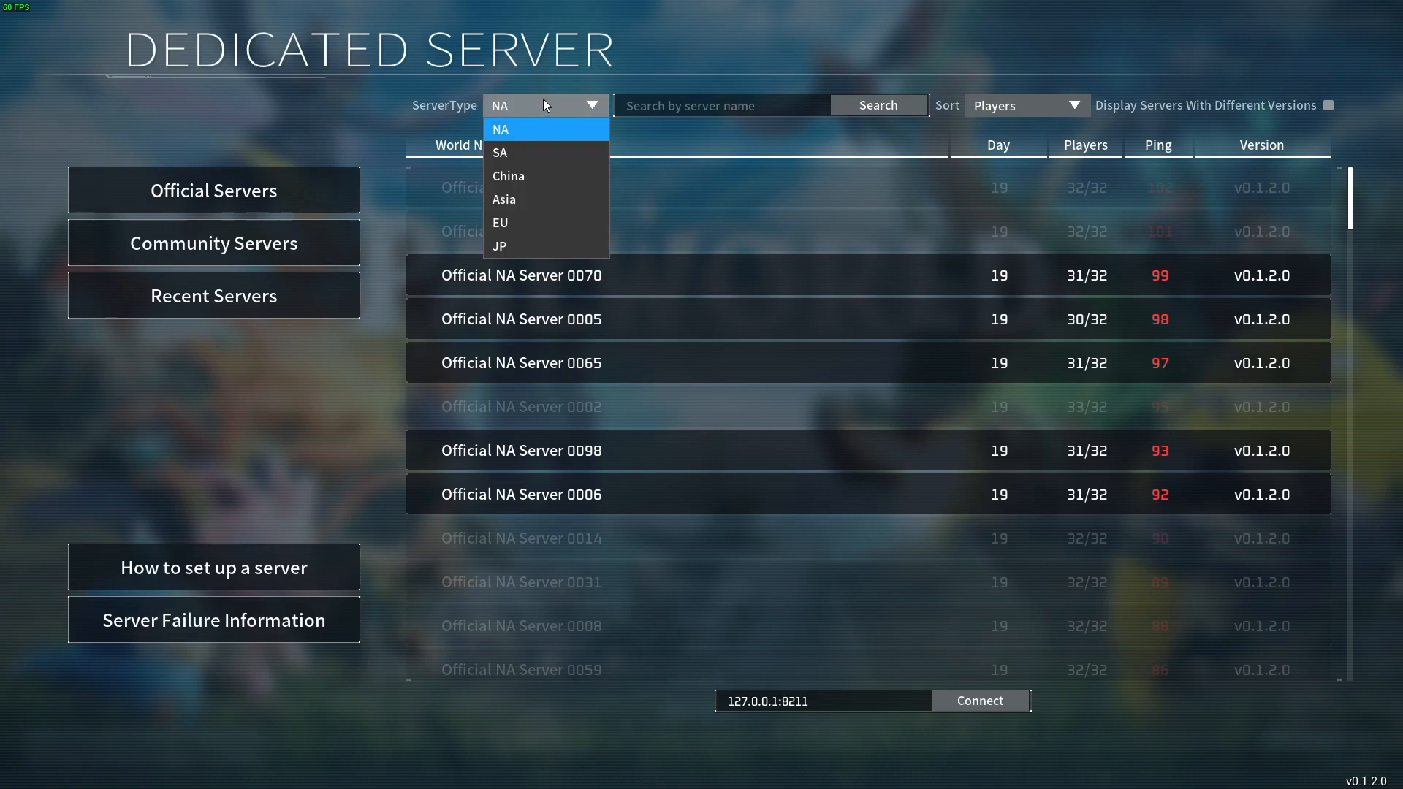
left_click(500, 129)
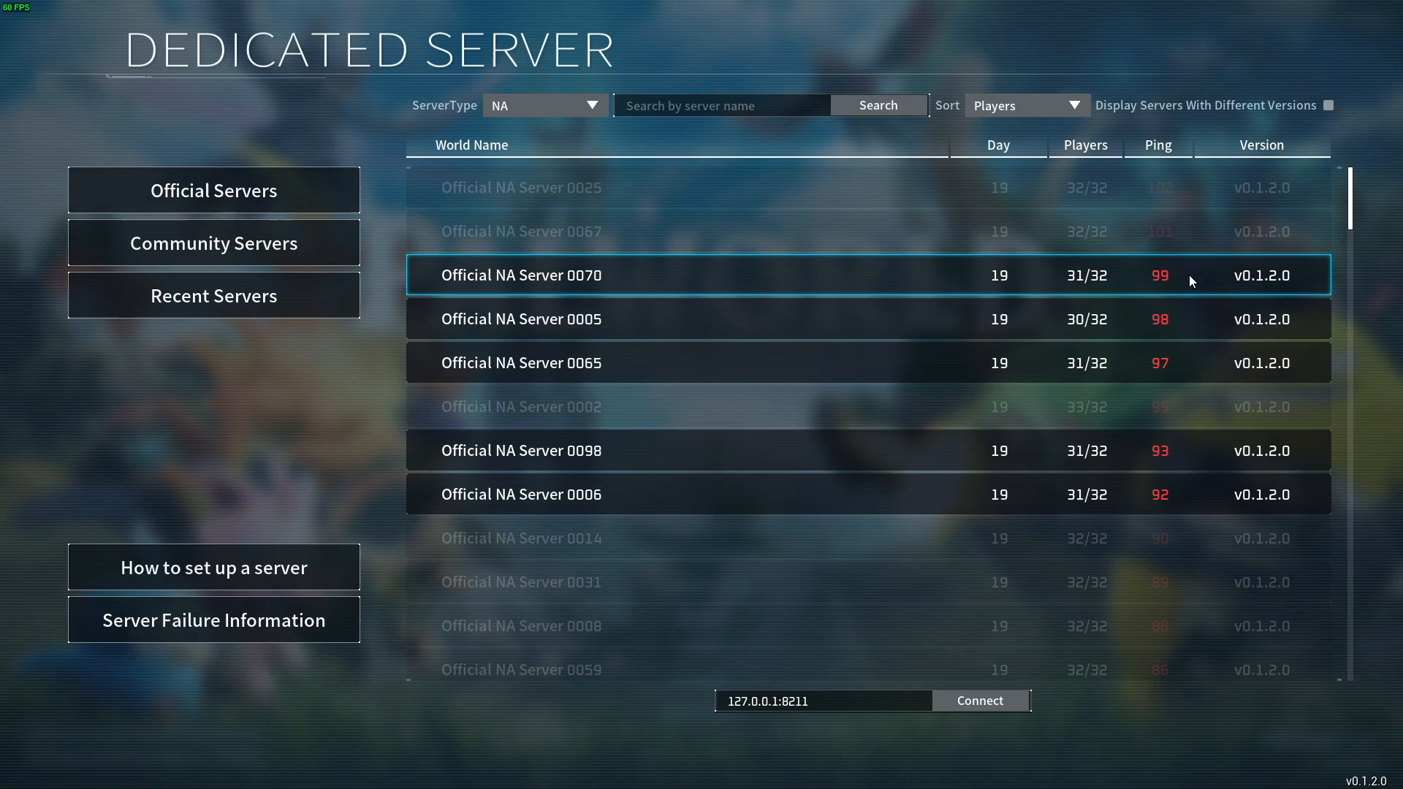
double_click(521, 363)
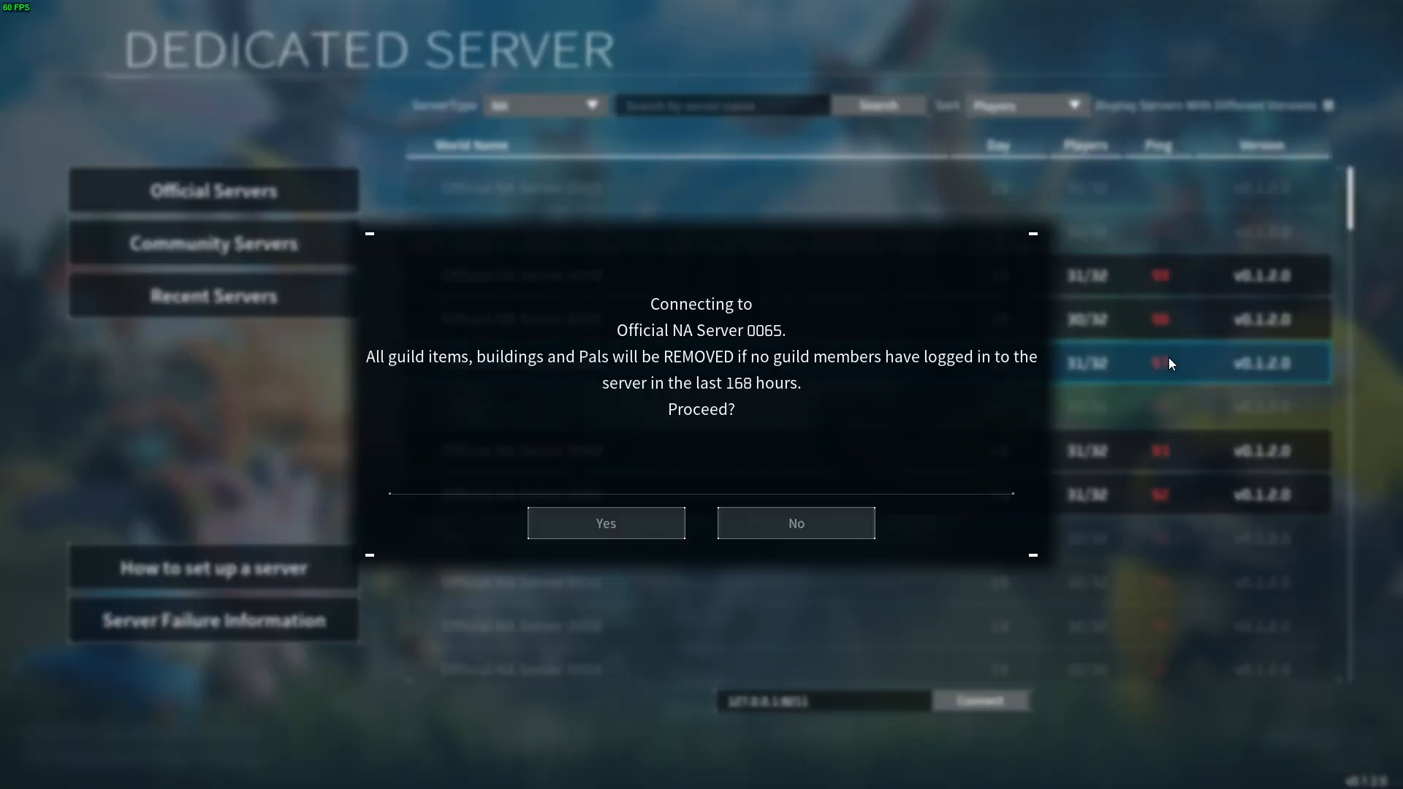
left_click(794, 522)
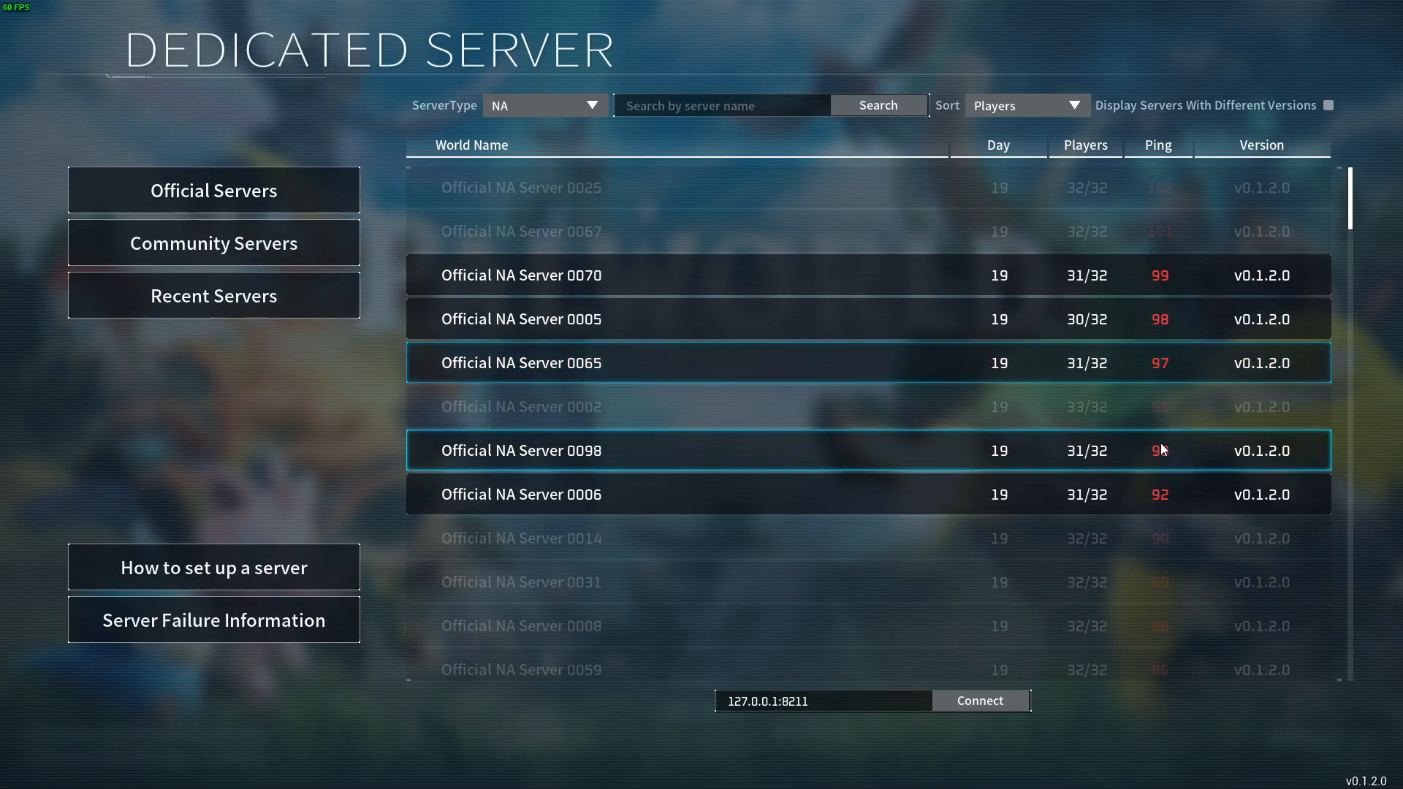
scroll("down", 3)
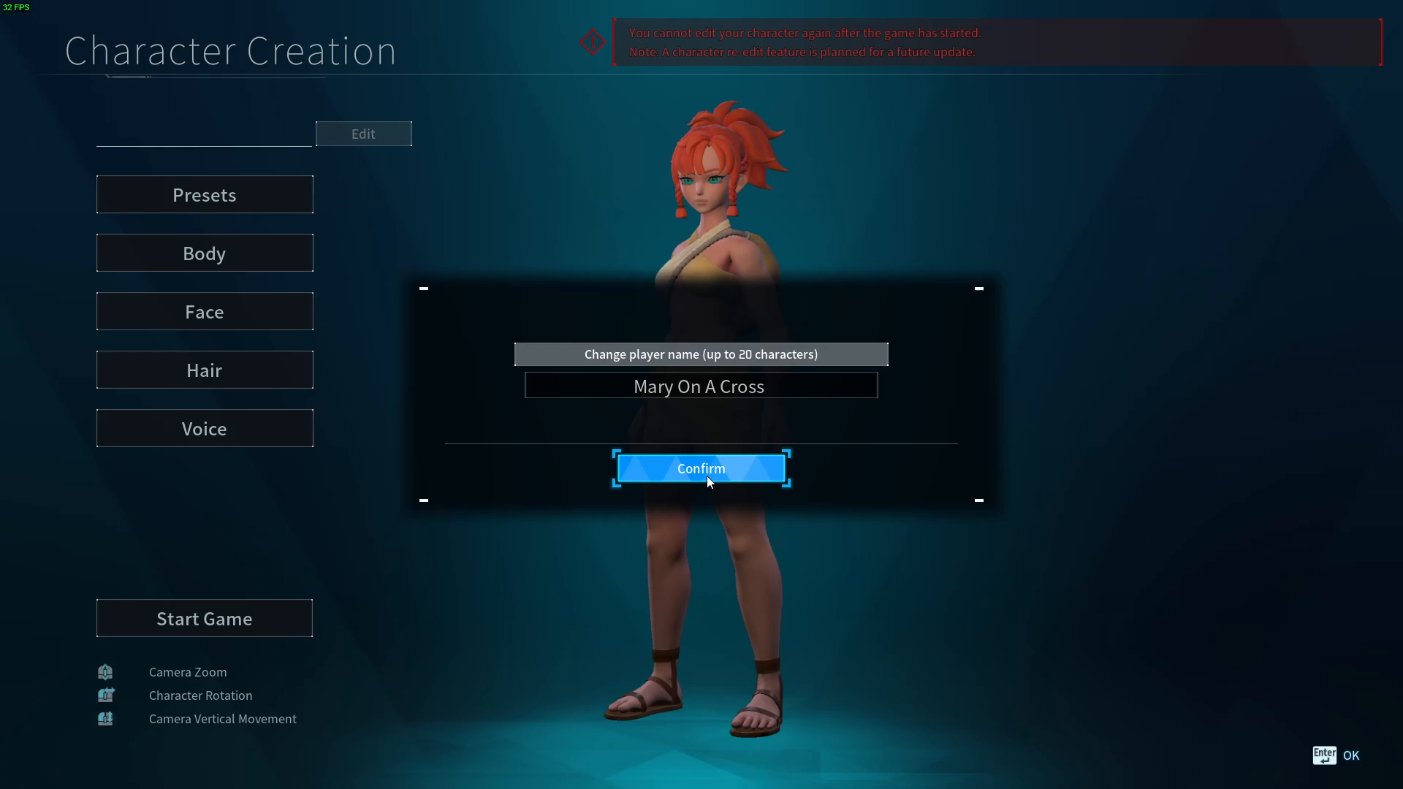
Confirm the player name and answer Yes to 'Ready to start the game?'
left_click(701, 468)
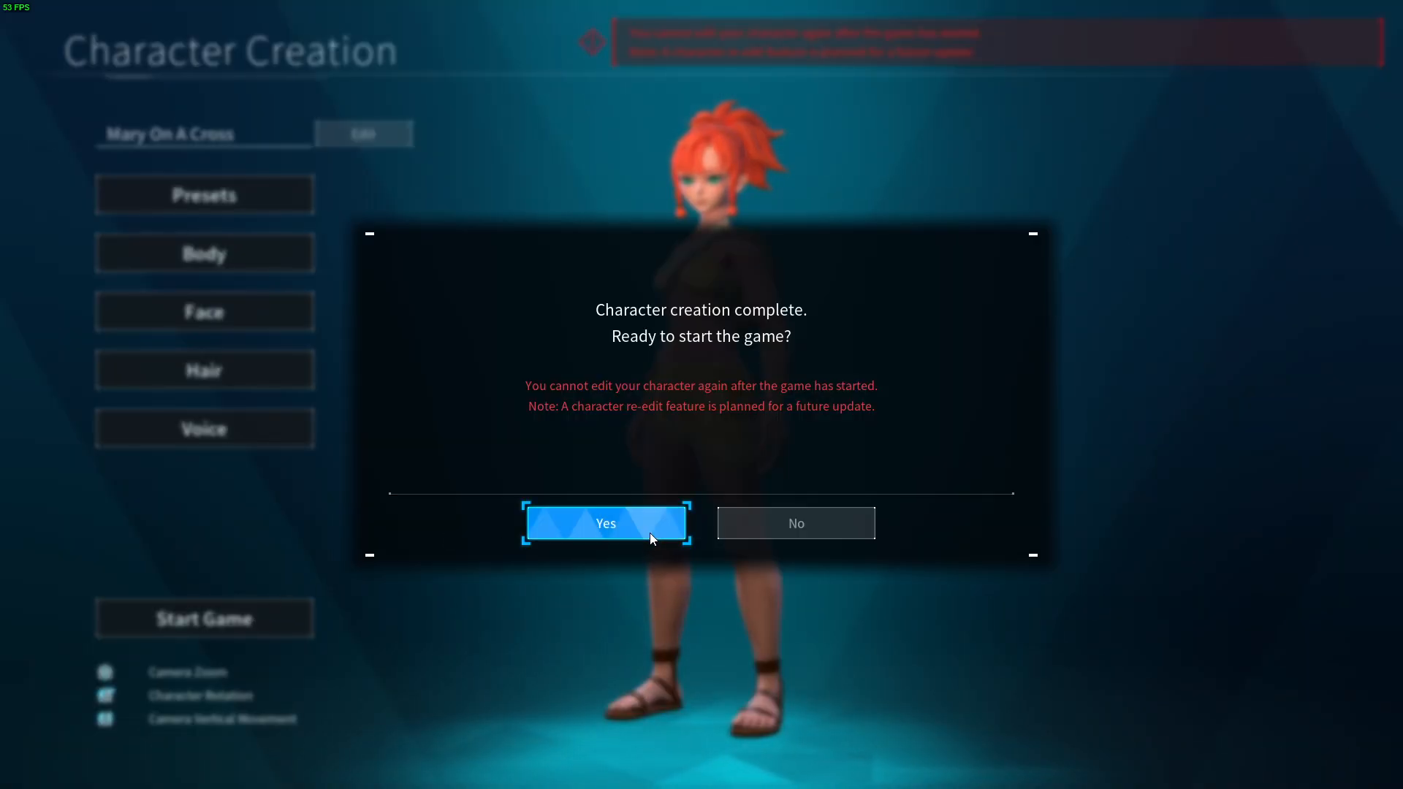
left_click(605, 523)
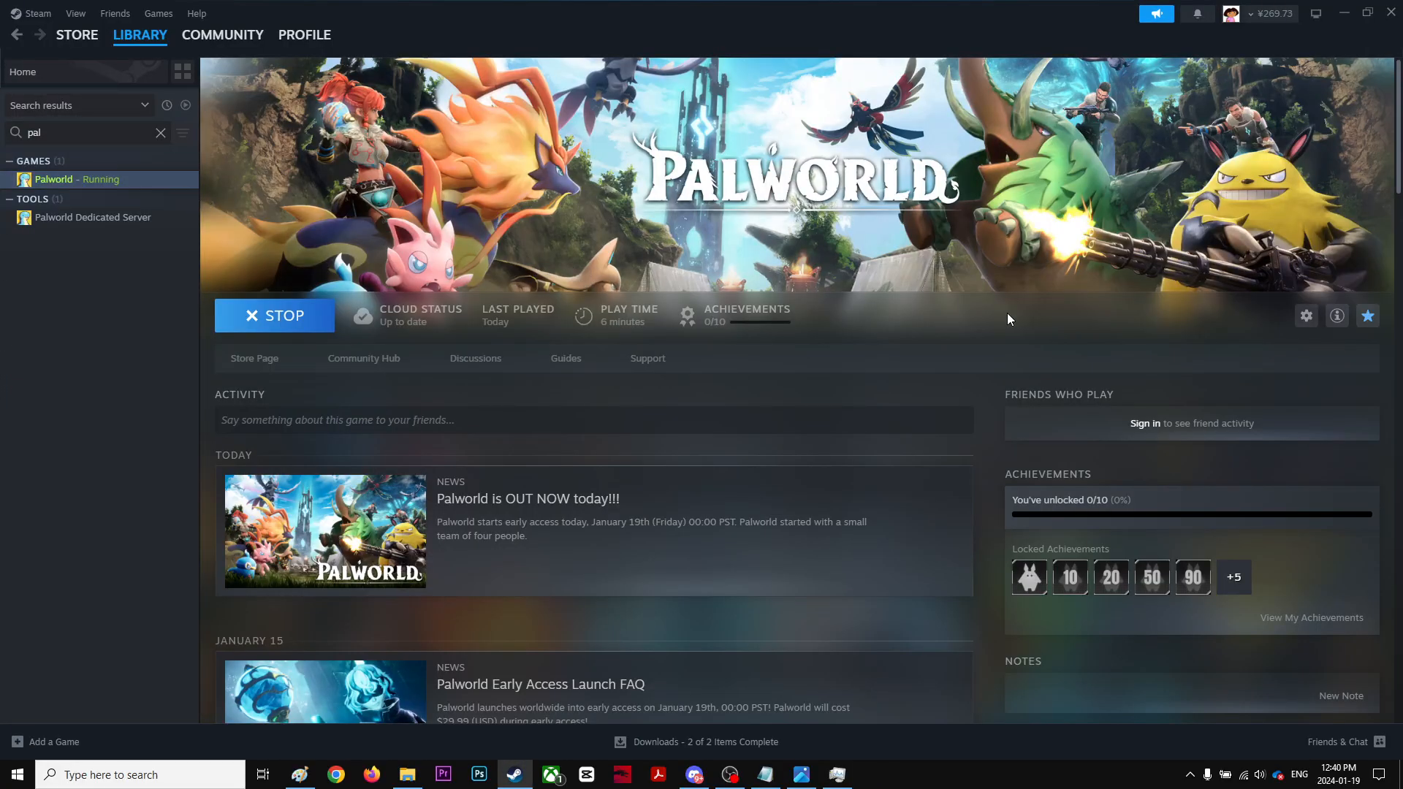
mouse_move(1307, 315)
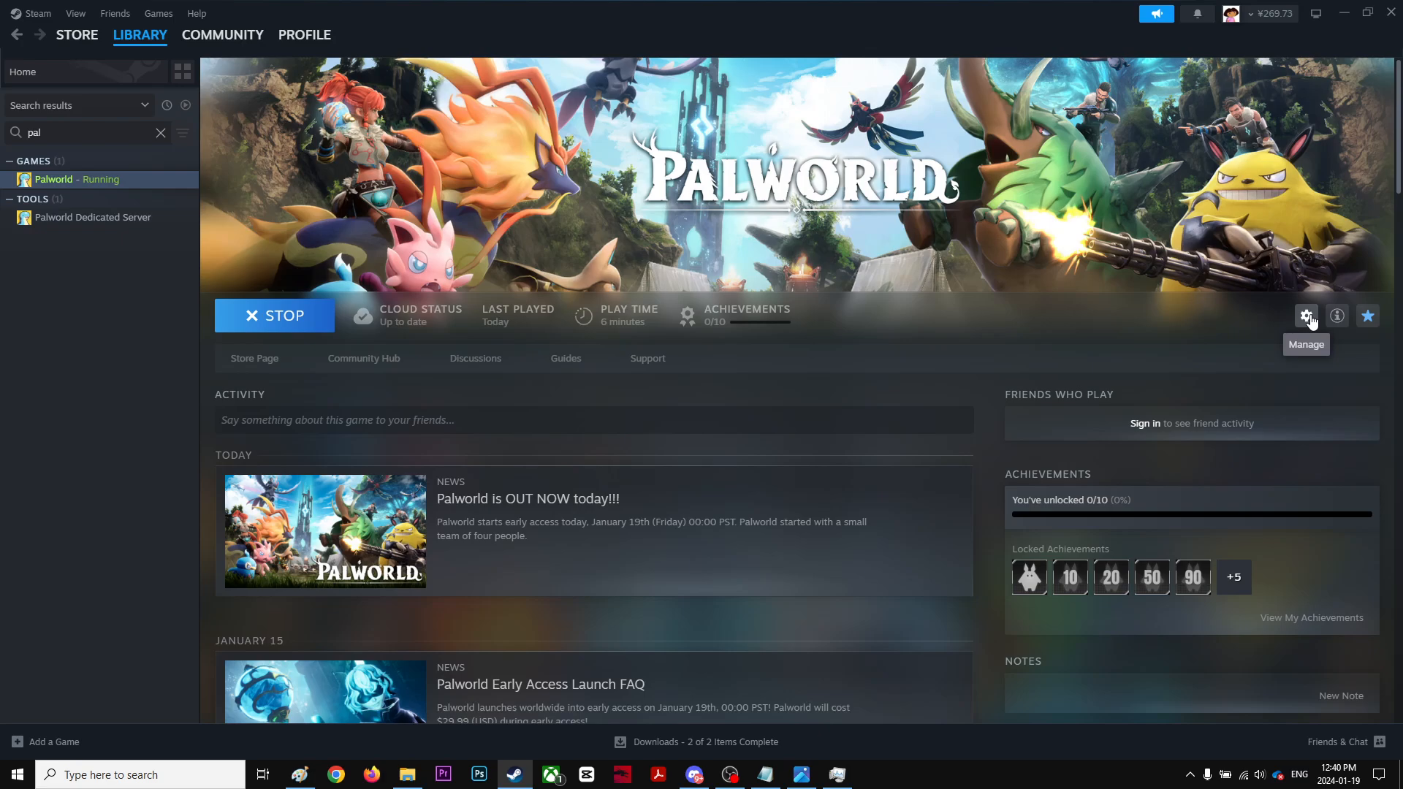
mouse_move(1284, 328)
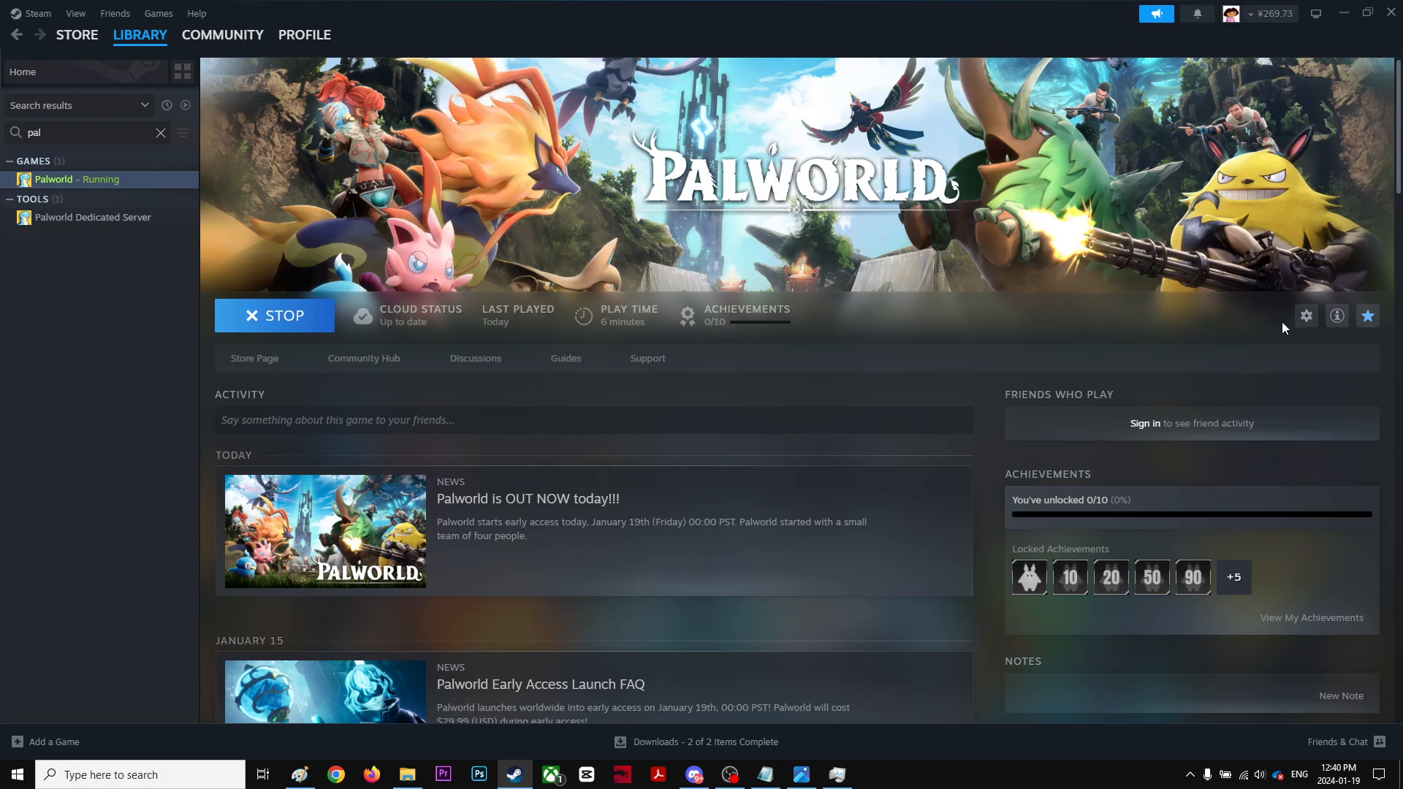
Stop Palworld in Steam and bring up its install folder in File Explorer
left_click(1307, 315)
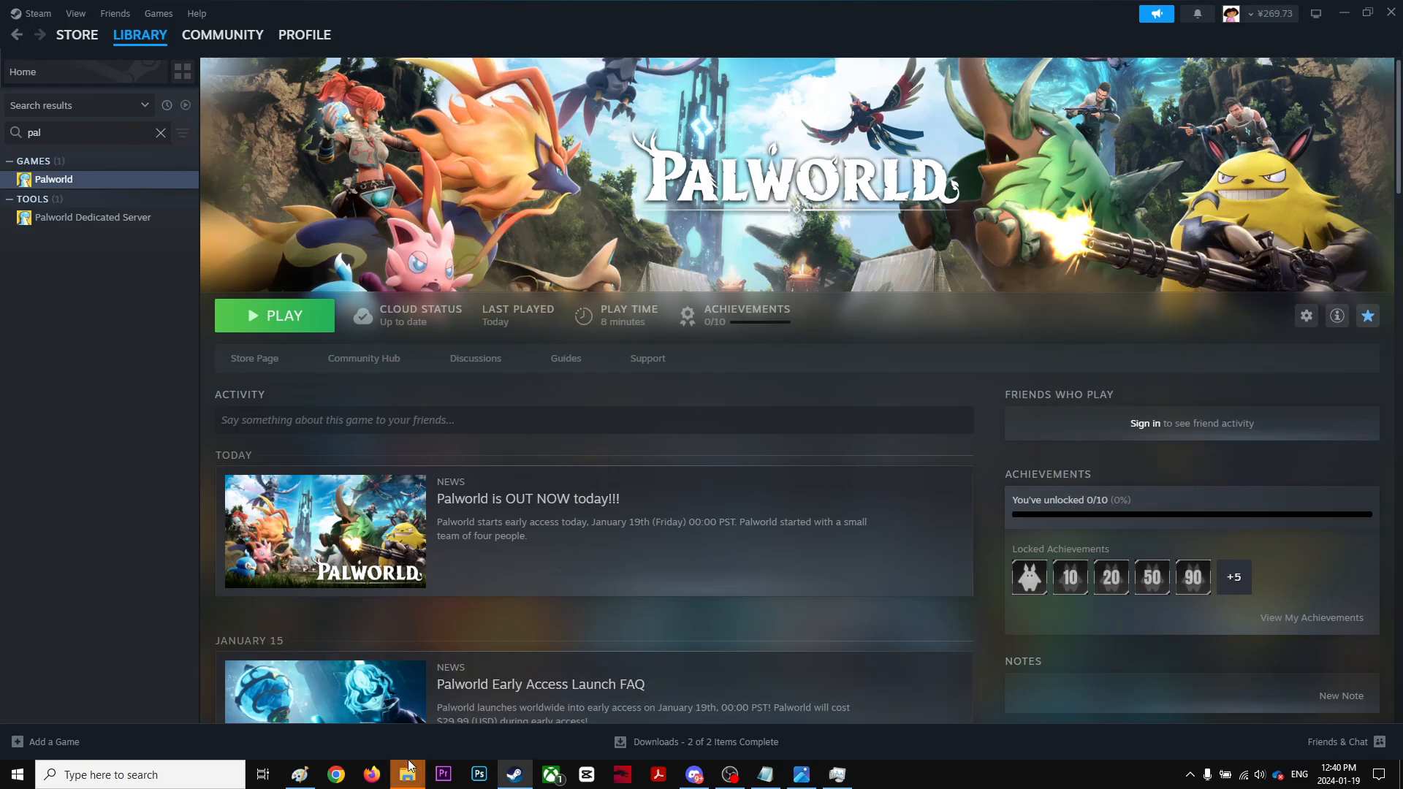
left_click(406, 774)
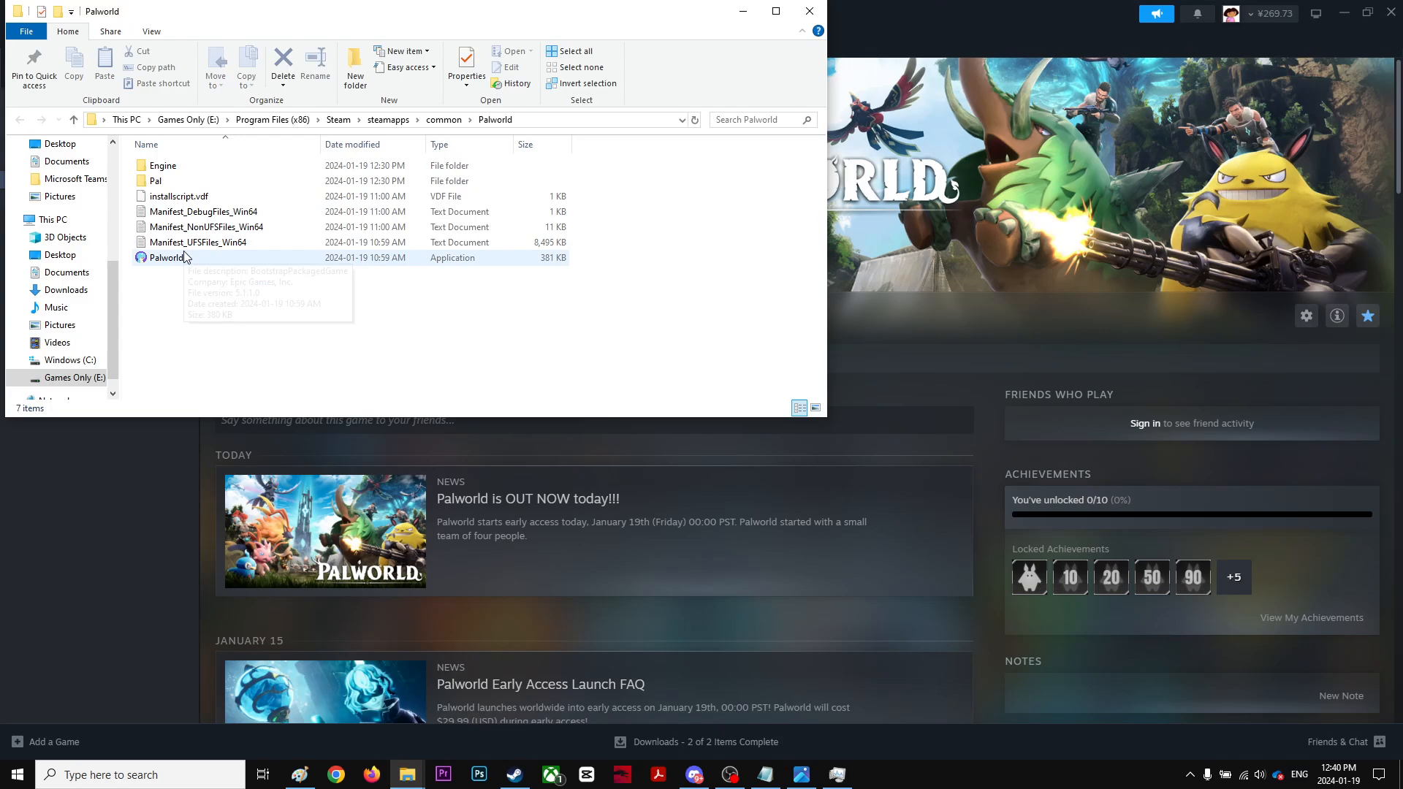
Disable fullscreen optimizations in Palworld.exe's compatibility properties, then close the folder
right_click(166, 258)
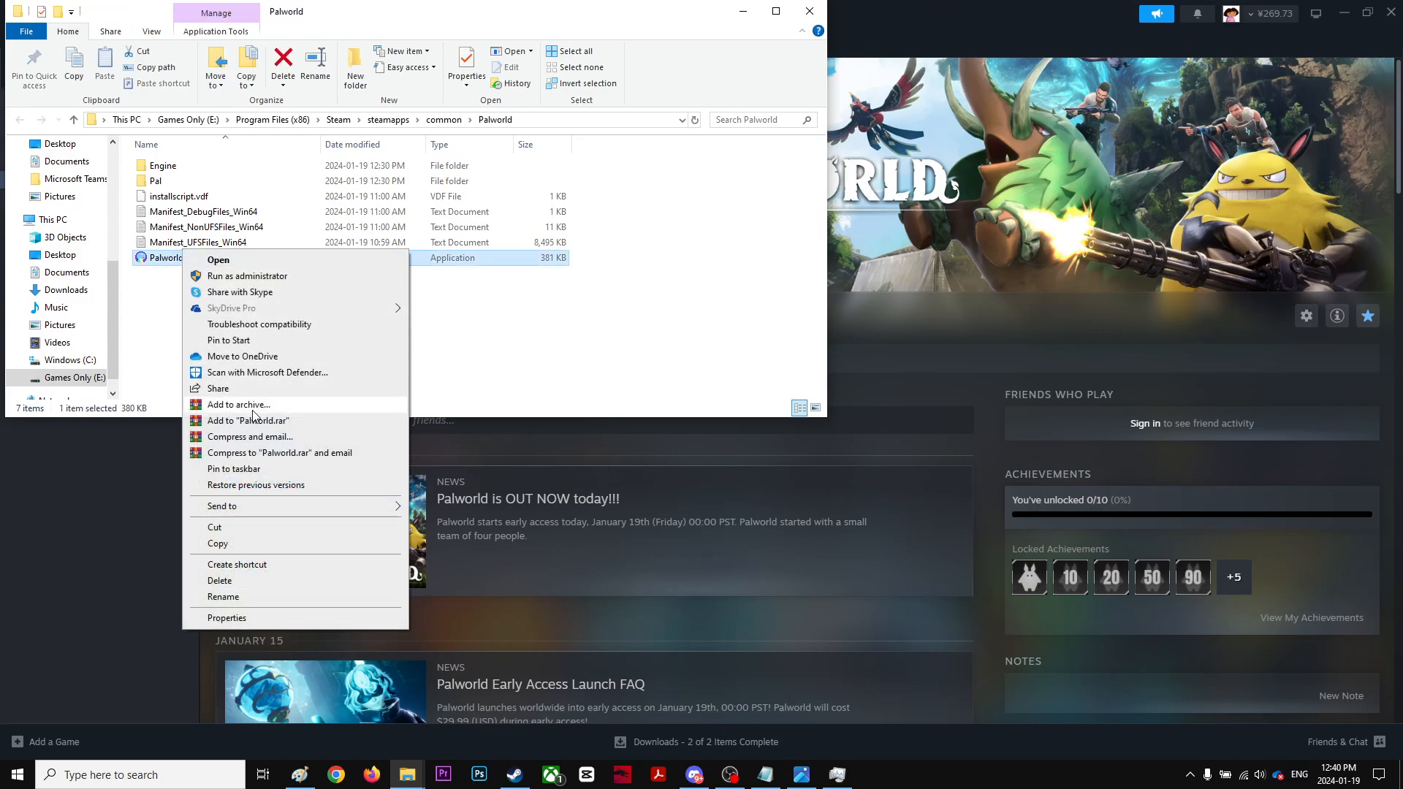
left_click(226, 617)
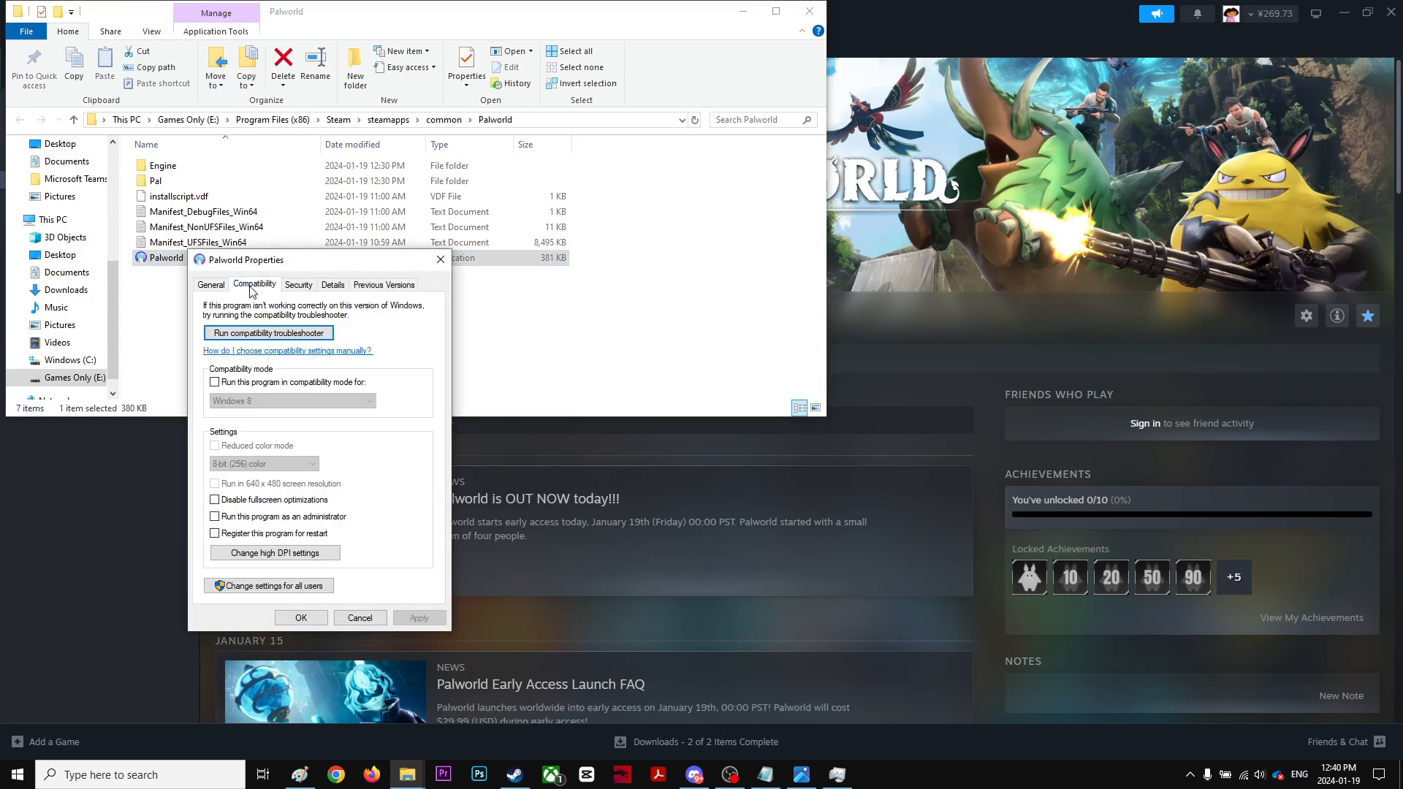
left_click(214, 500)
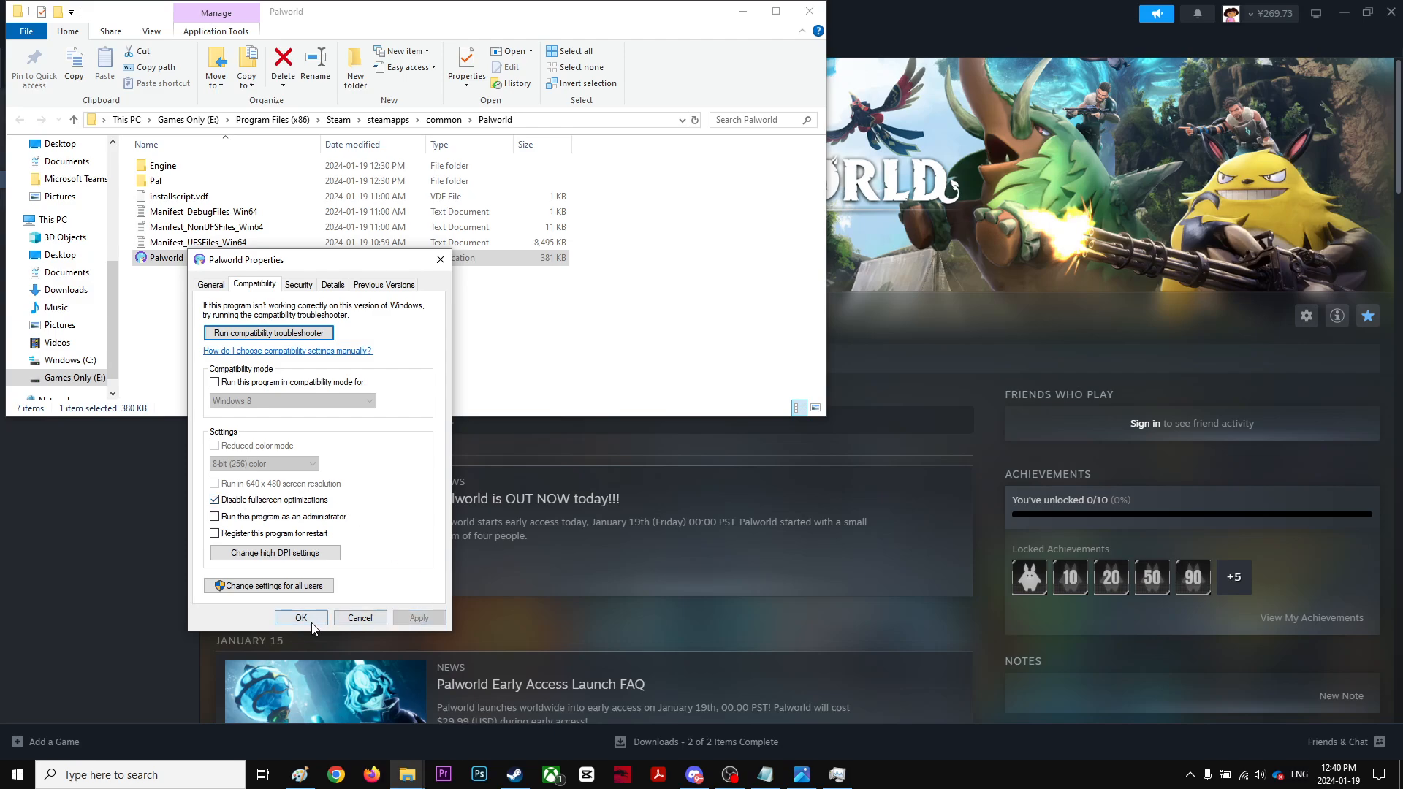
left_click(301, 618)
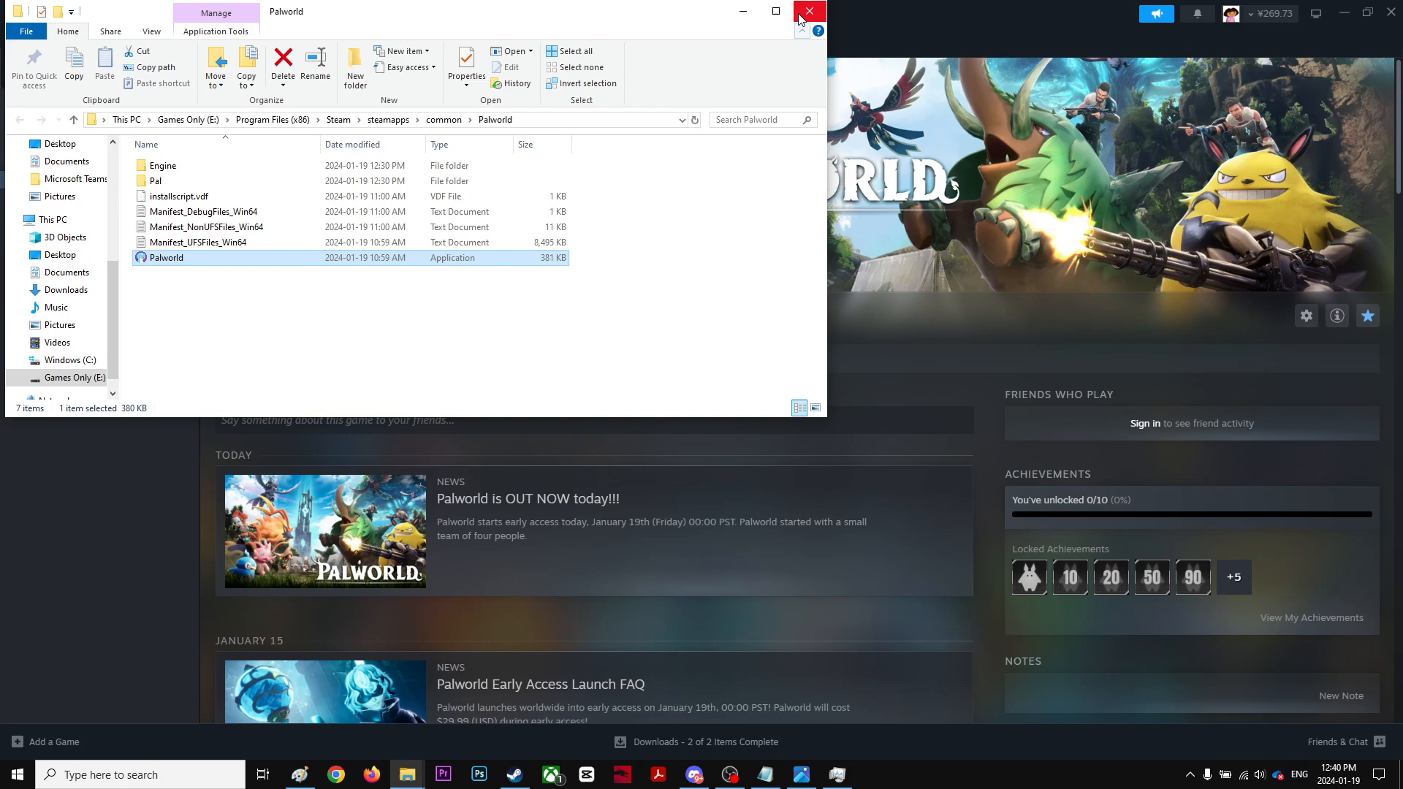
left_click(809, 12)
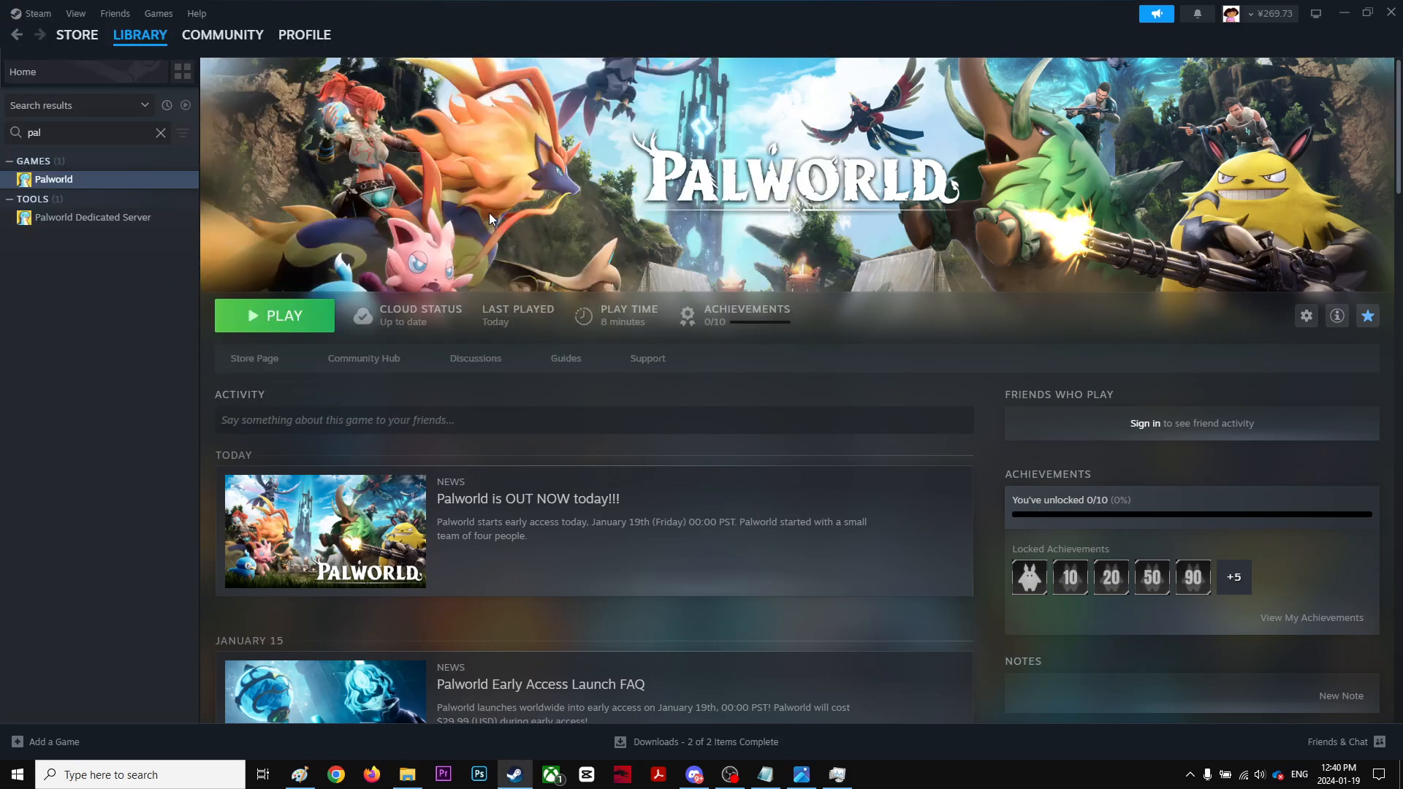
mouse_move(490, 219)
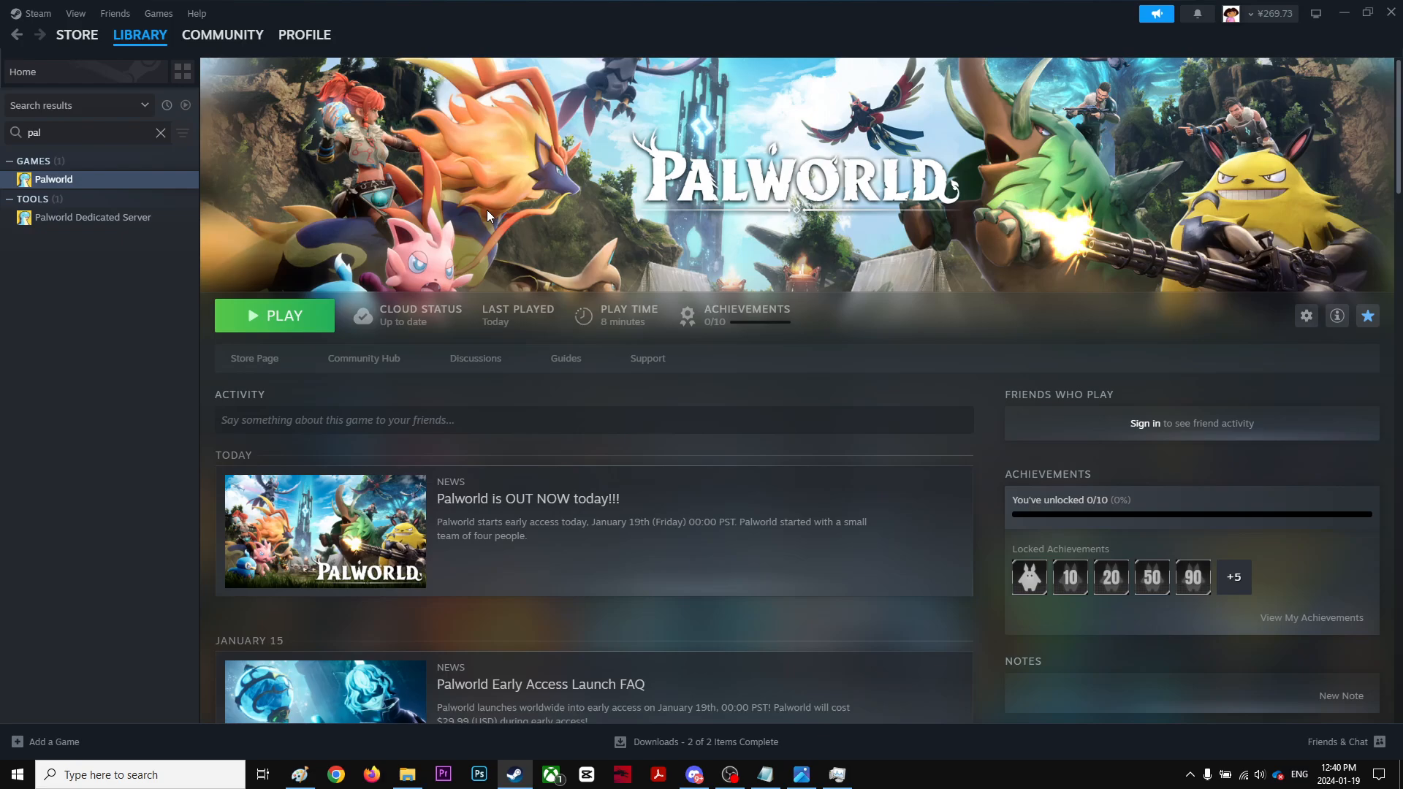
mouse_move(1072, 654)
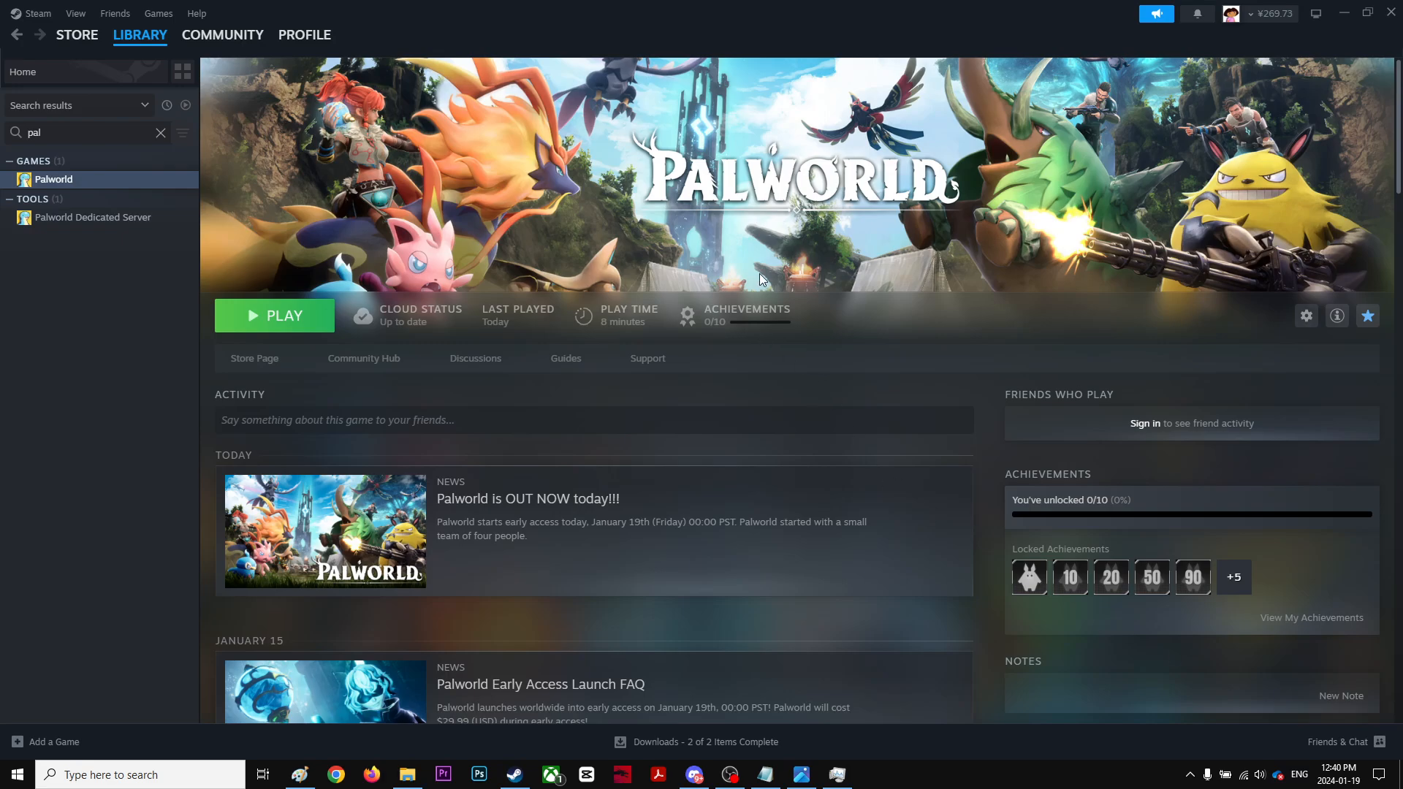
Open and dismiss GeForce Experience, then launch Palworld from Steam
left_click(871, 774)
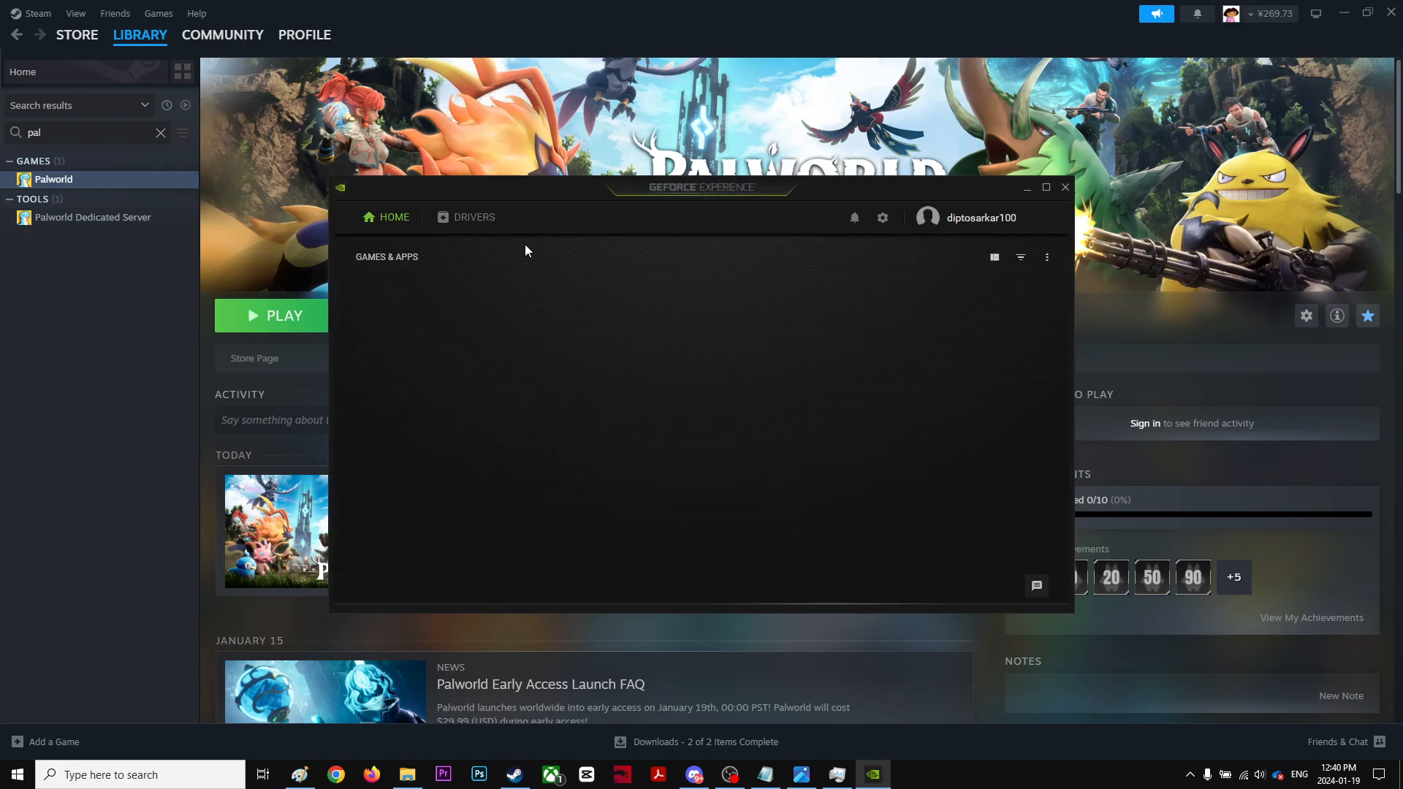
left_click(473, 216)
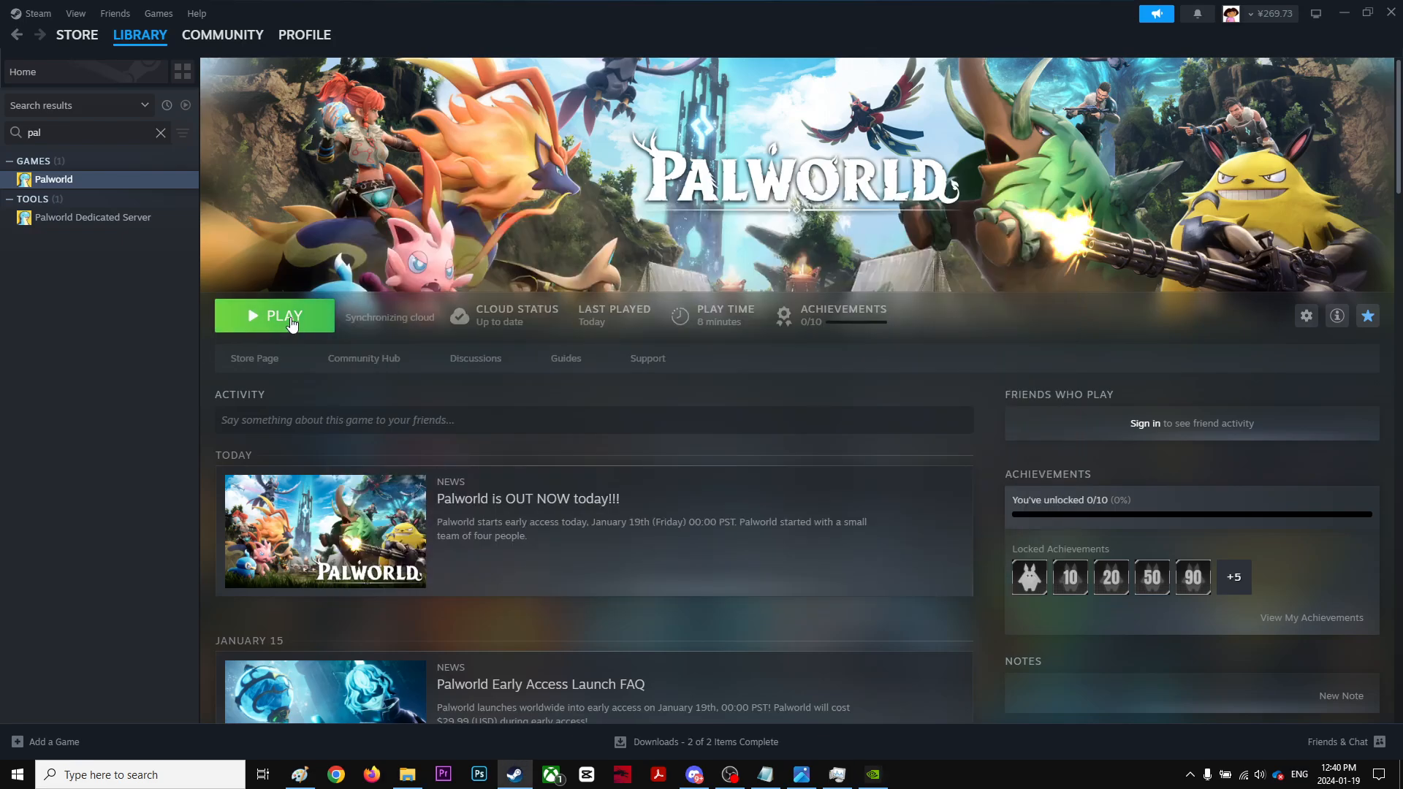
left_click(275, 315)
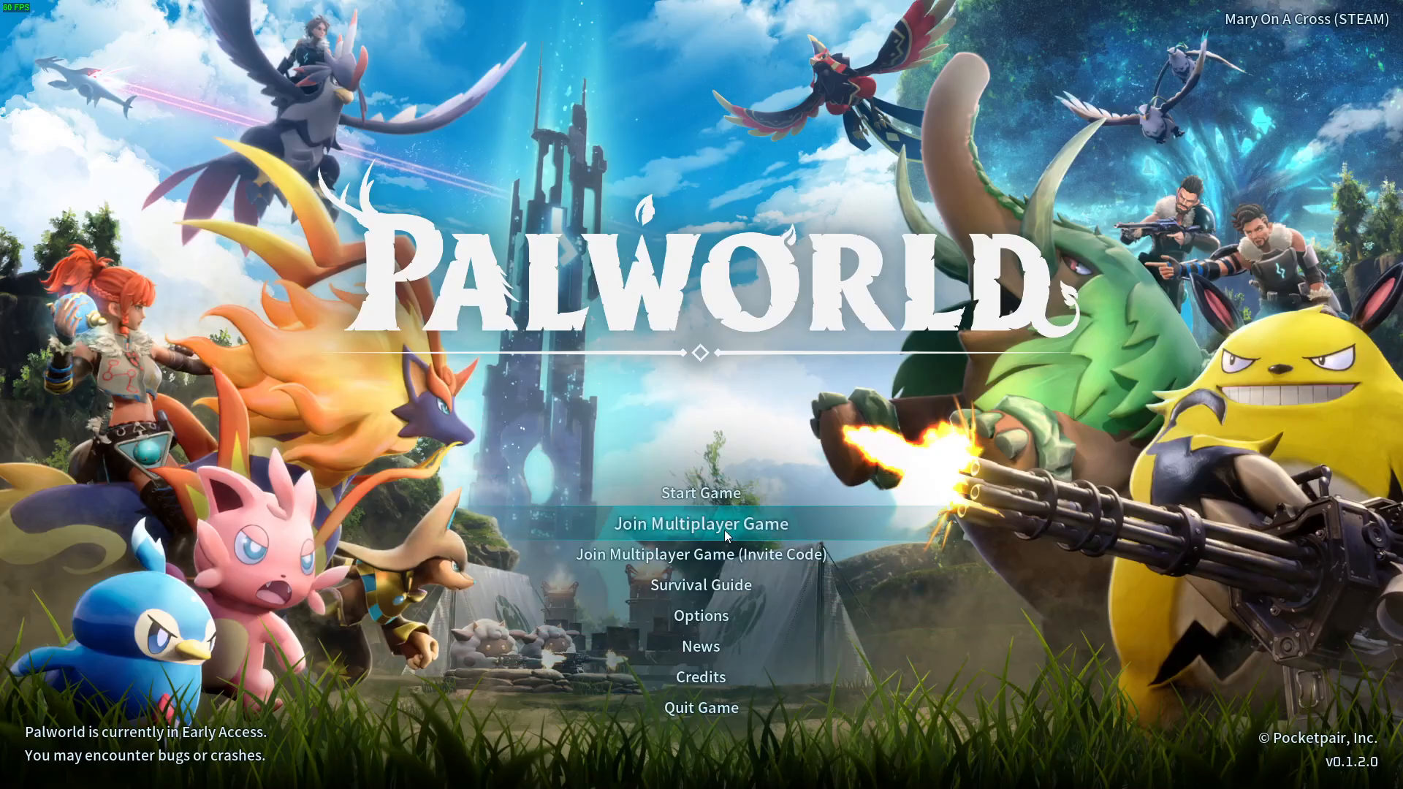
Go from the title menu to the official dedicated server list
left_click(701, 523)
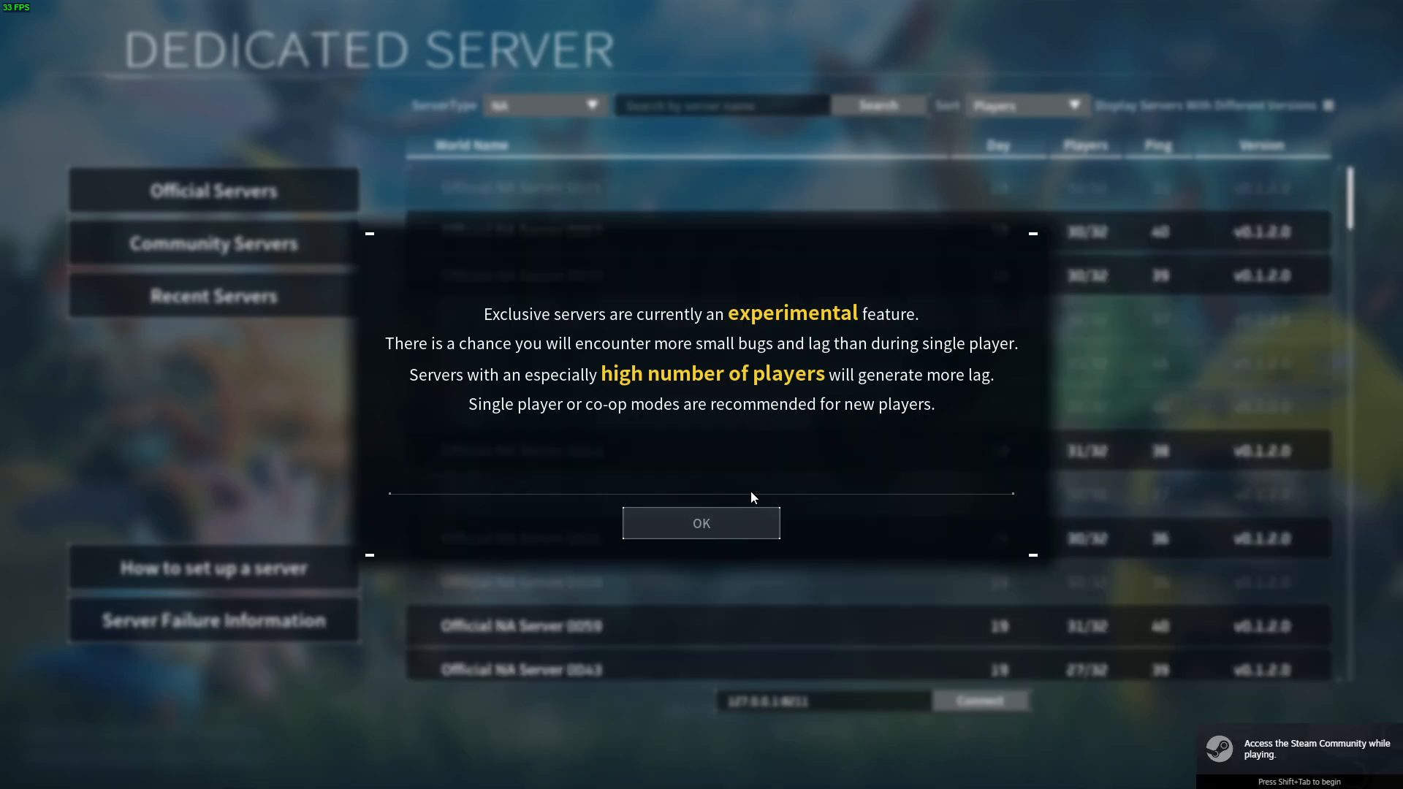
Dismiss the experimental servers warning to reveal the official NA server list
left_click(701, 523)
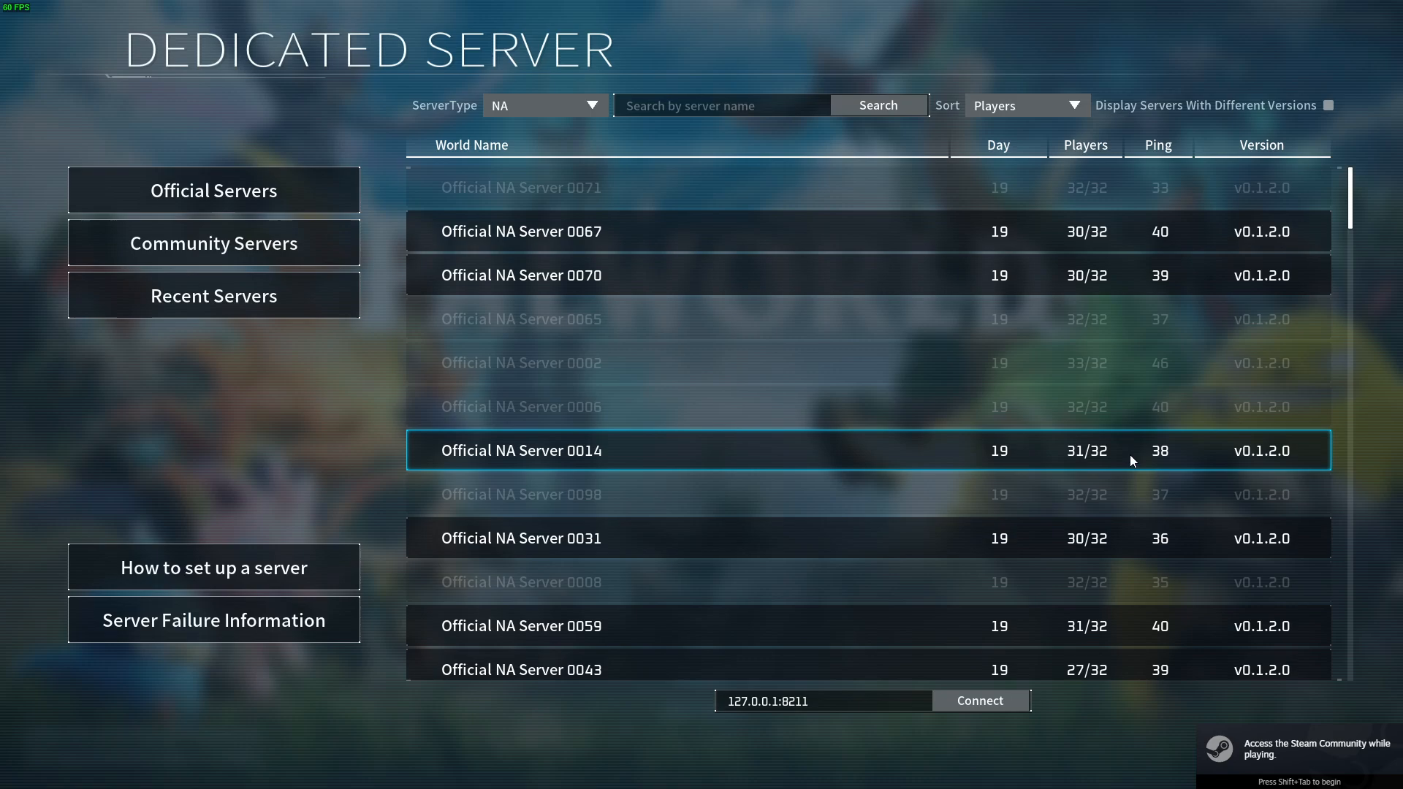
mouse_move(1083, 582)
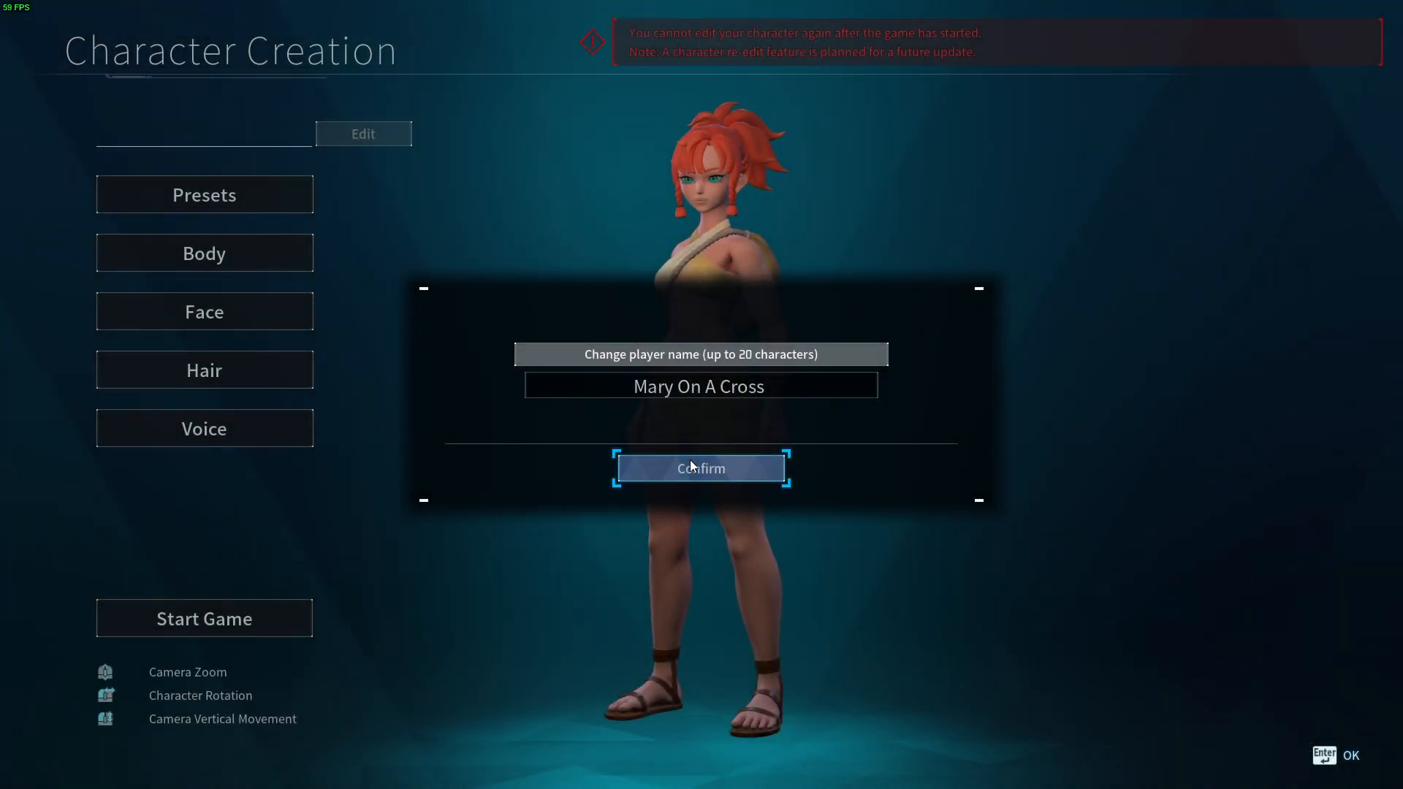
Confirm the character name and start the game, loading into the respawn point map
left_click(701, 467)
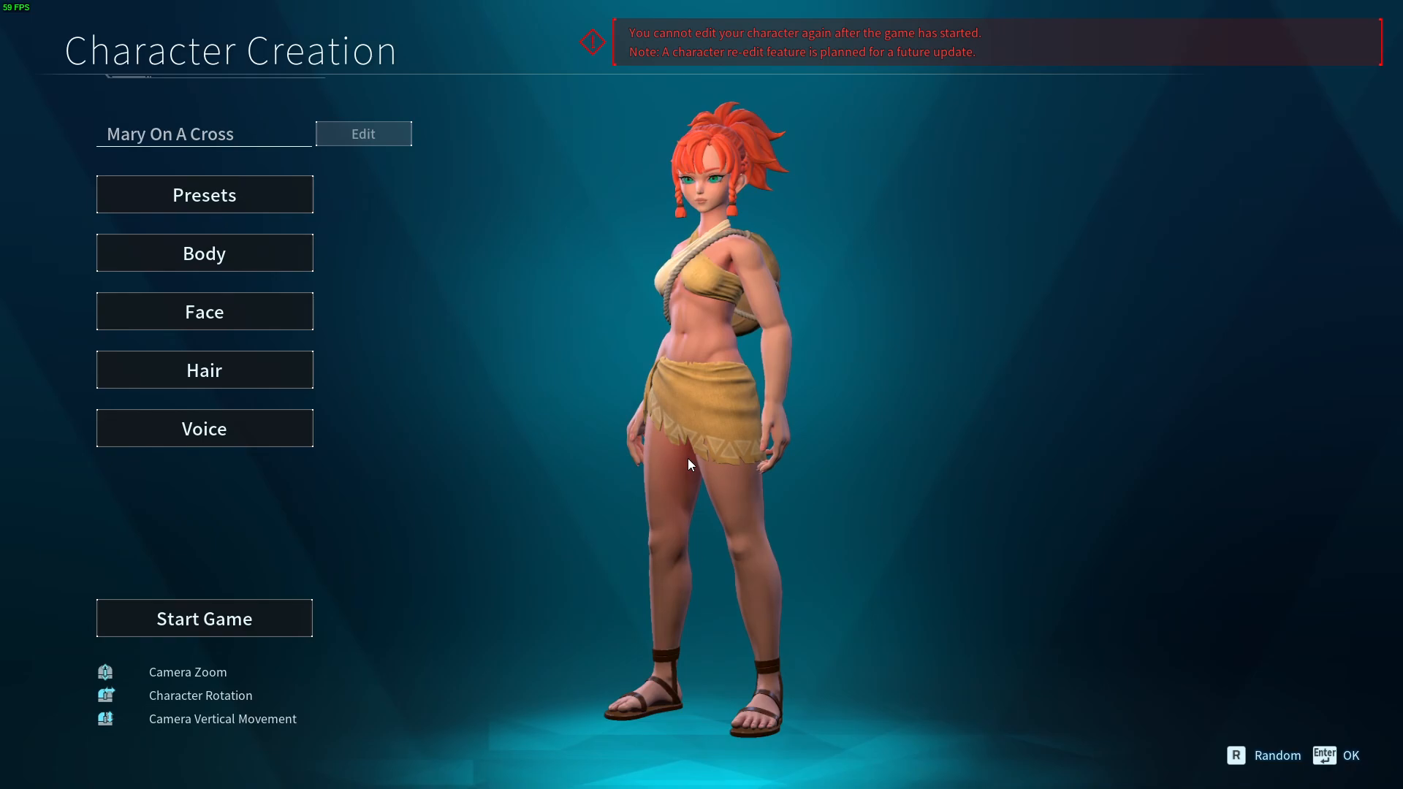
left_click(204, 618)
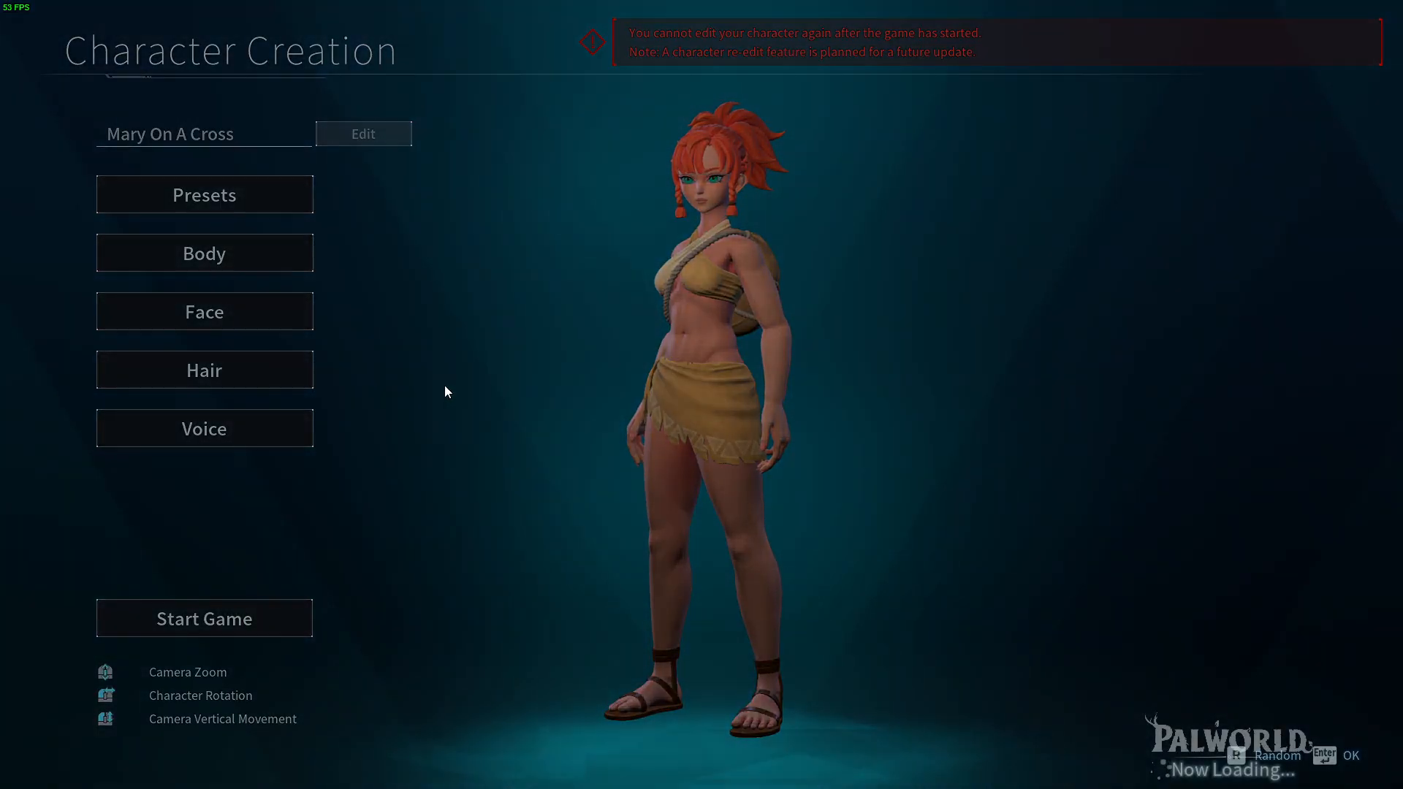
left_click(204, 618)
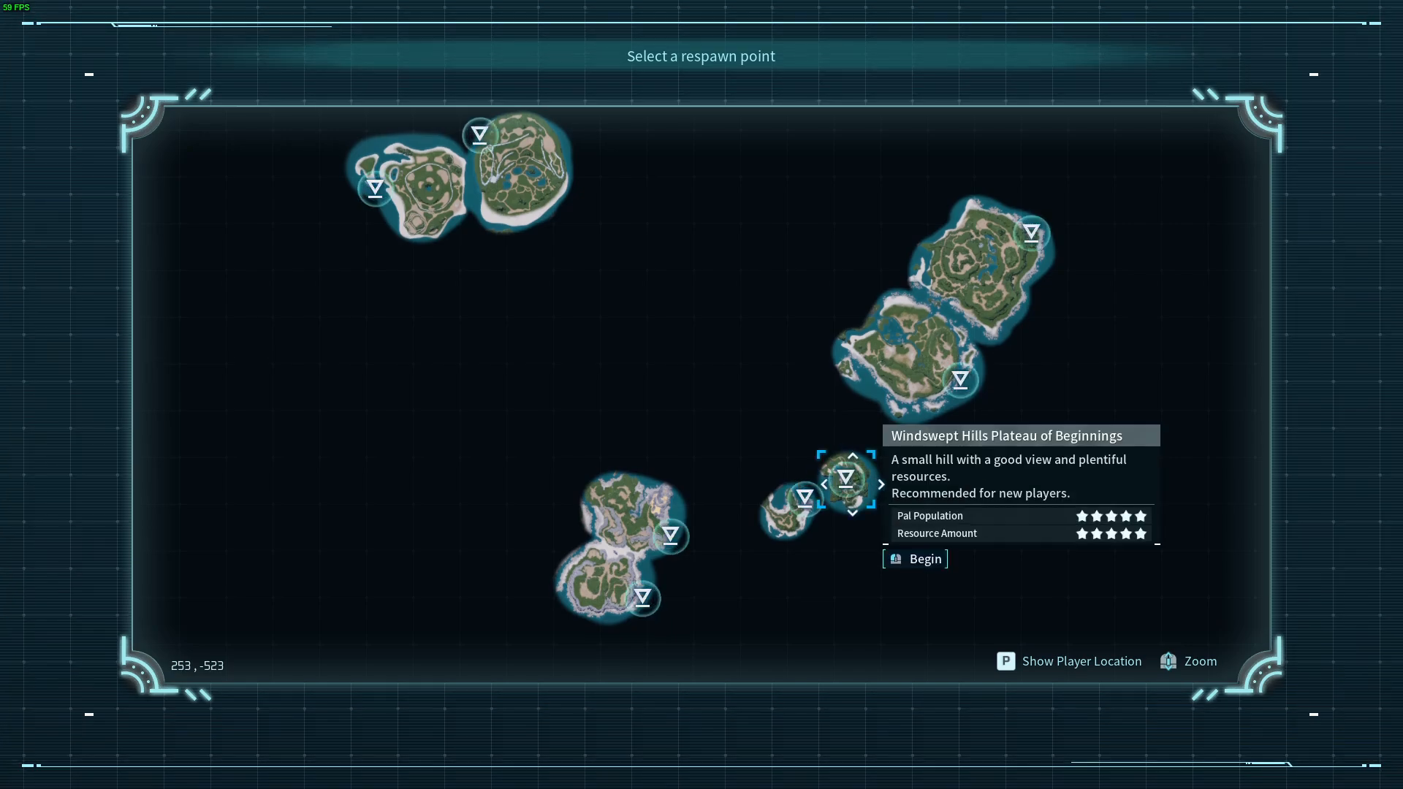
Choose Windswept Hills Plateau of Beginnings as the spawn point and confirm respawning there
left_click(915, 559)
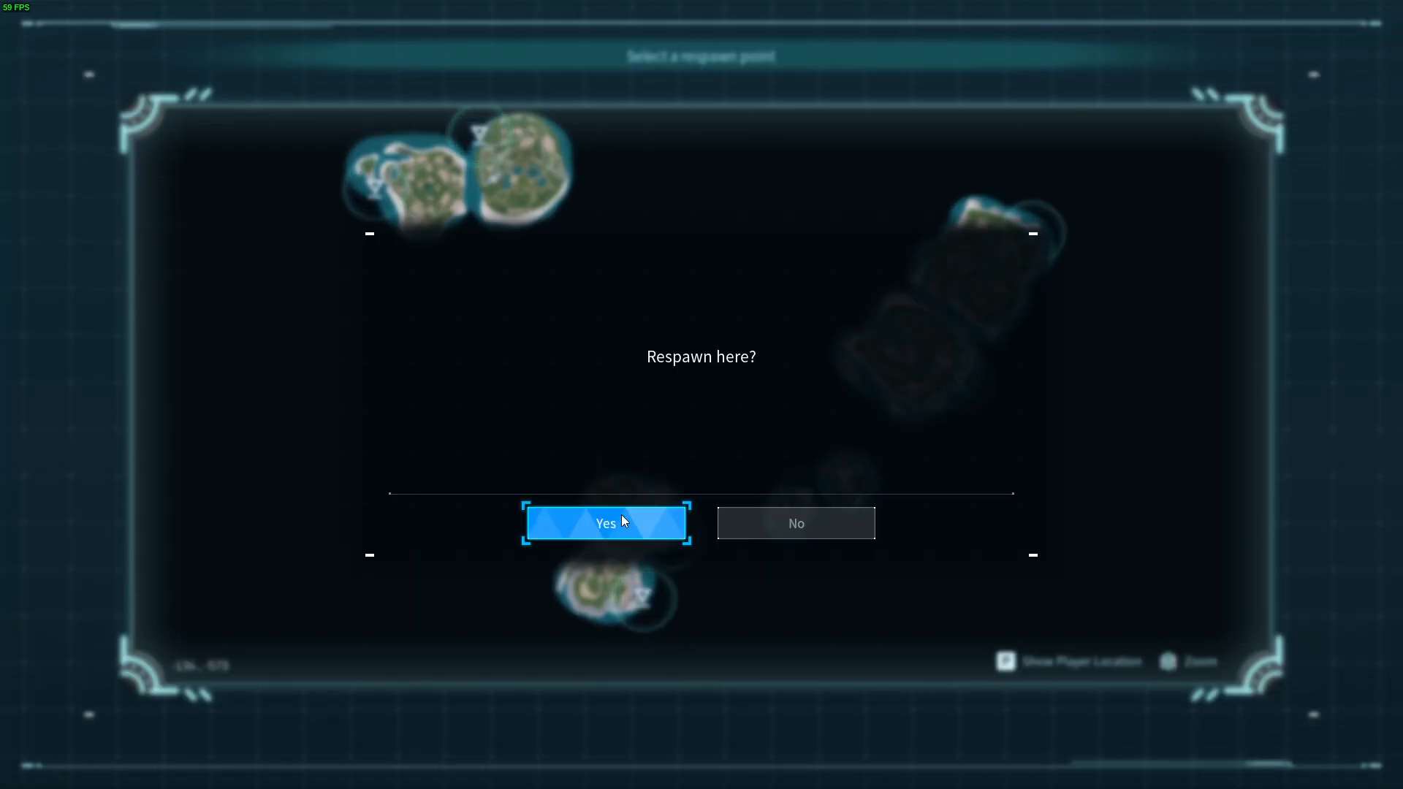
left_click(607, 523)
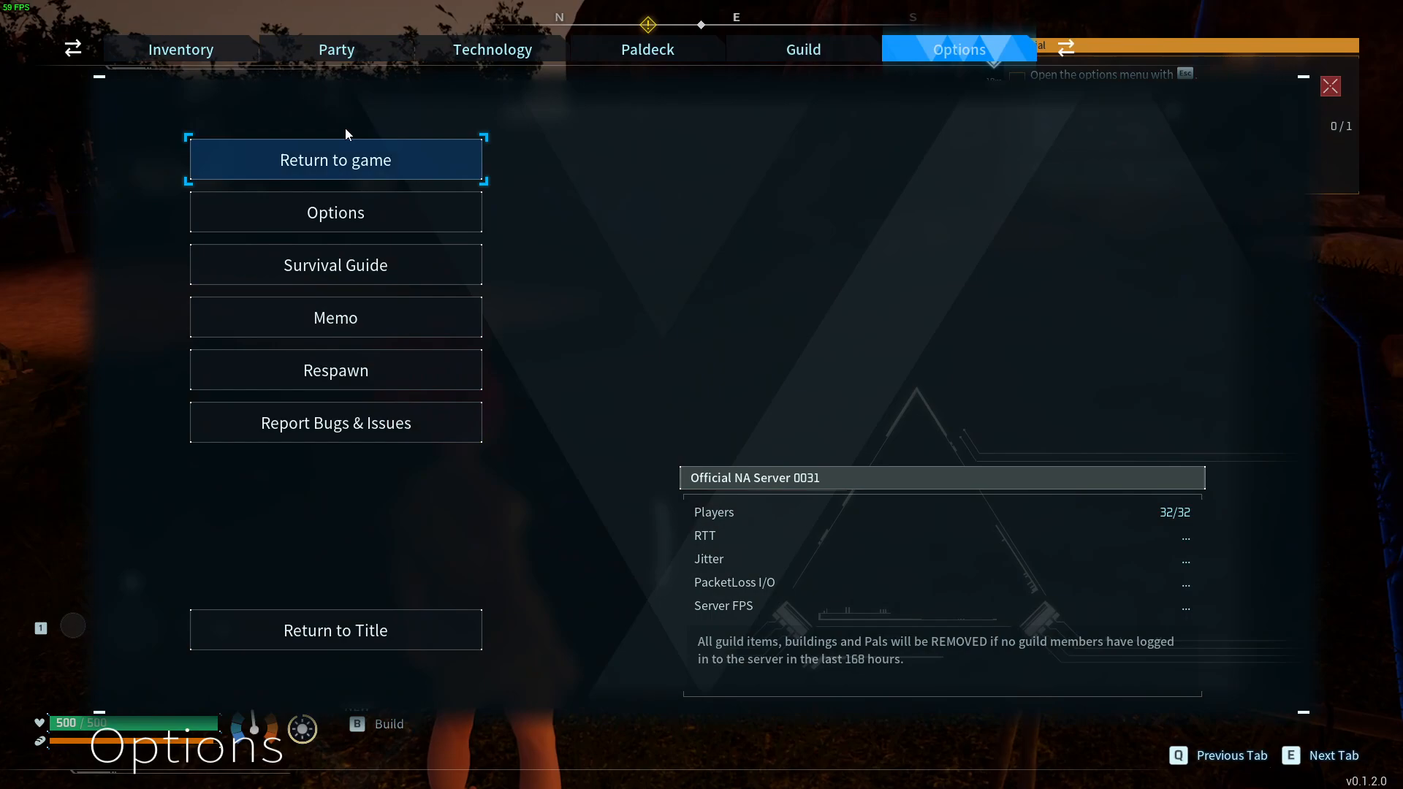
Set Max FPS to 90 in the Graphics options and apply the change
left_click(335, 212)
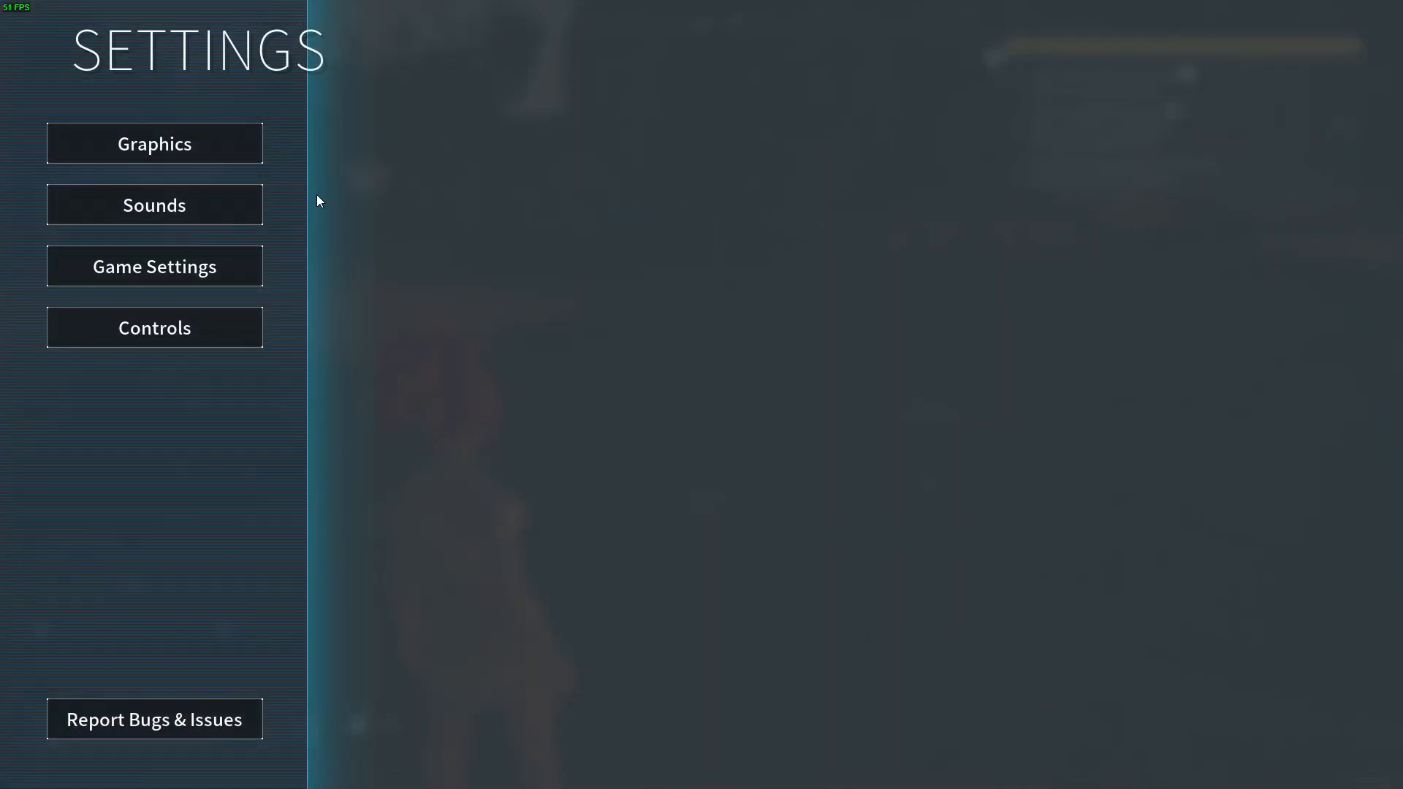
left_click(154, 143)
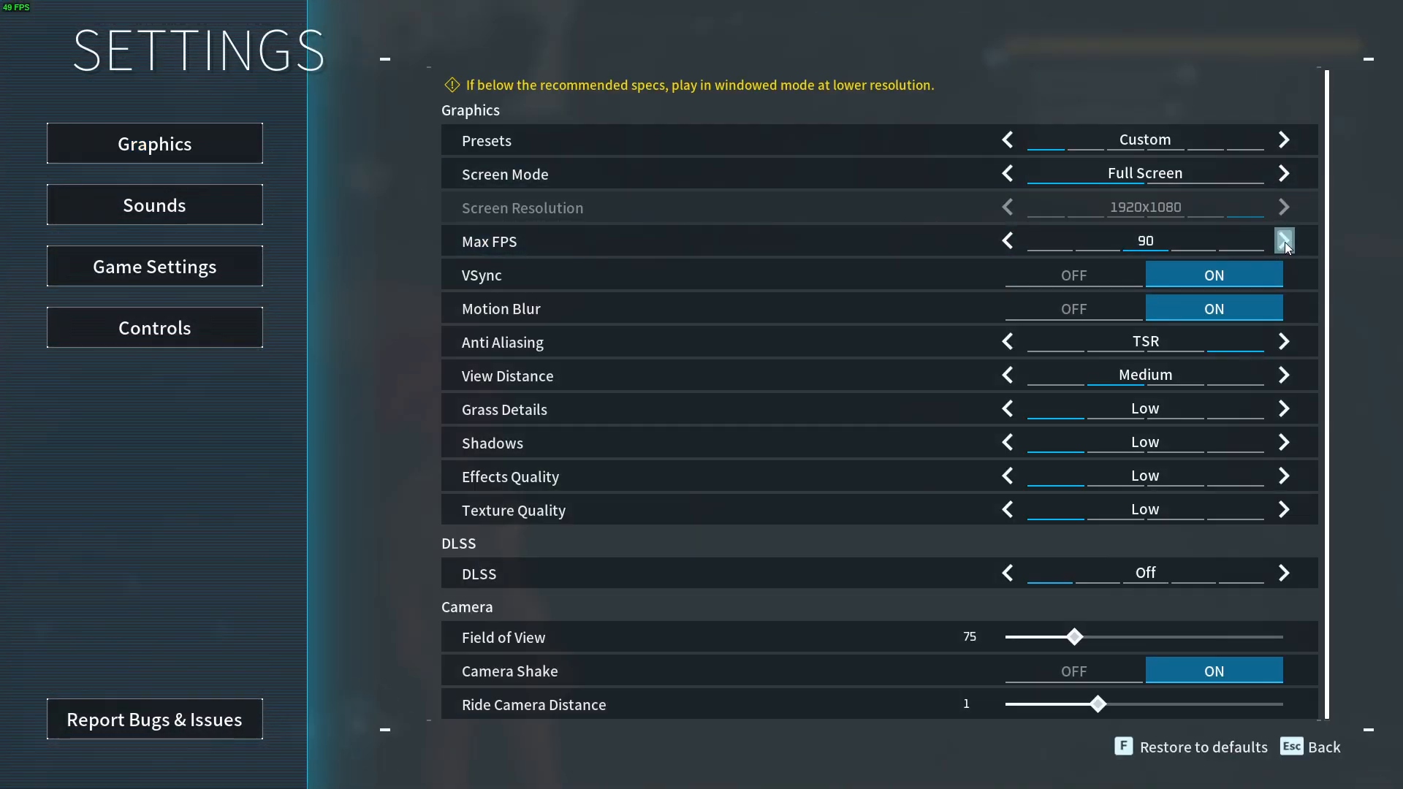
left_click(1285, 240)
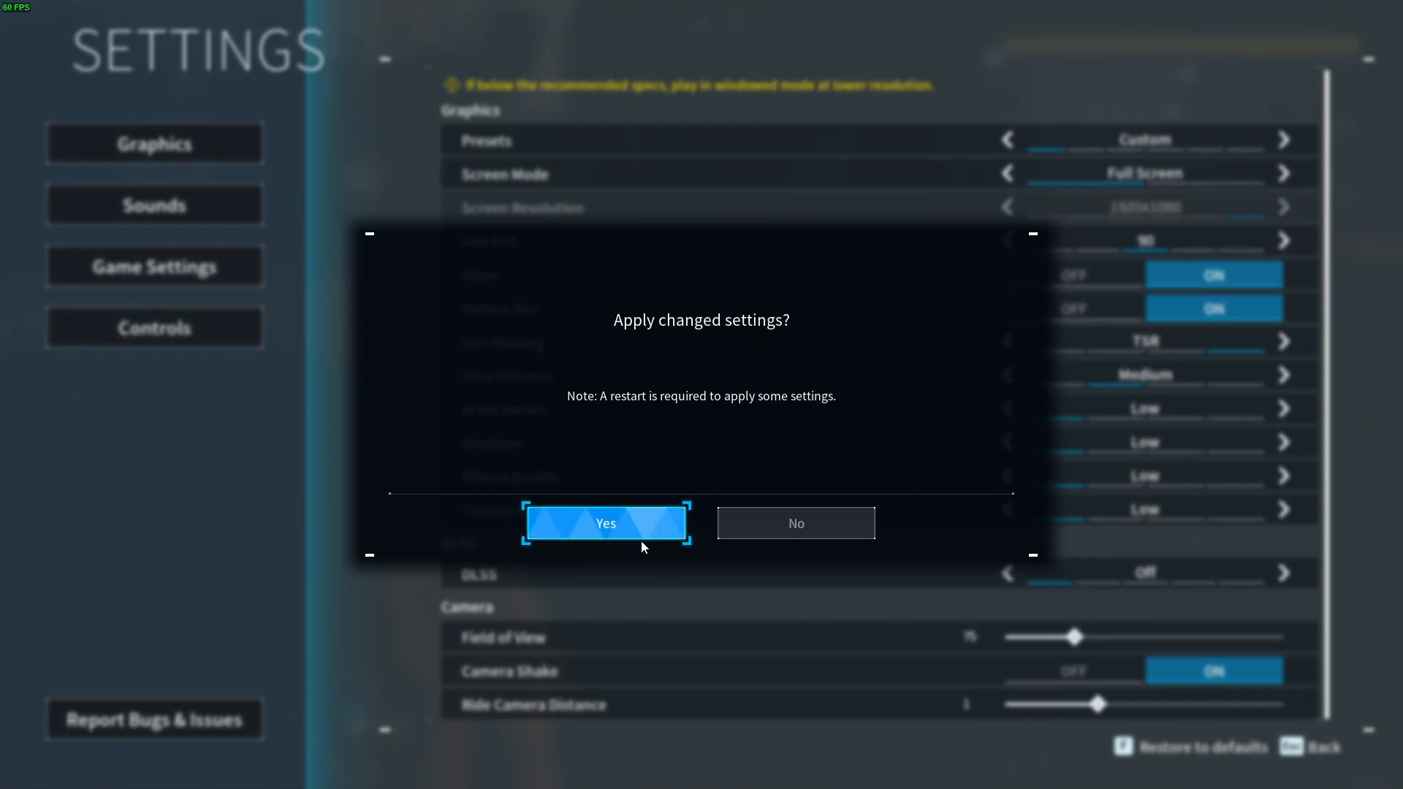
left_click(605, 523)
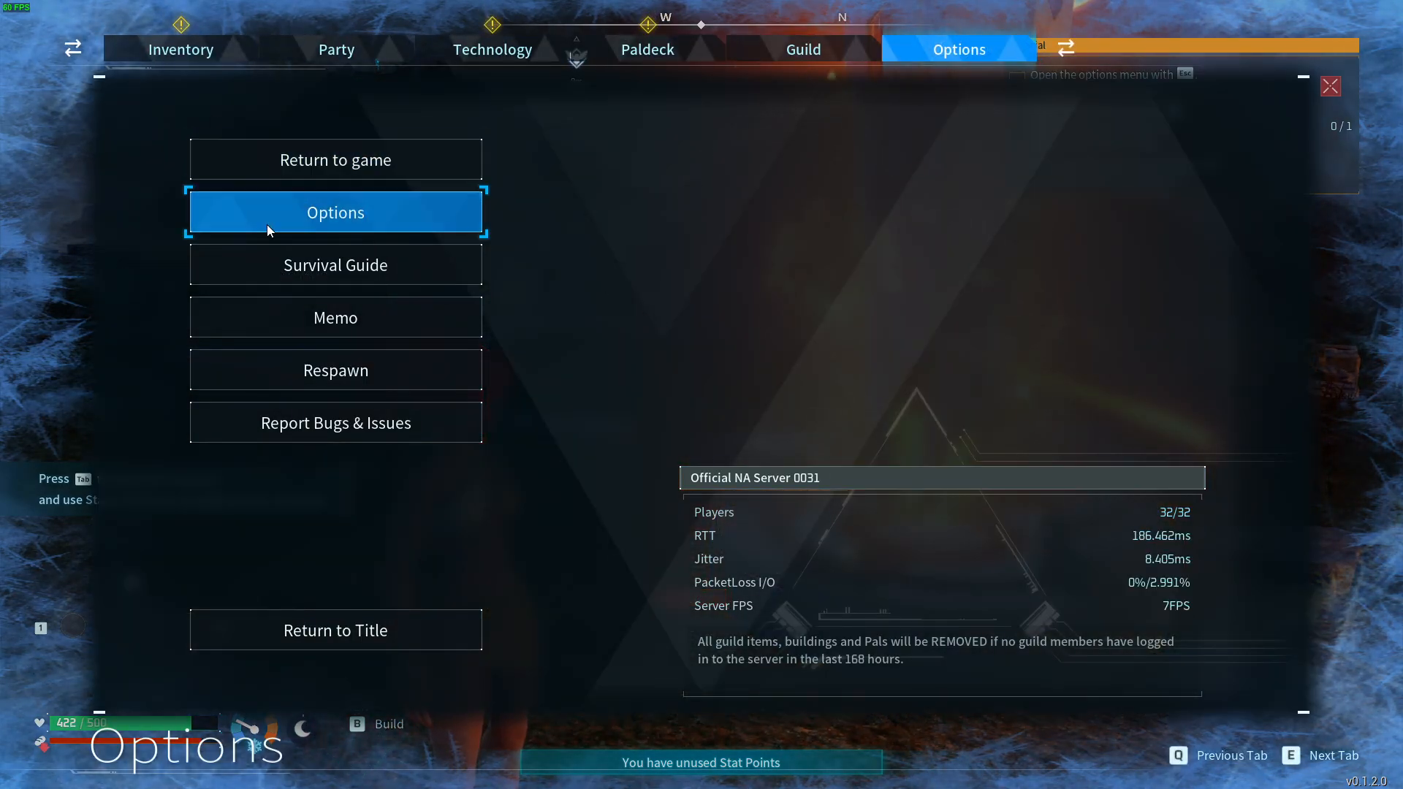
Set Windowed mode at 1366x768 after trying 1280x720 and 1600x900, and apply
left_click(335, 212)
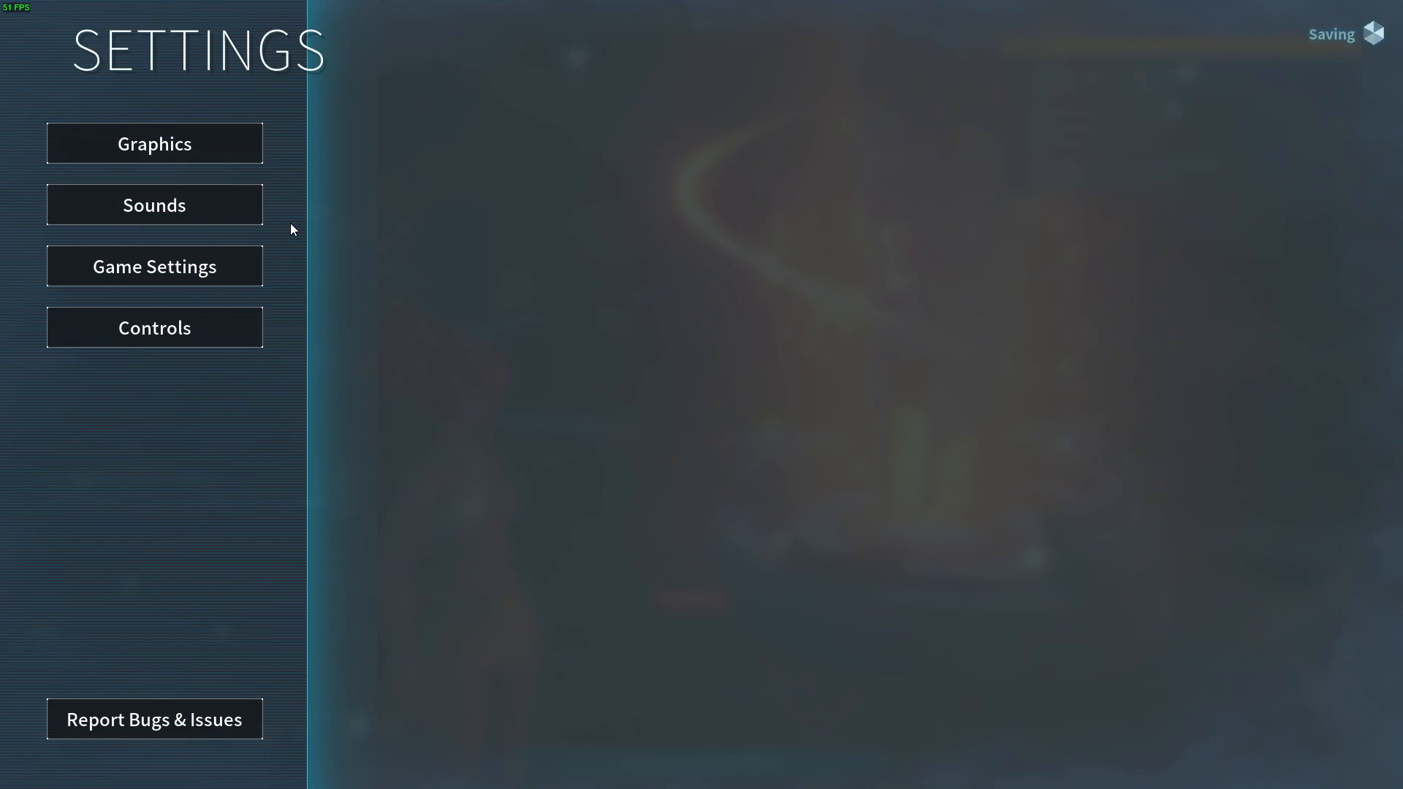
left_click(154, 143)
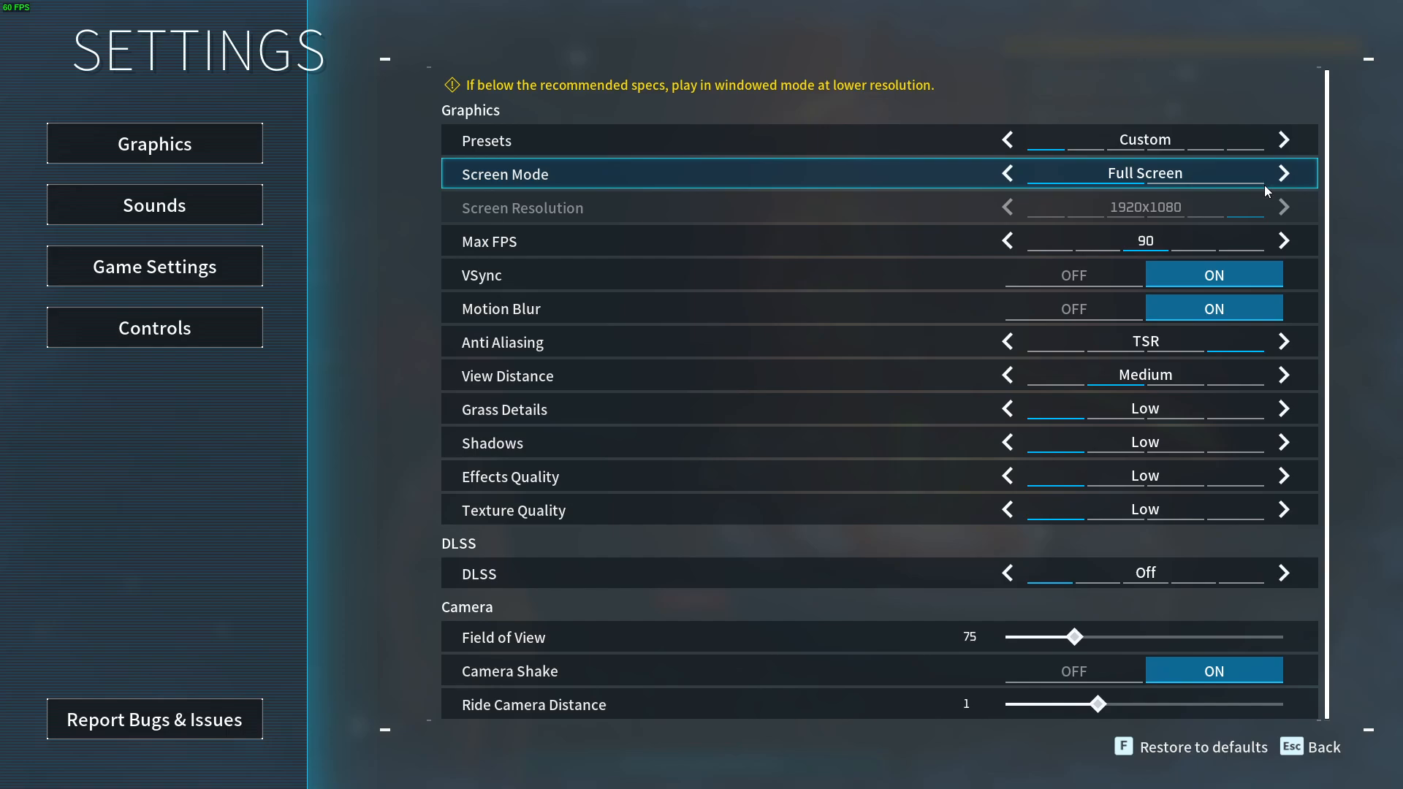
left_click(1005, 172)
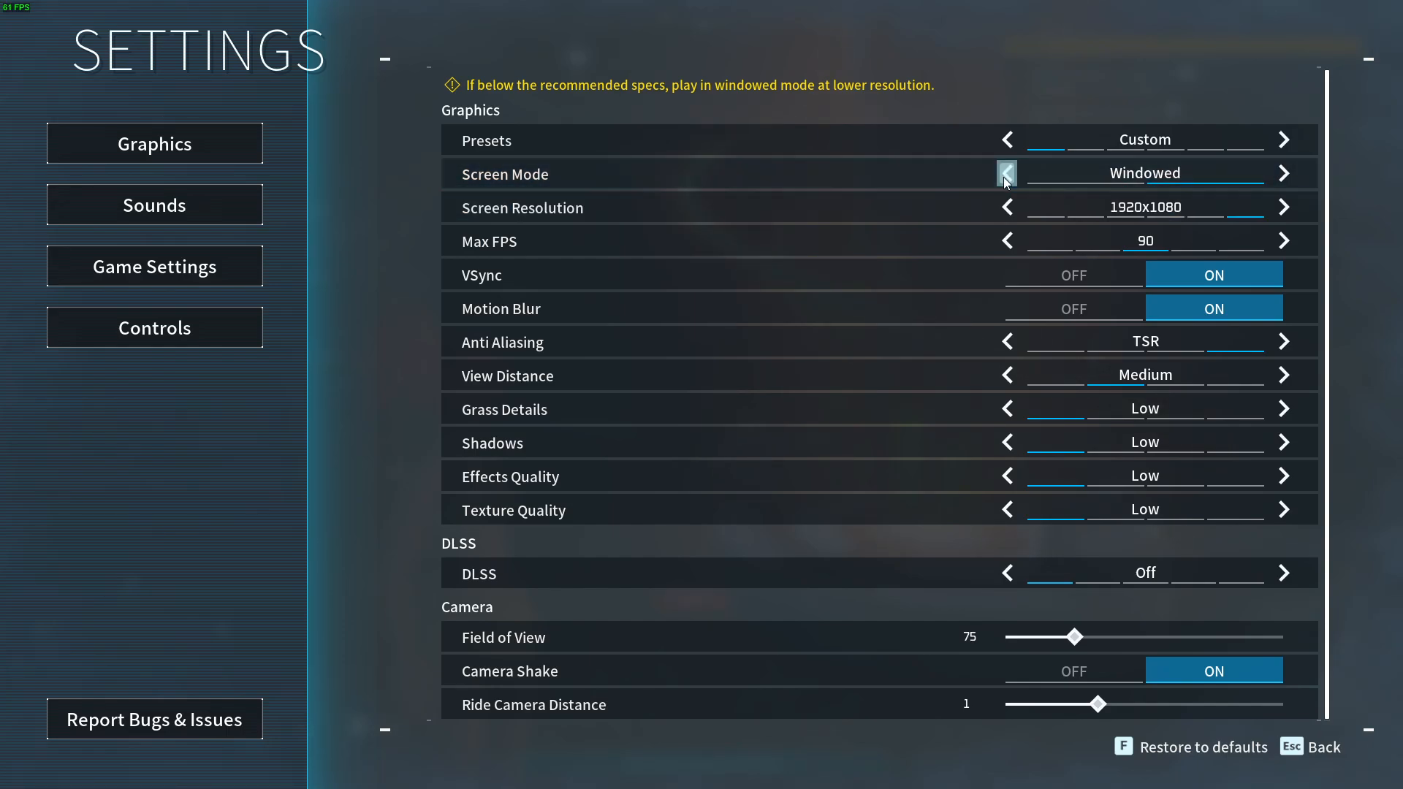
left_click(1006, 172)
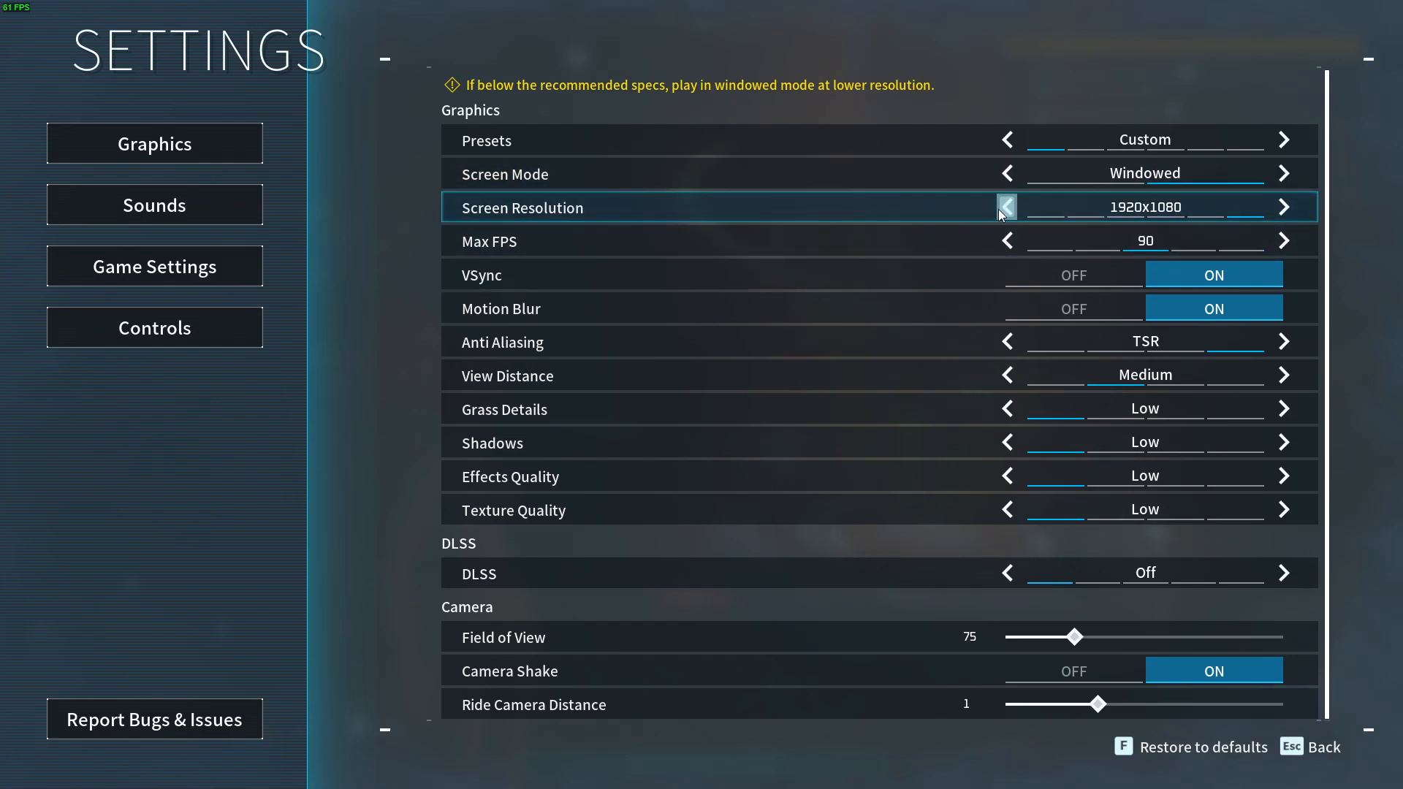
left_click(1006, 207)
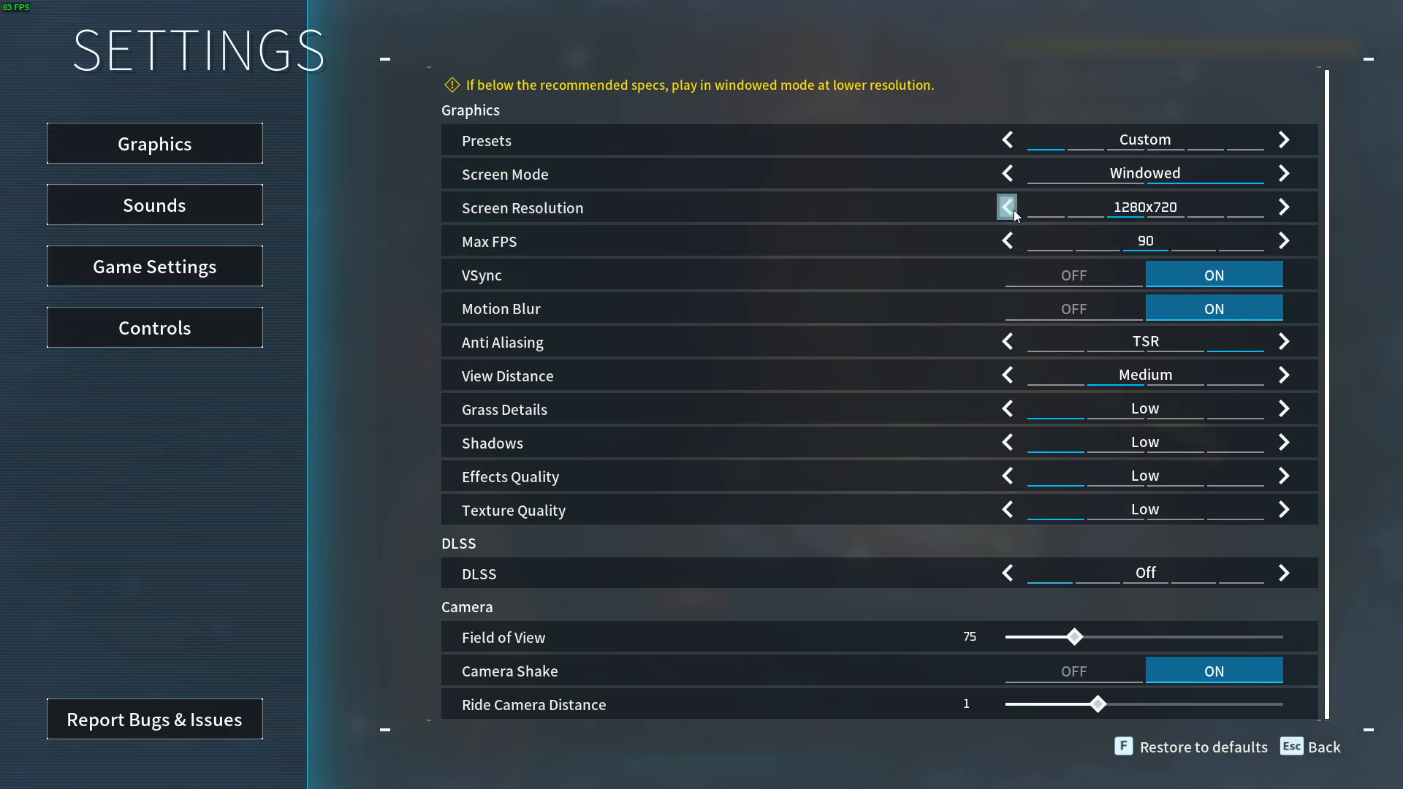
left_click(1283, 206)
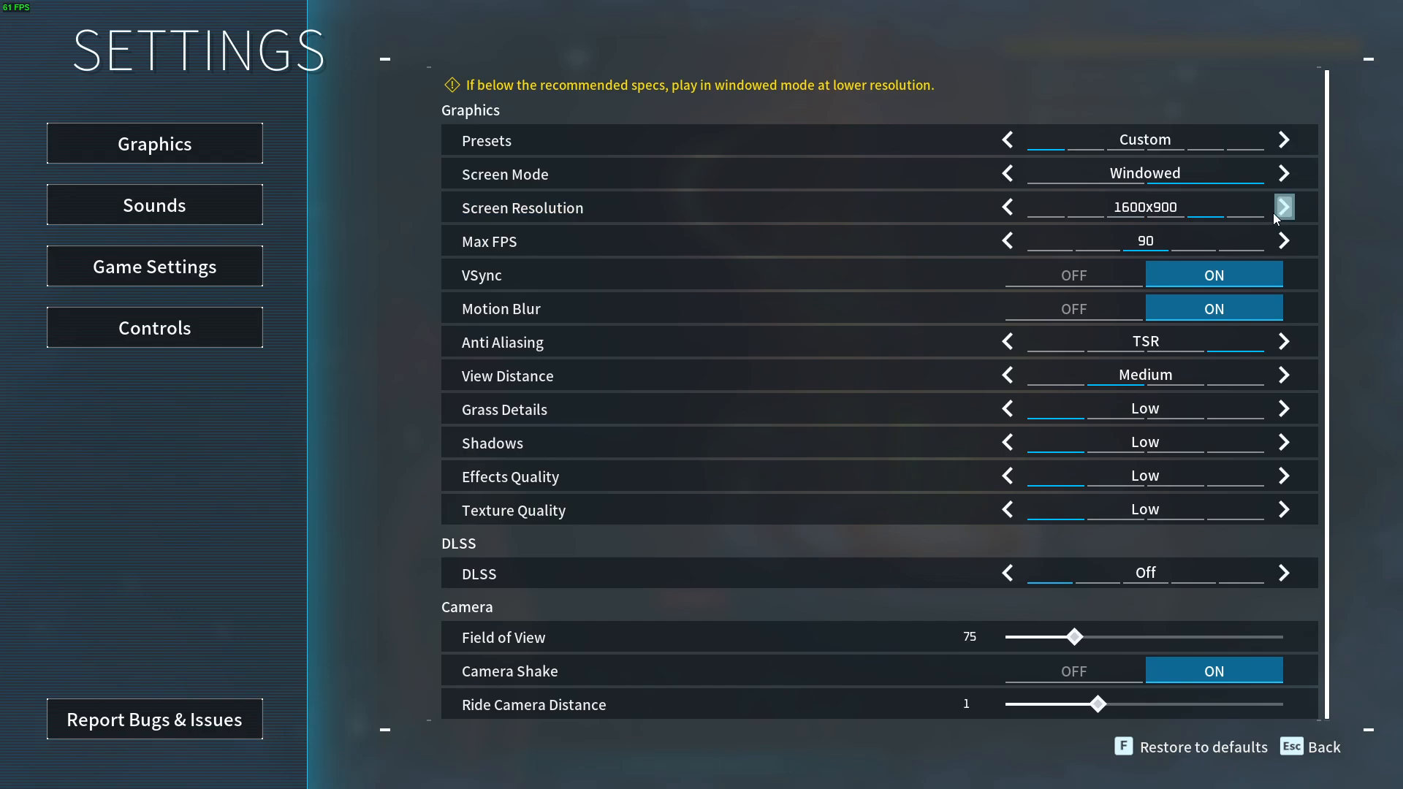
left_click(1283, 207)
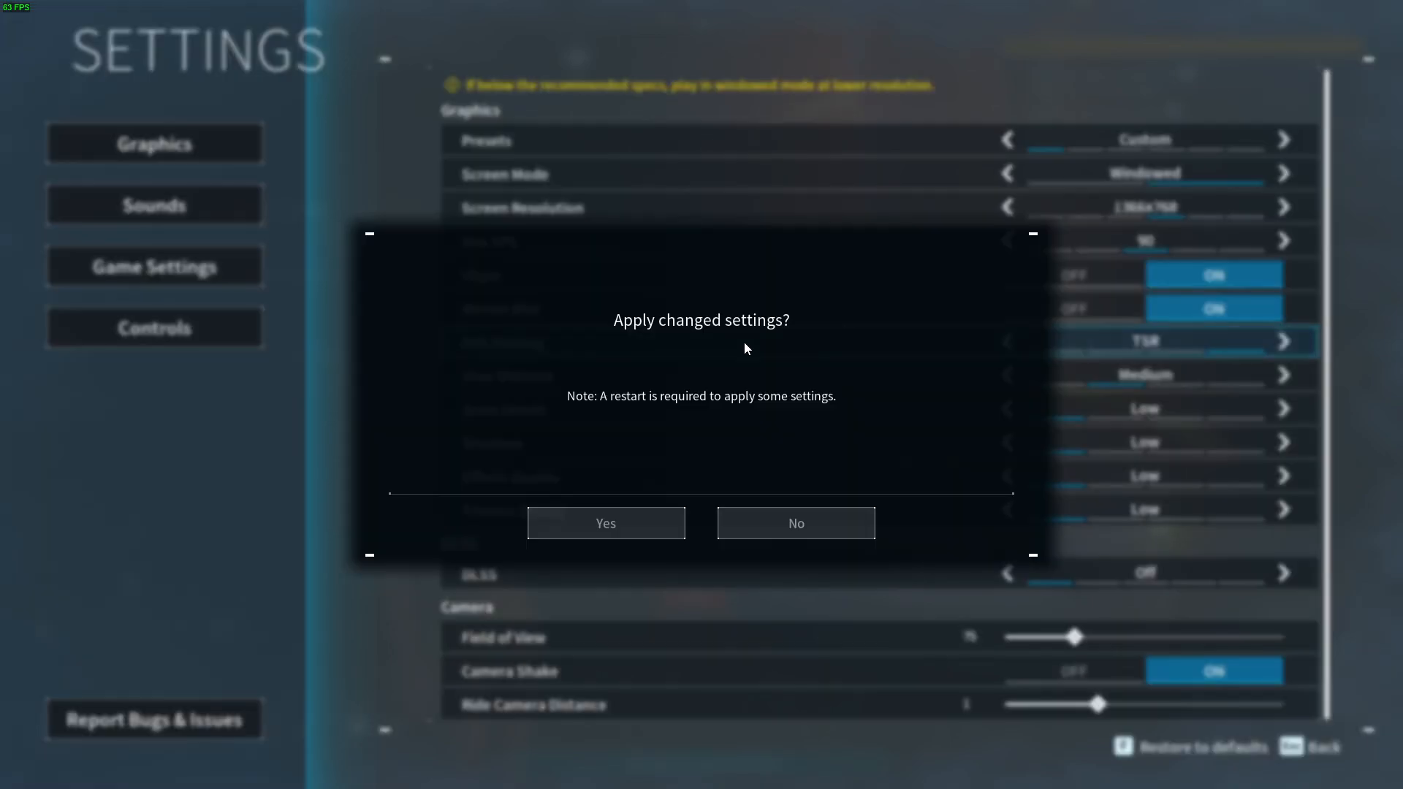
left_click(605, 522)
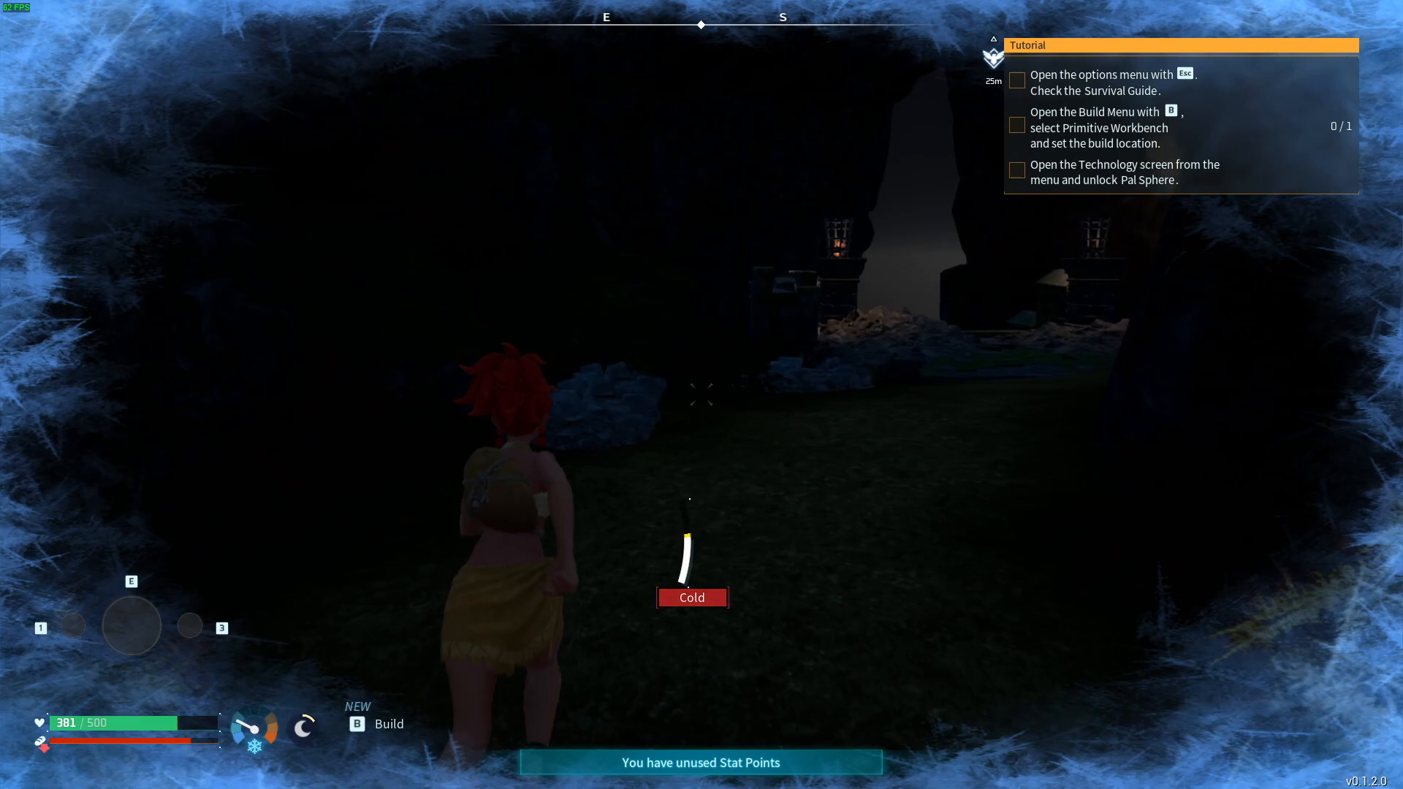
Return to the game world in windowed mode and reopen the in-game options menu
key("w")
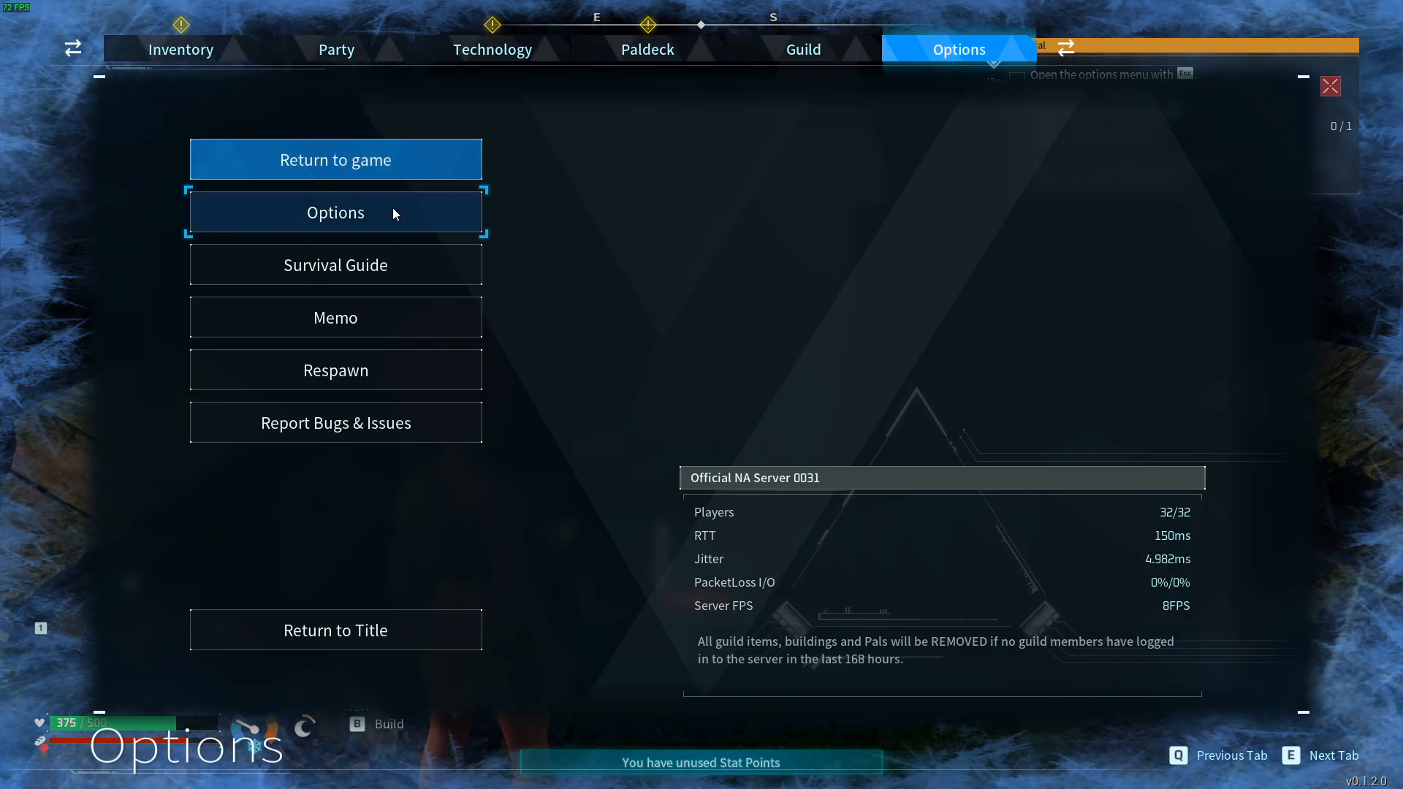
left_click(335, 212)
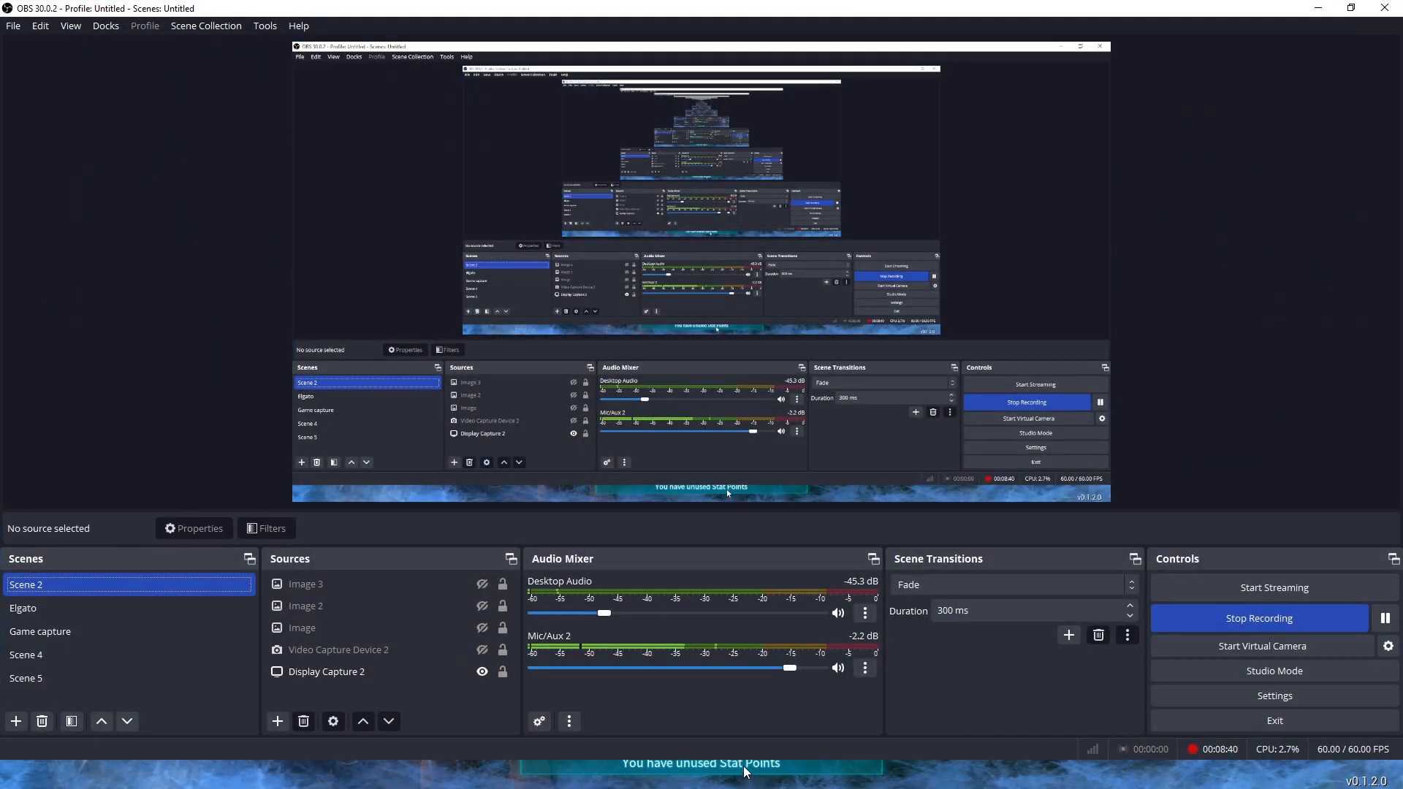
mouse_move(1188, 458)
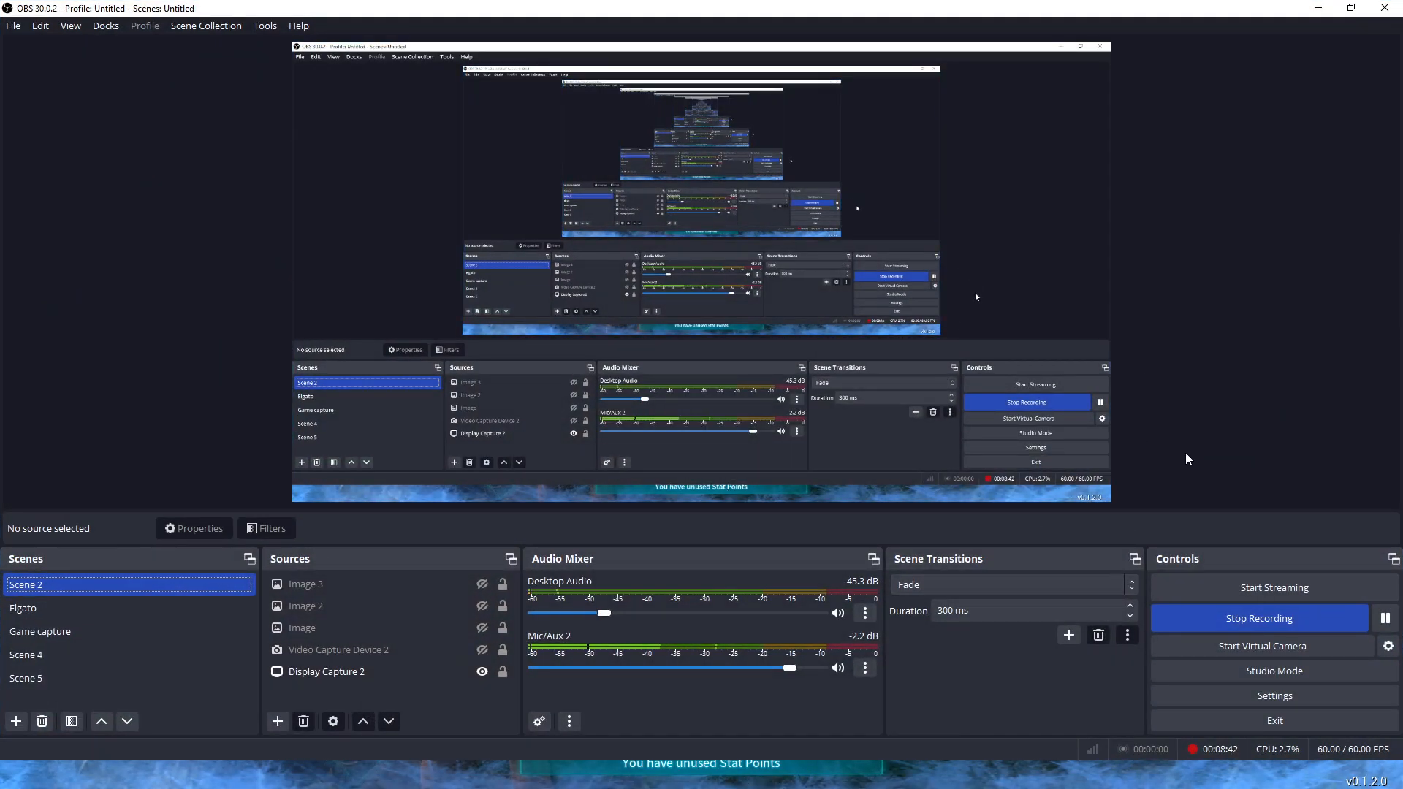